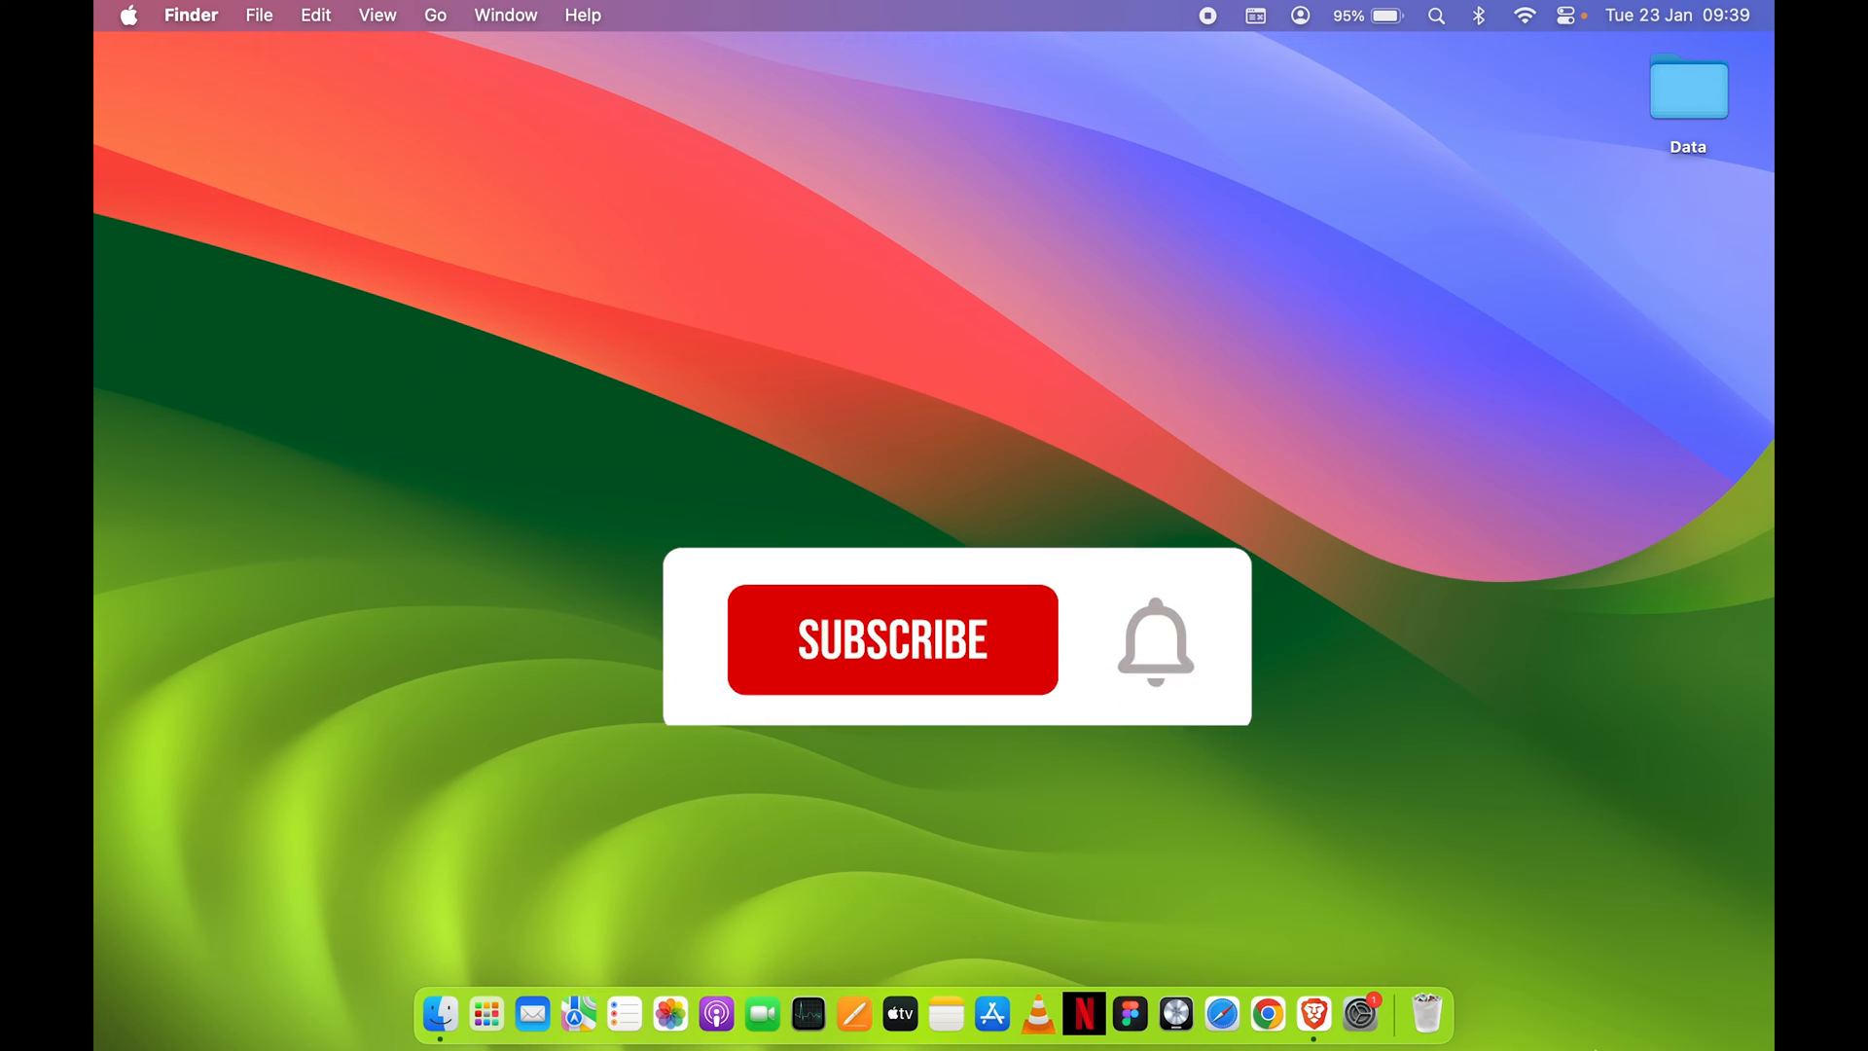
Step: Open the Apple menu from the Finder desktop to show System Settings and its pending update
left_click(891, 638)
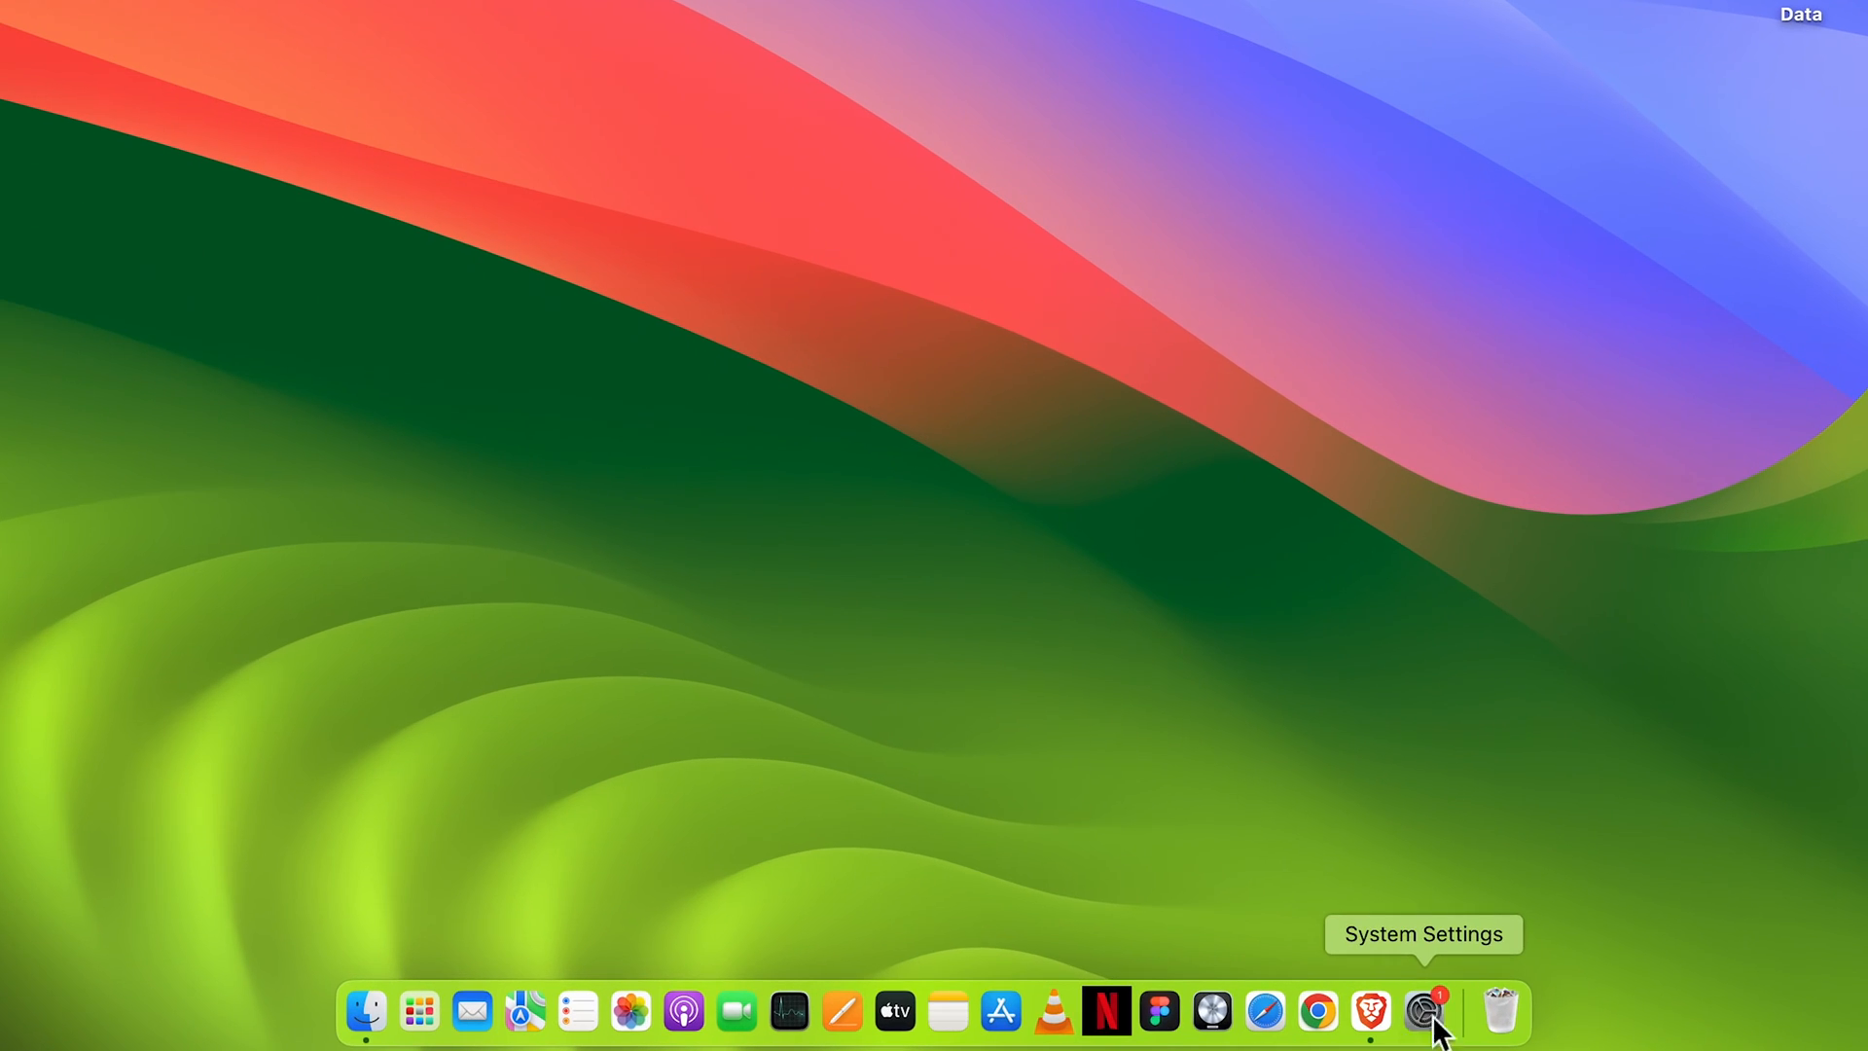
mouse_move(1427, 1024)
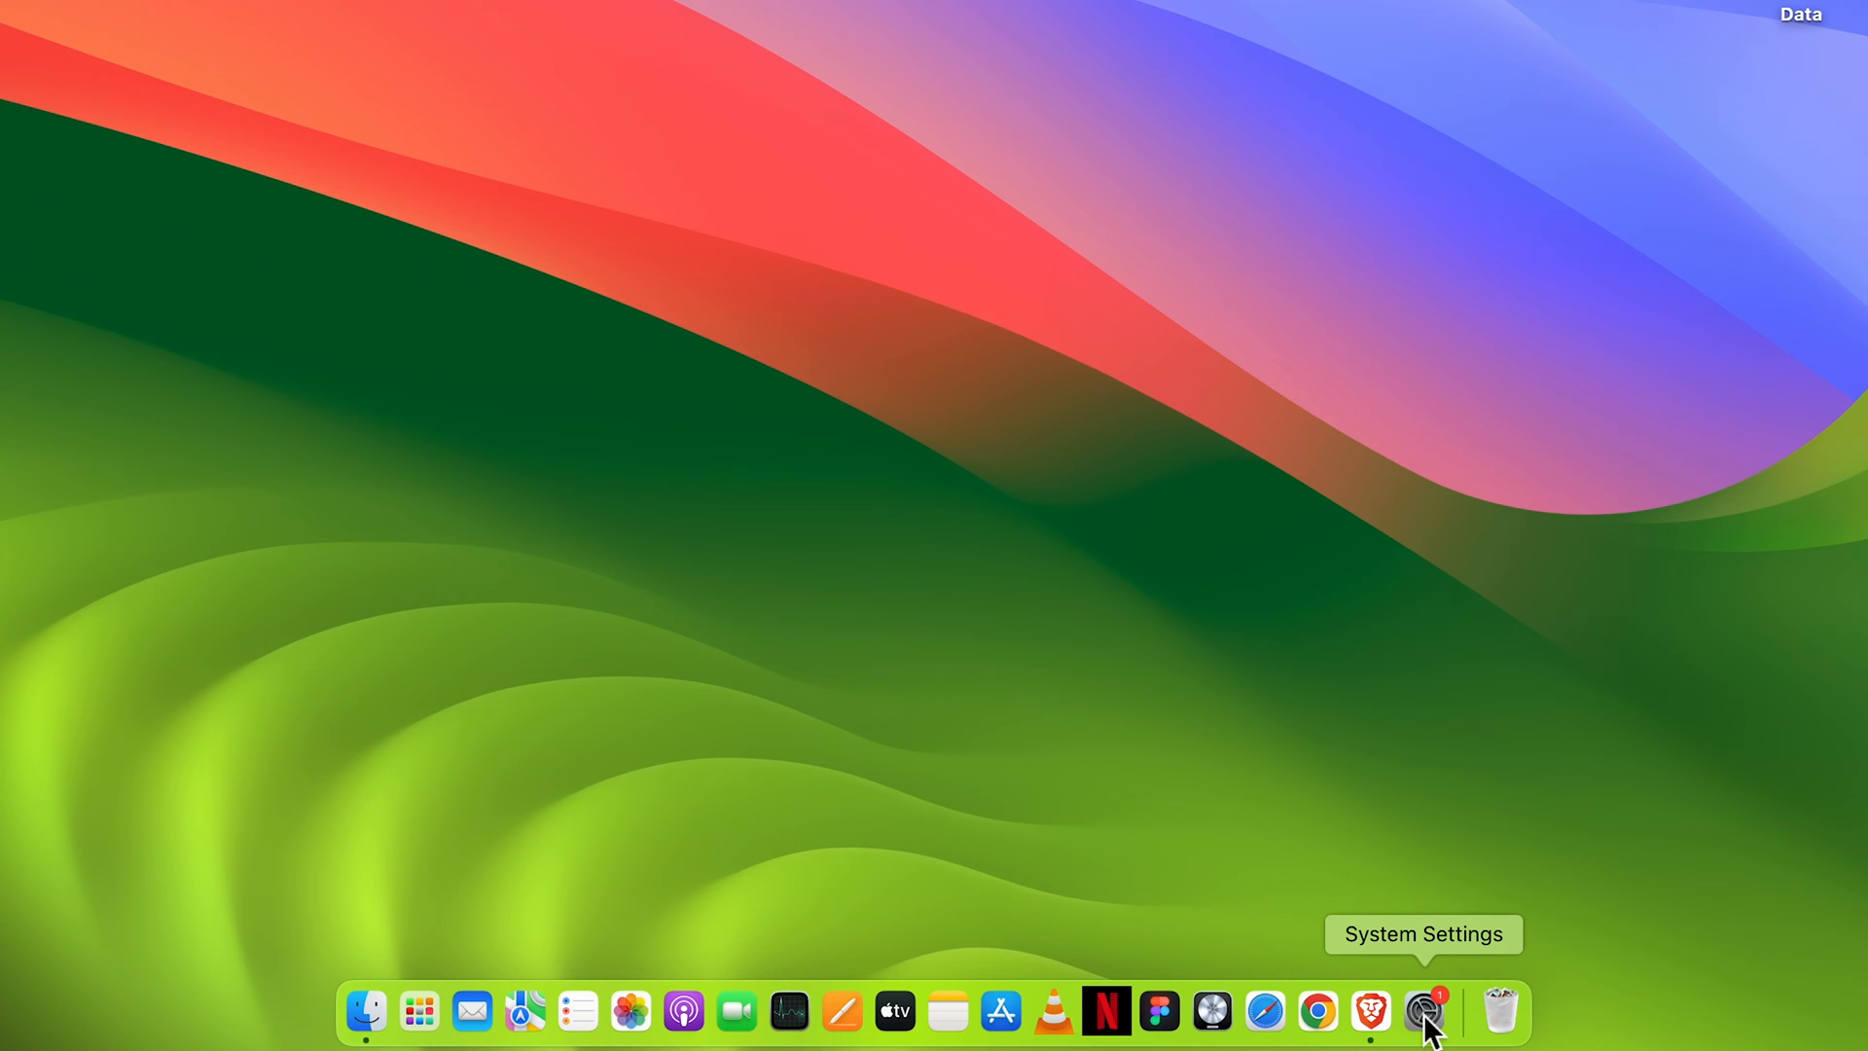
left_click(128, 15)
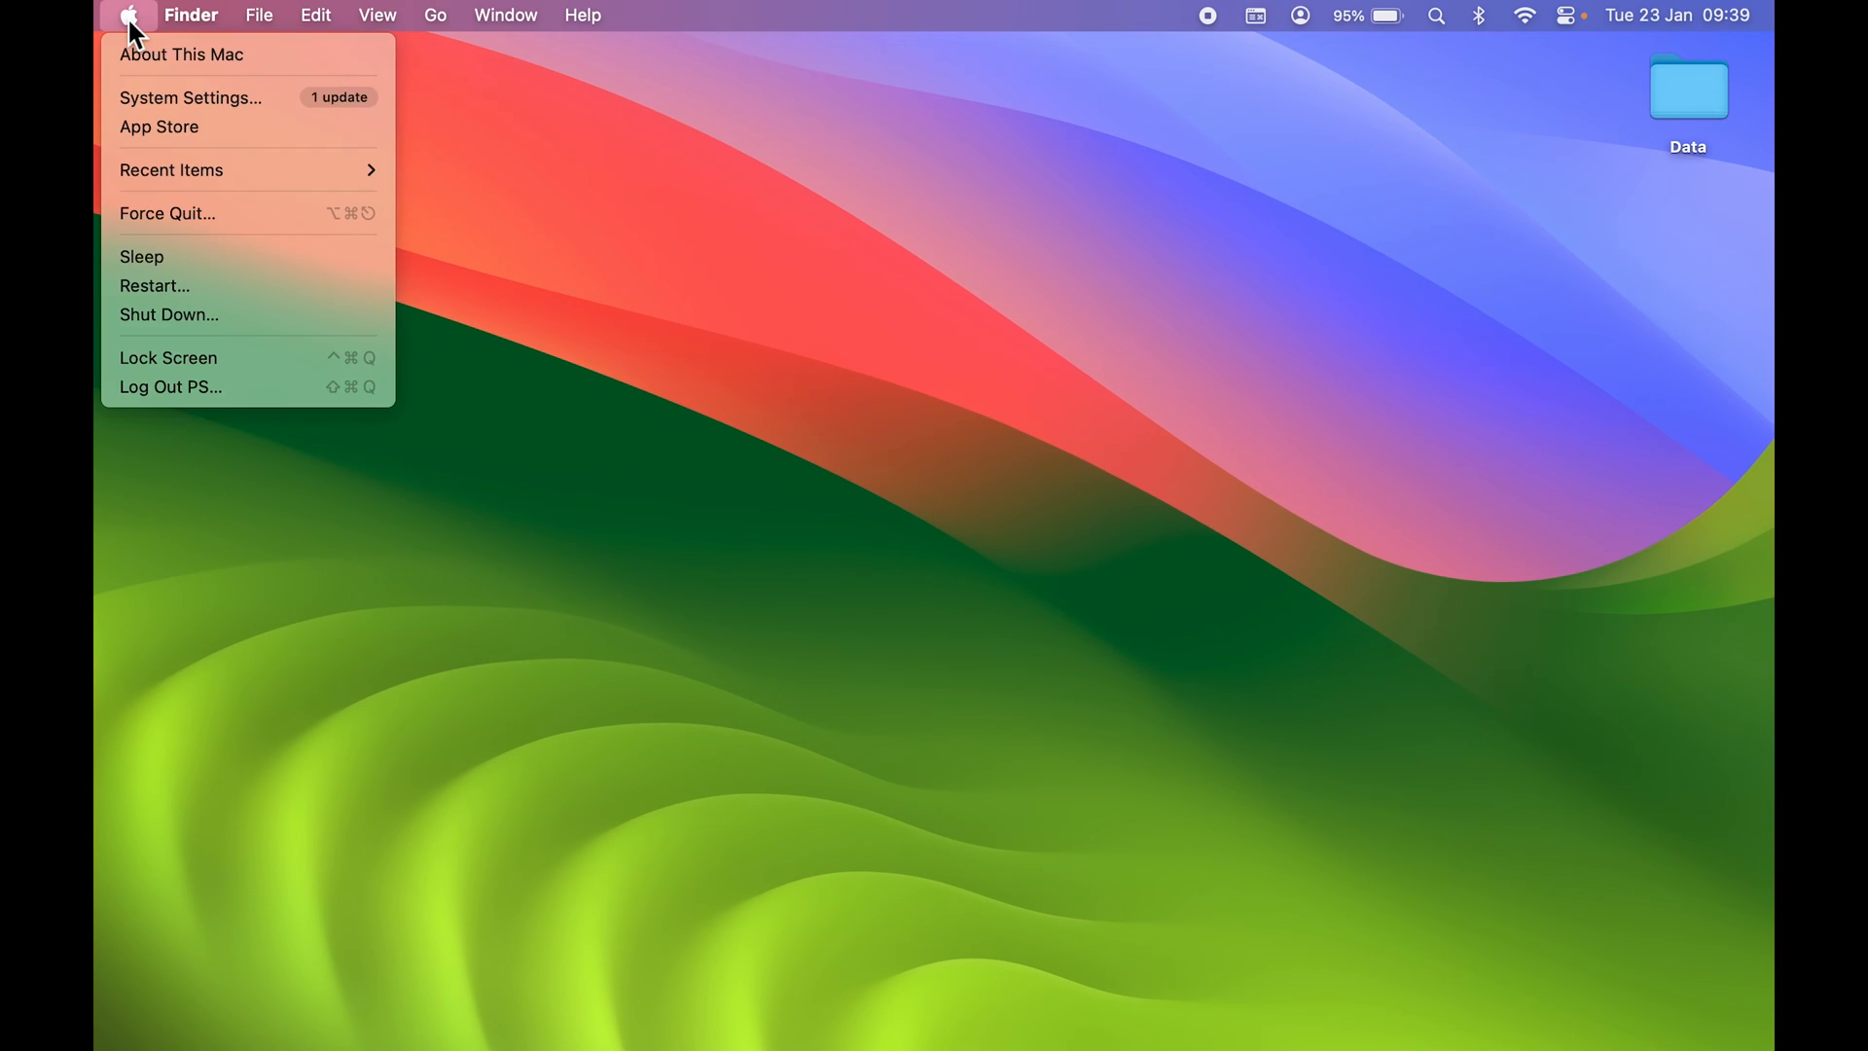
mouse_move(191, 97)
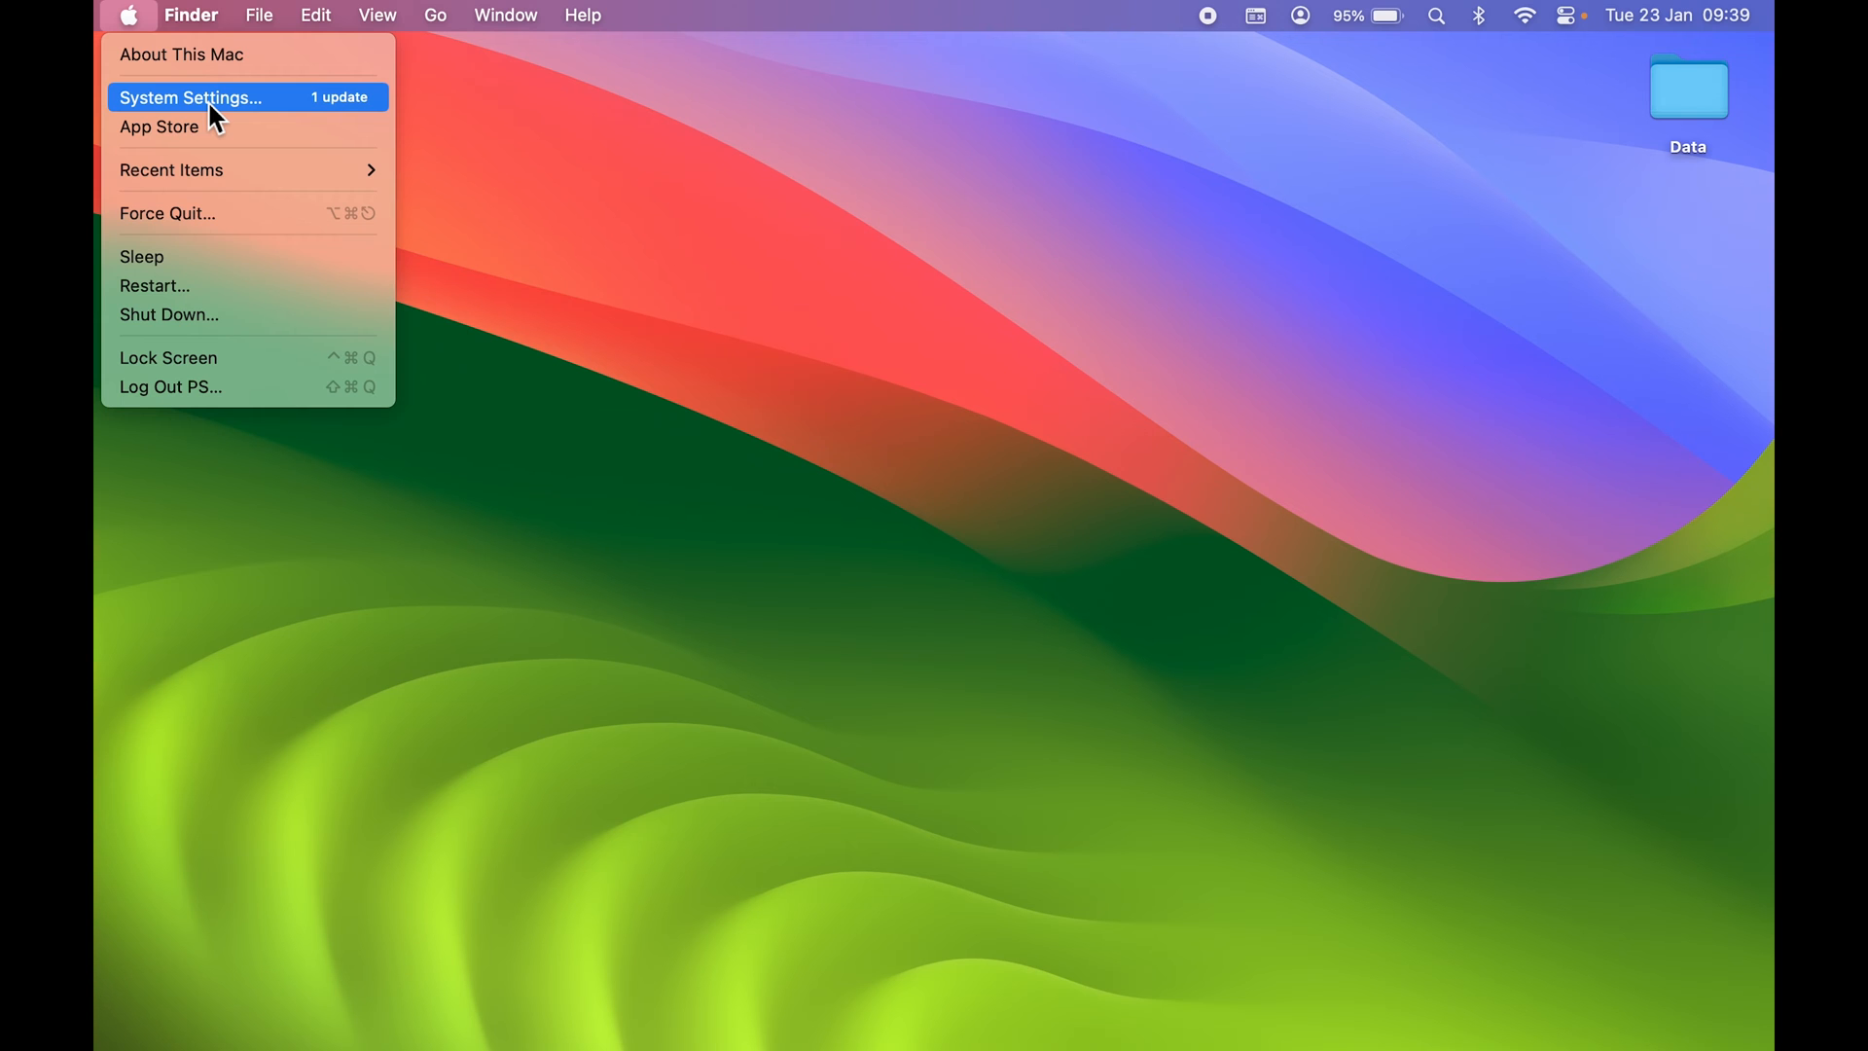
Step: Launch System Settings, search 'erase', then go to the General pane
left_click(188, 96)
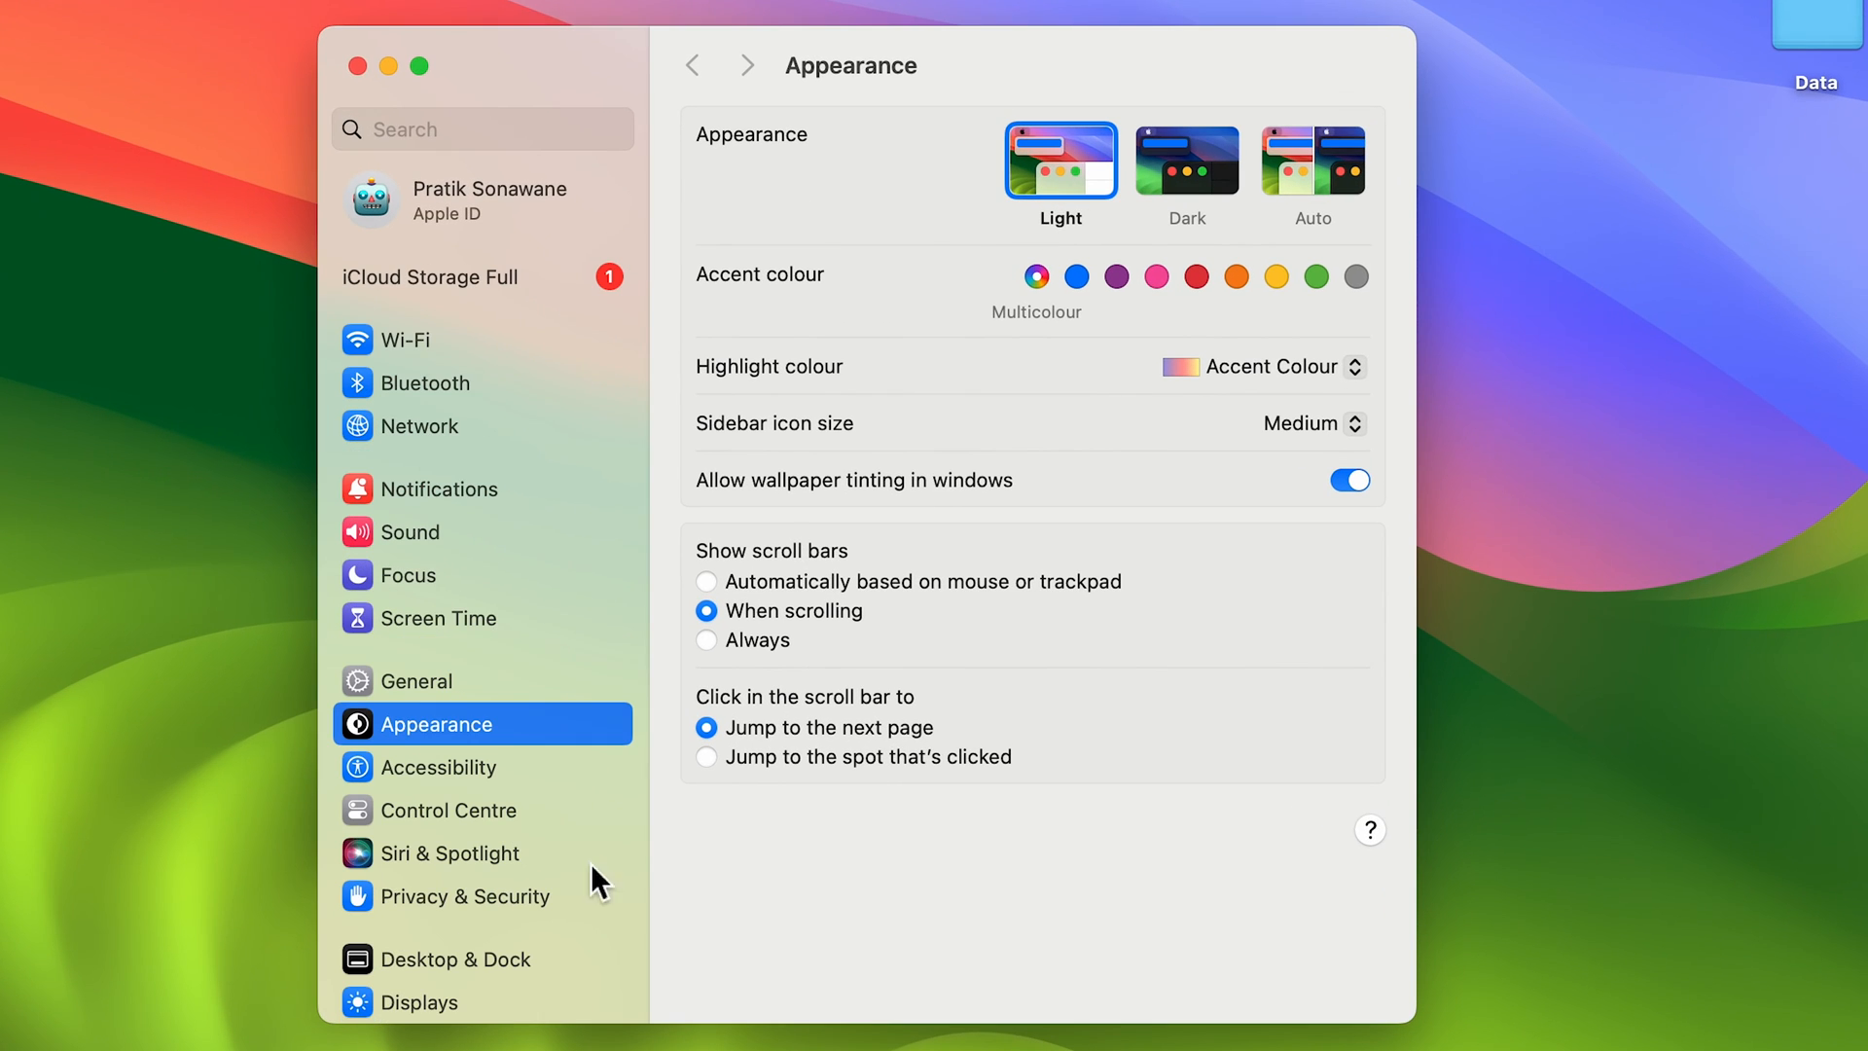
mouse_move(449, 139)
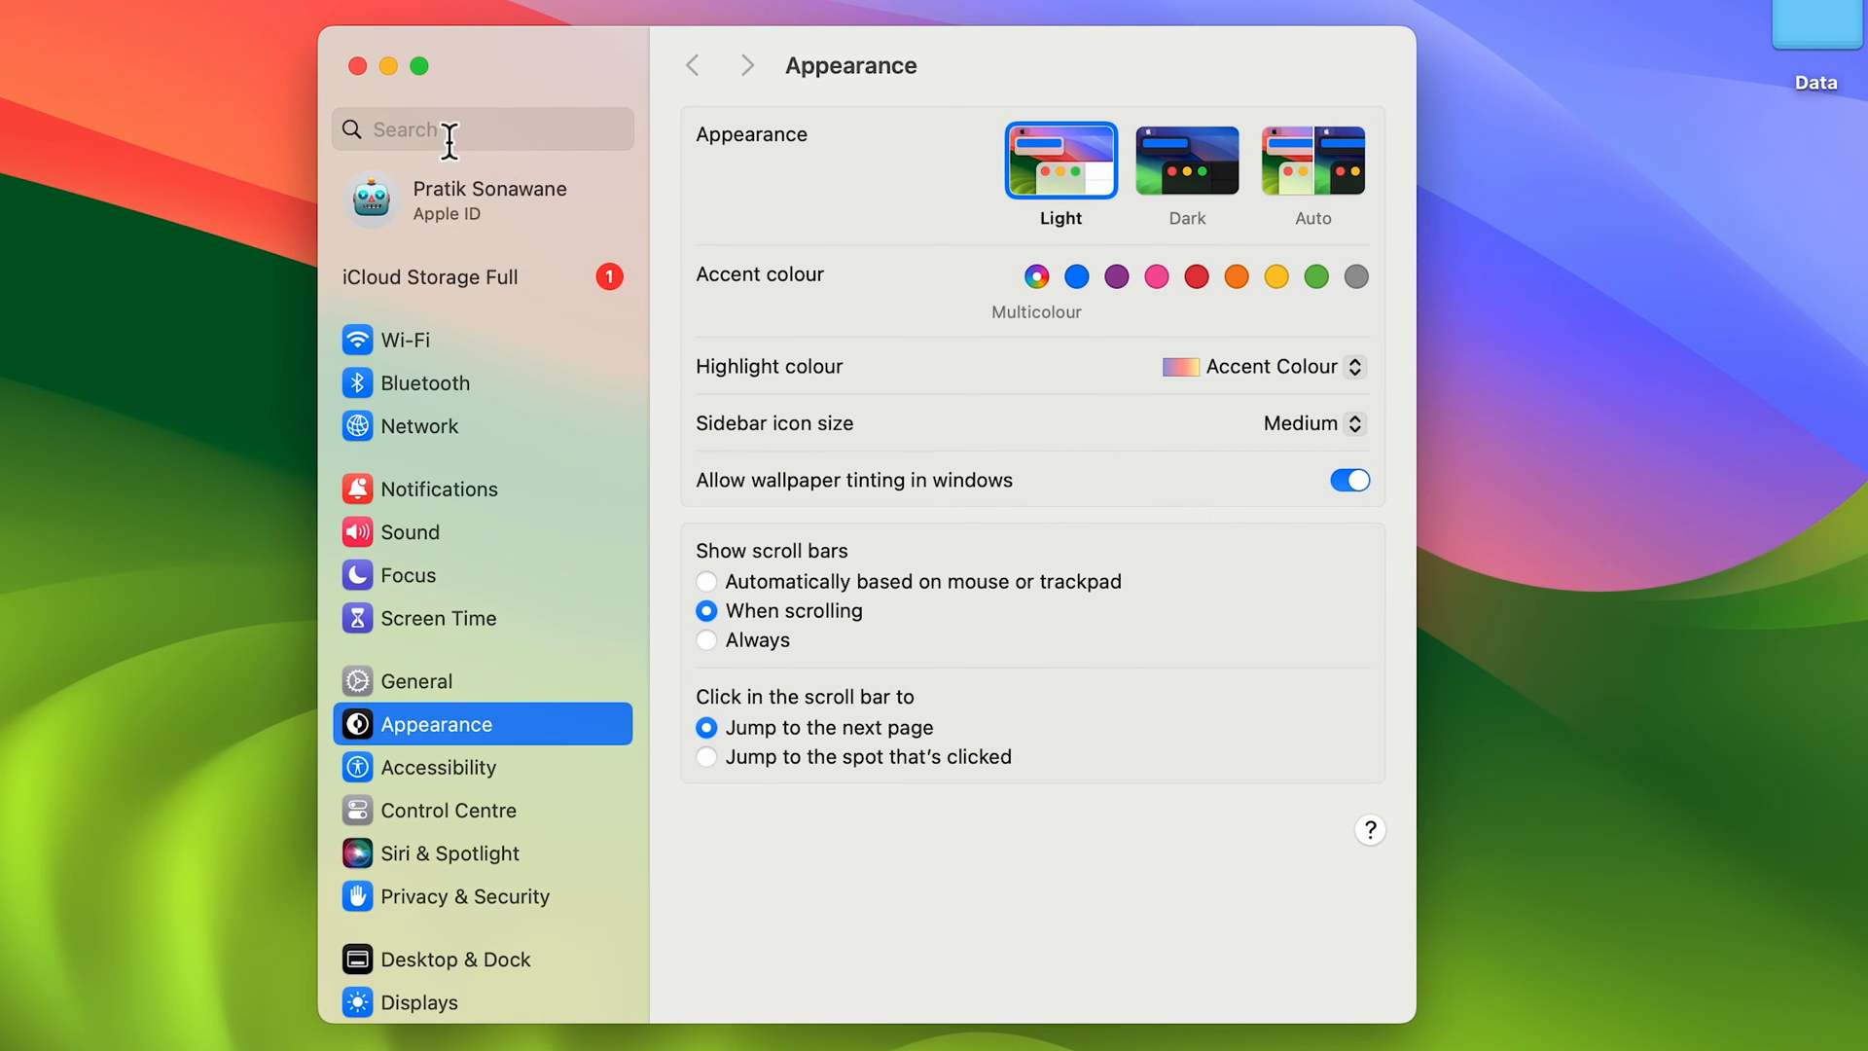
type("e")
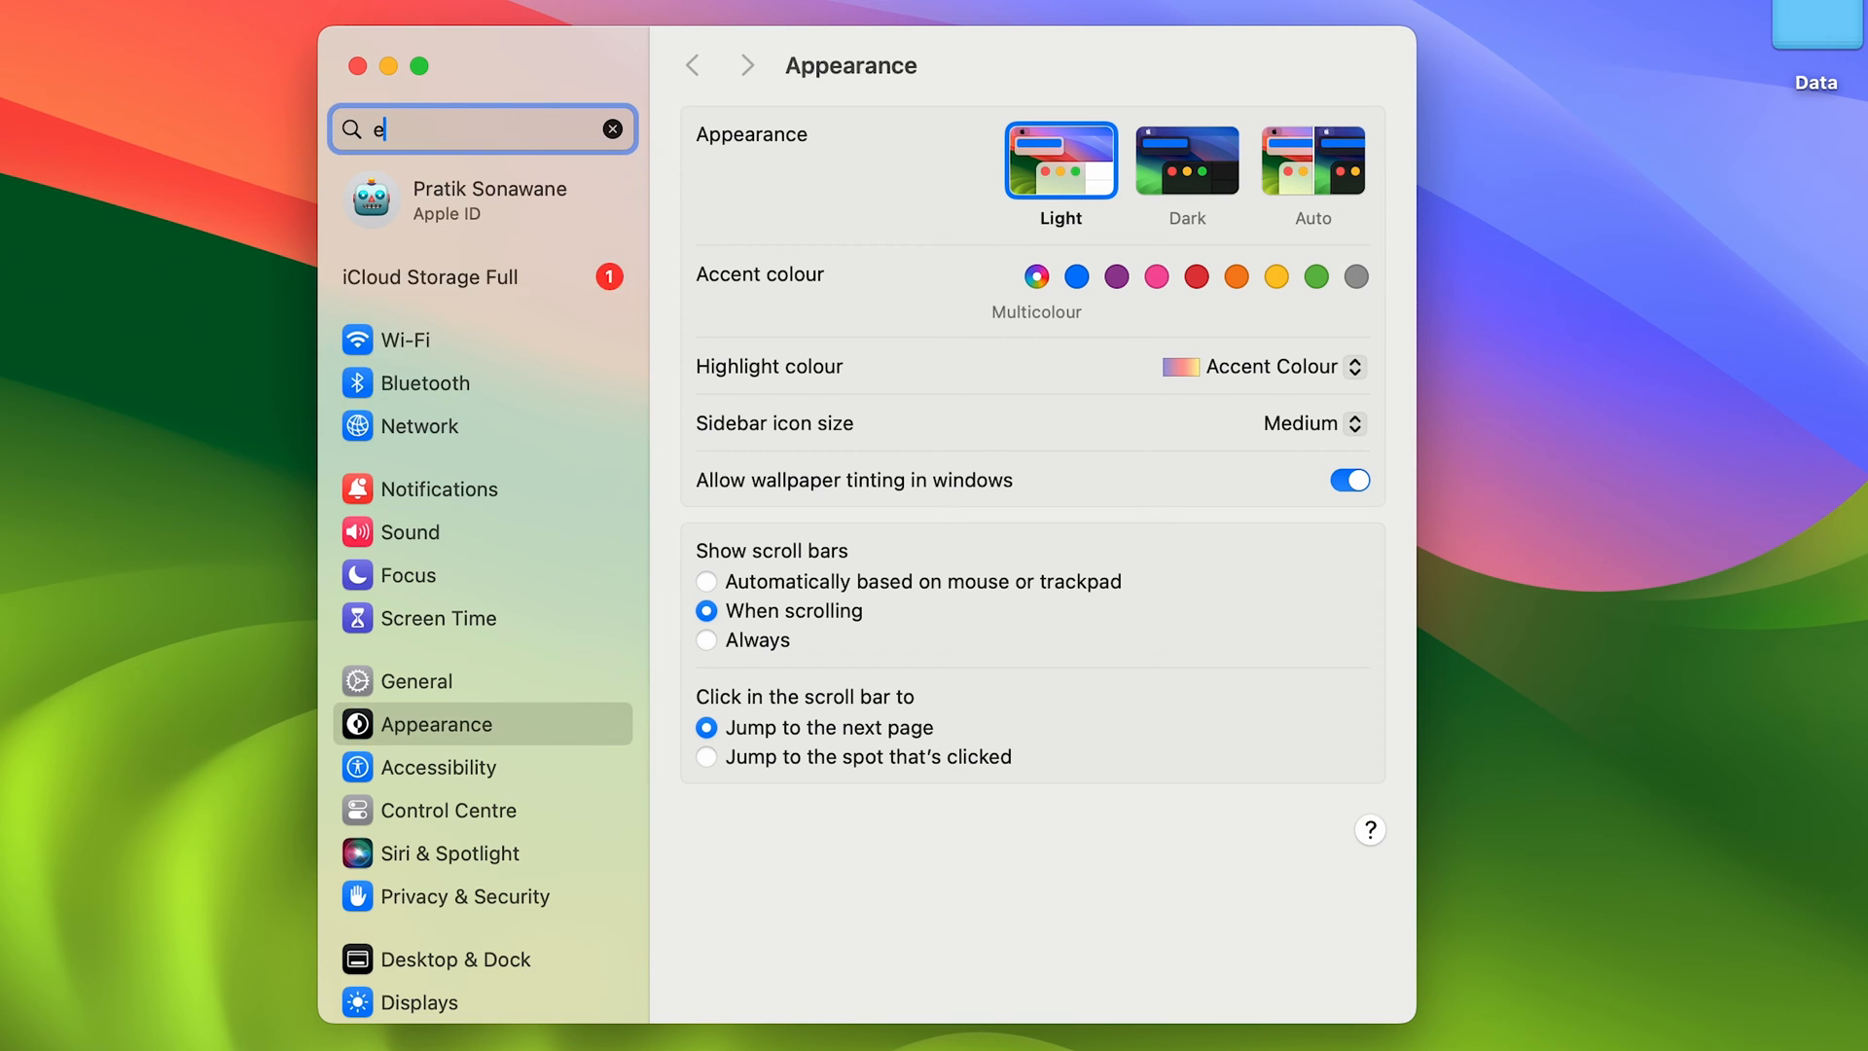
type("rase")
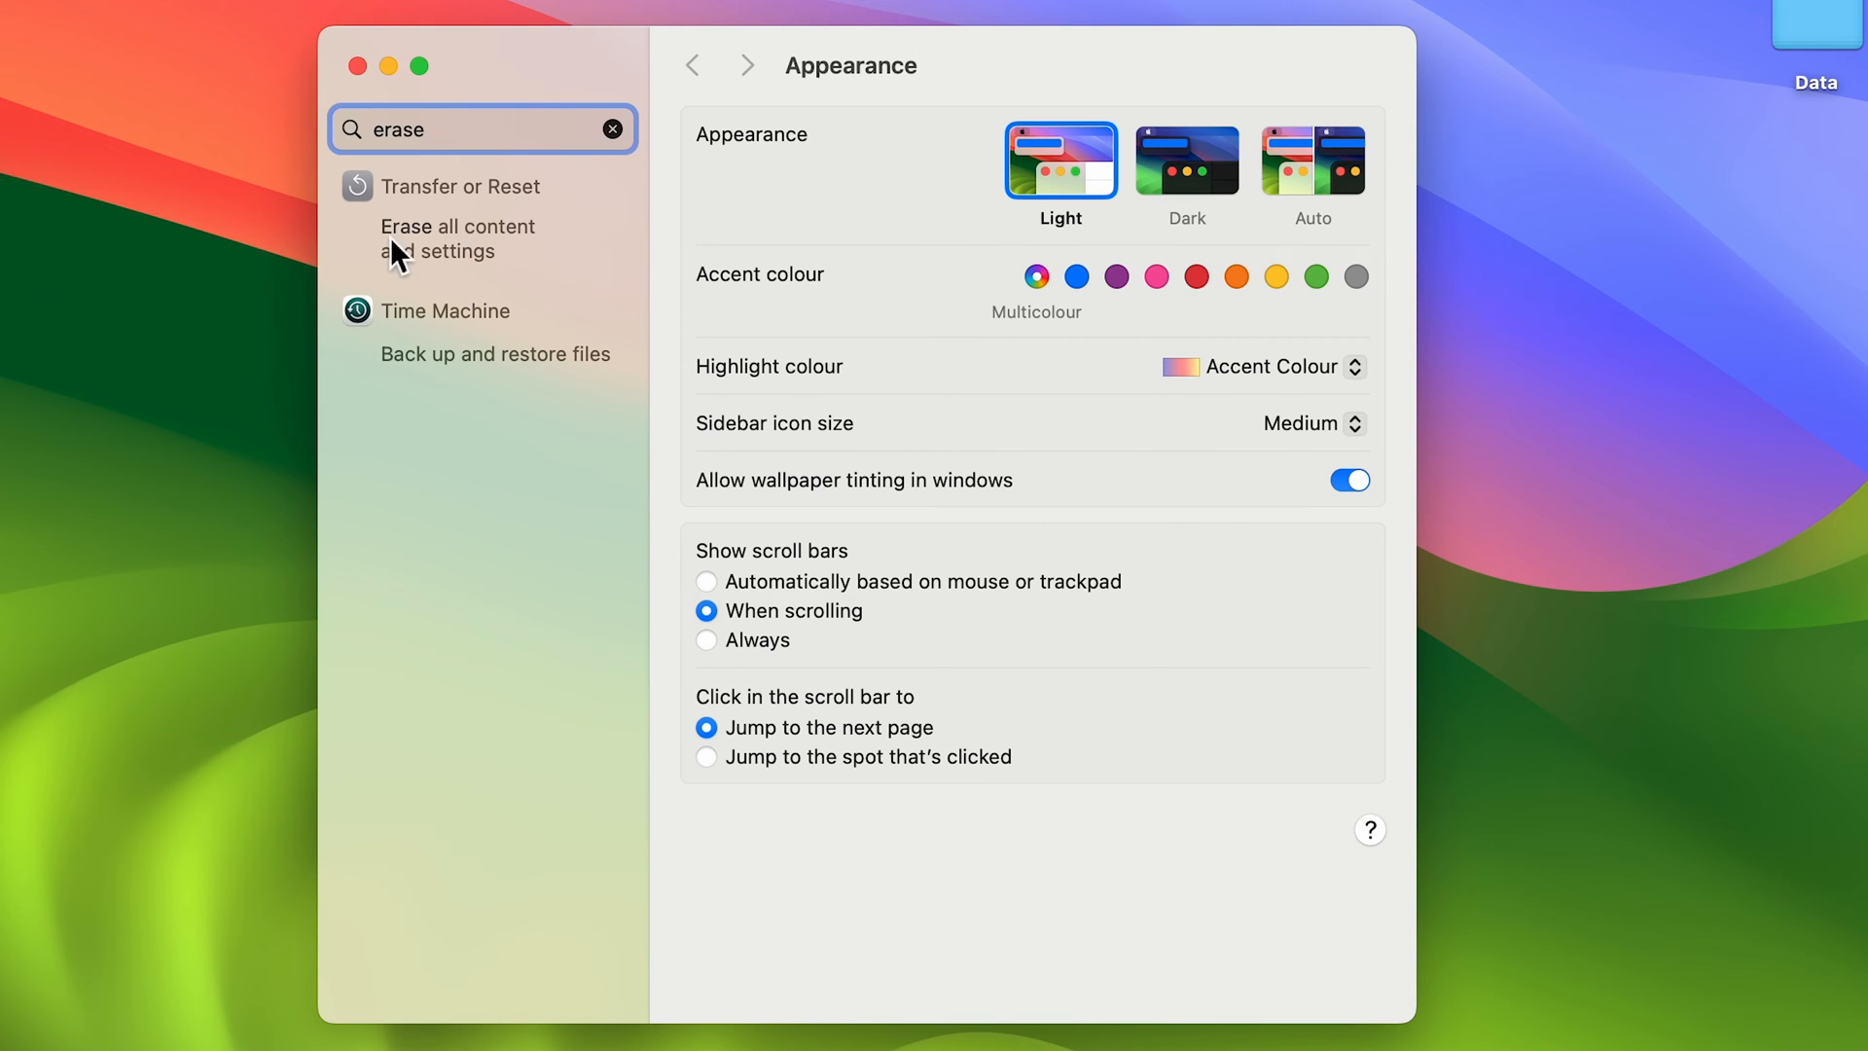
left_click(612, 128)
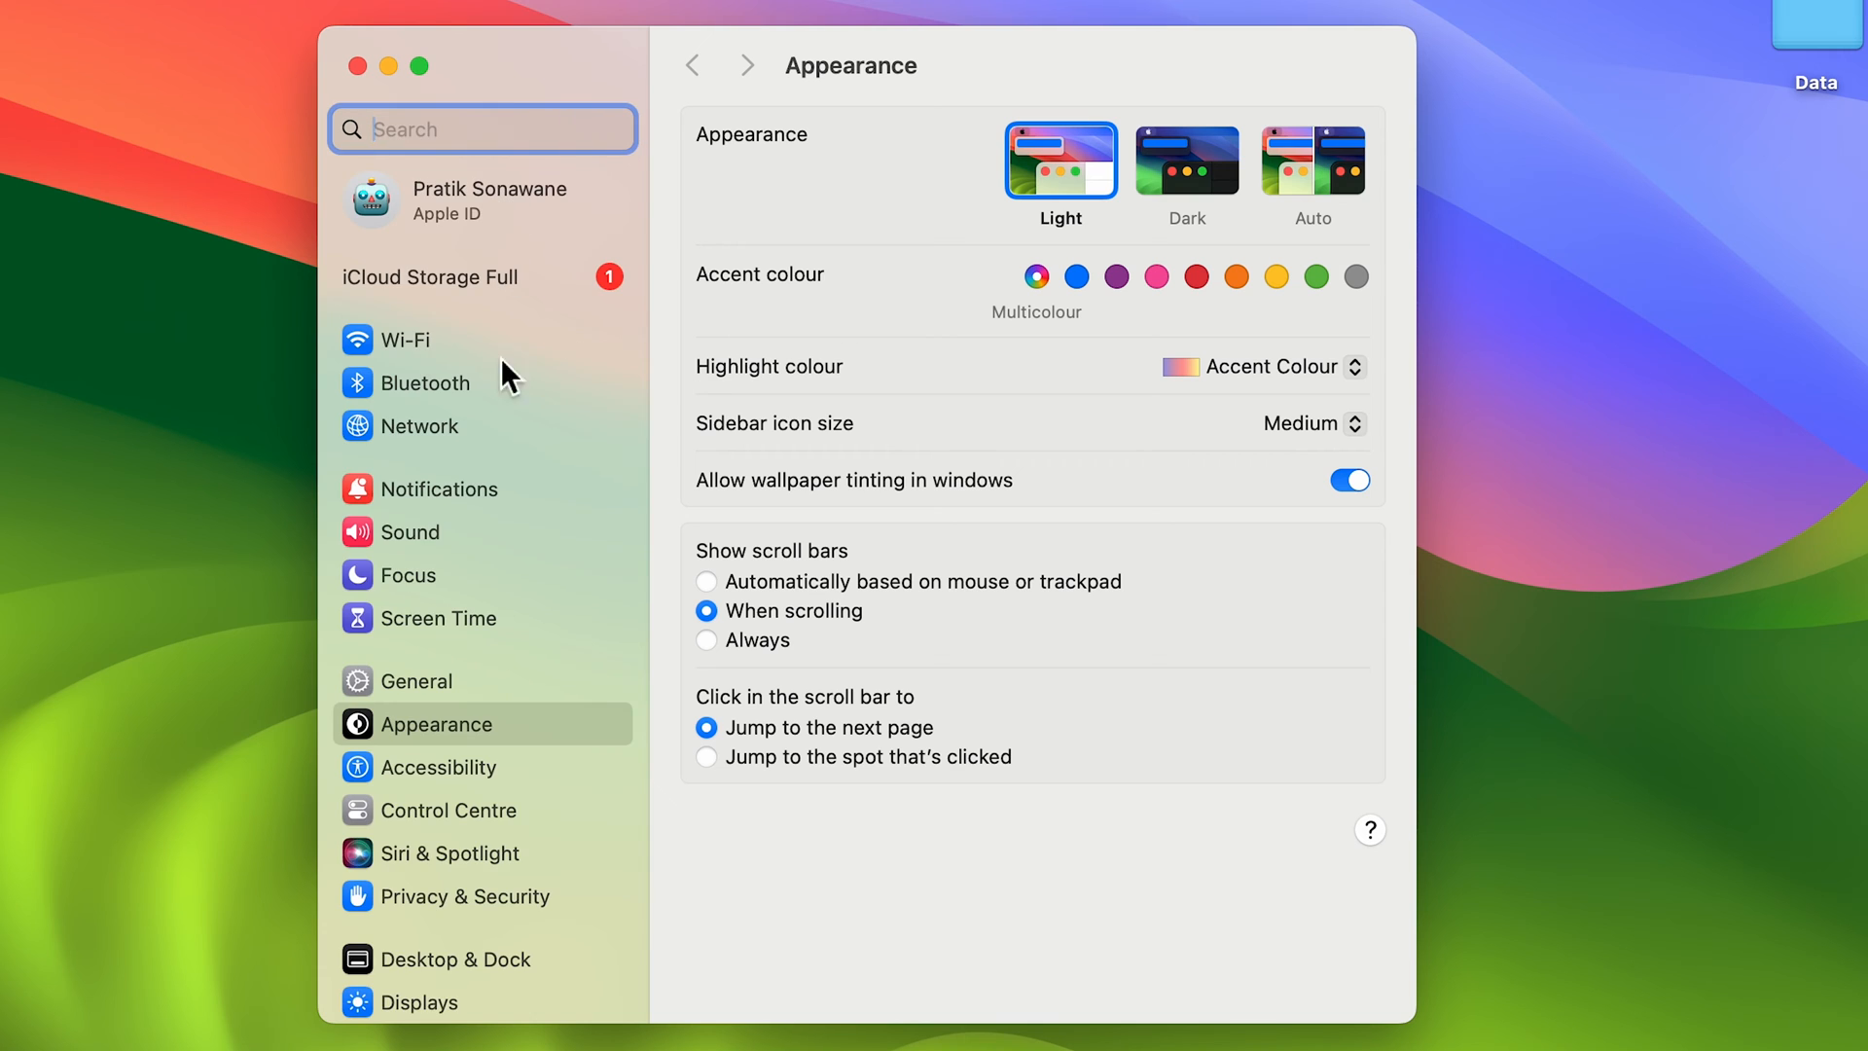
left_click(424, 679)
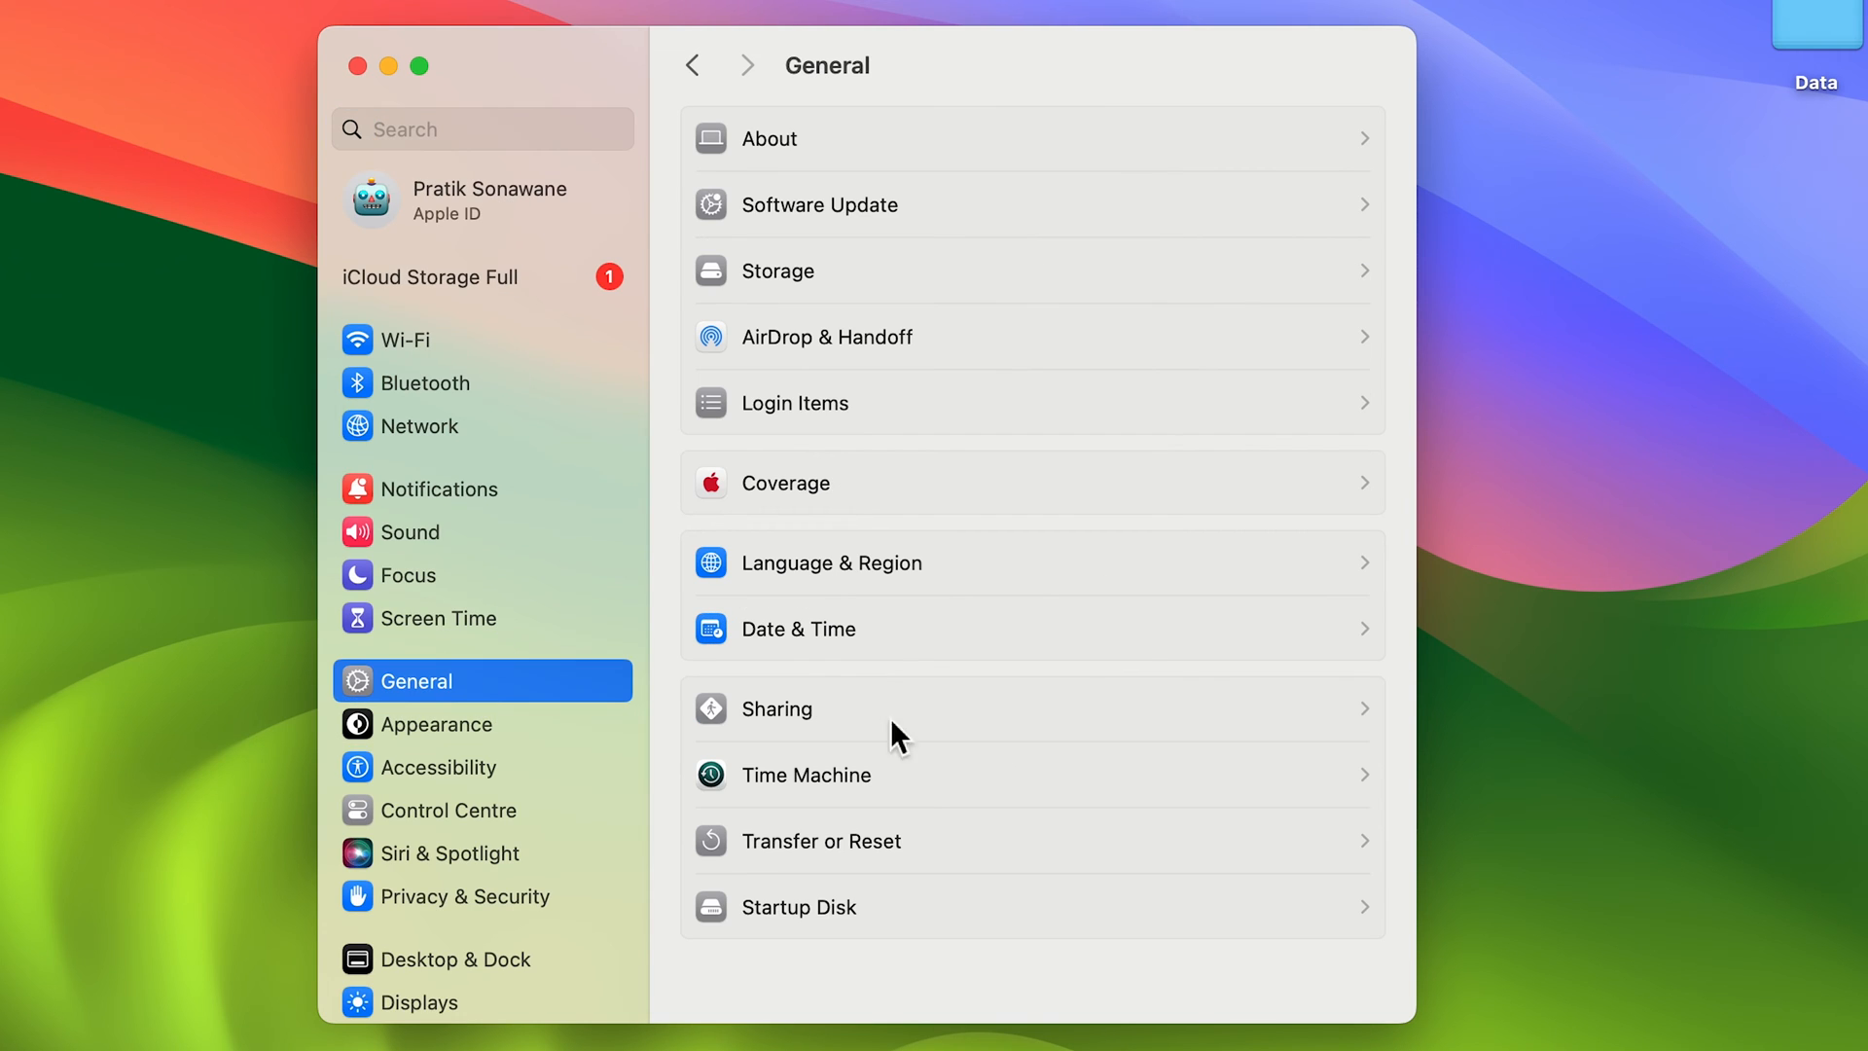
mouse_move(1200, 863)
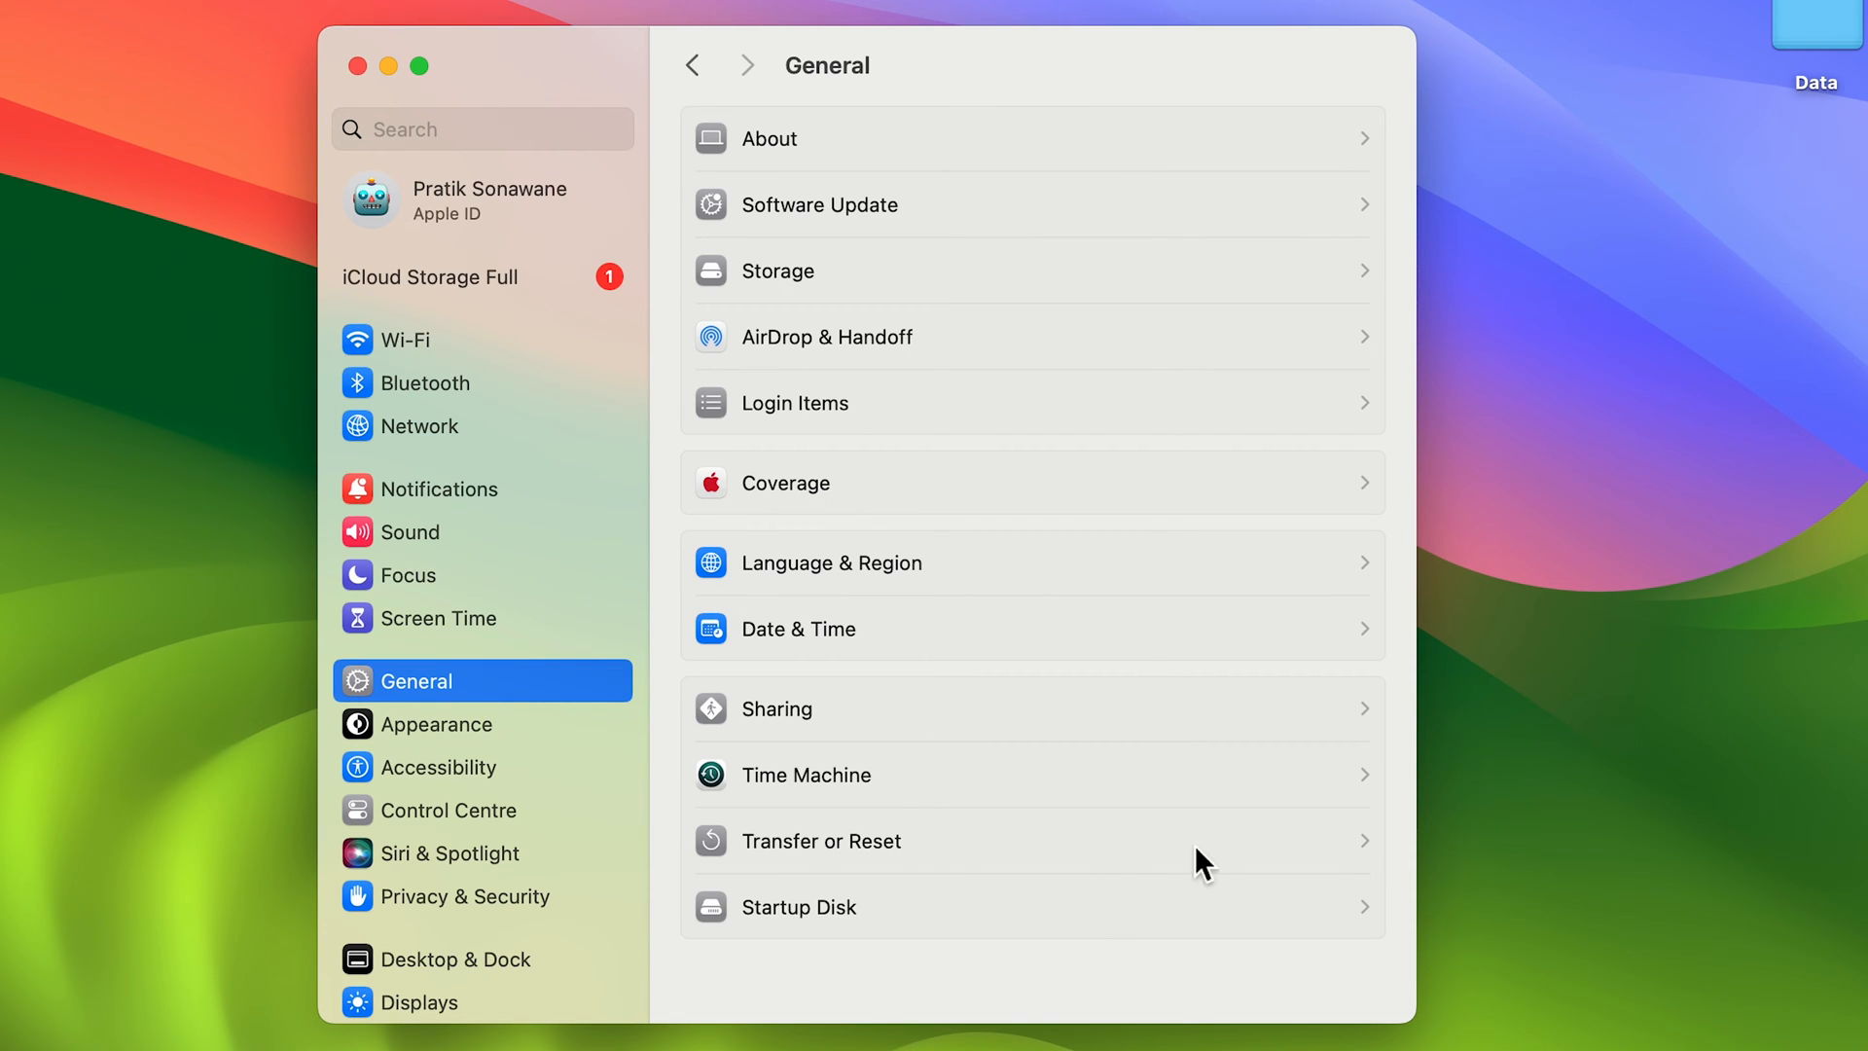
Step: Start Erase All Content and Settings from the Transfer or Reset page
left_click(840, 839)
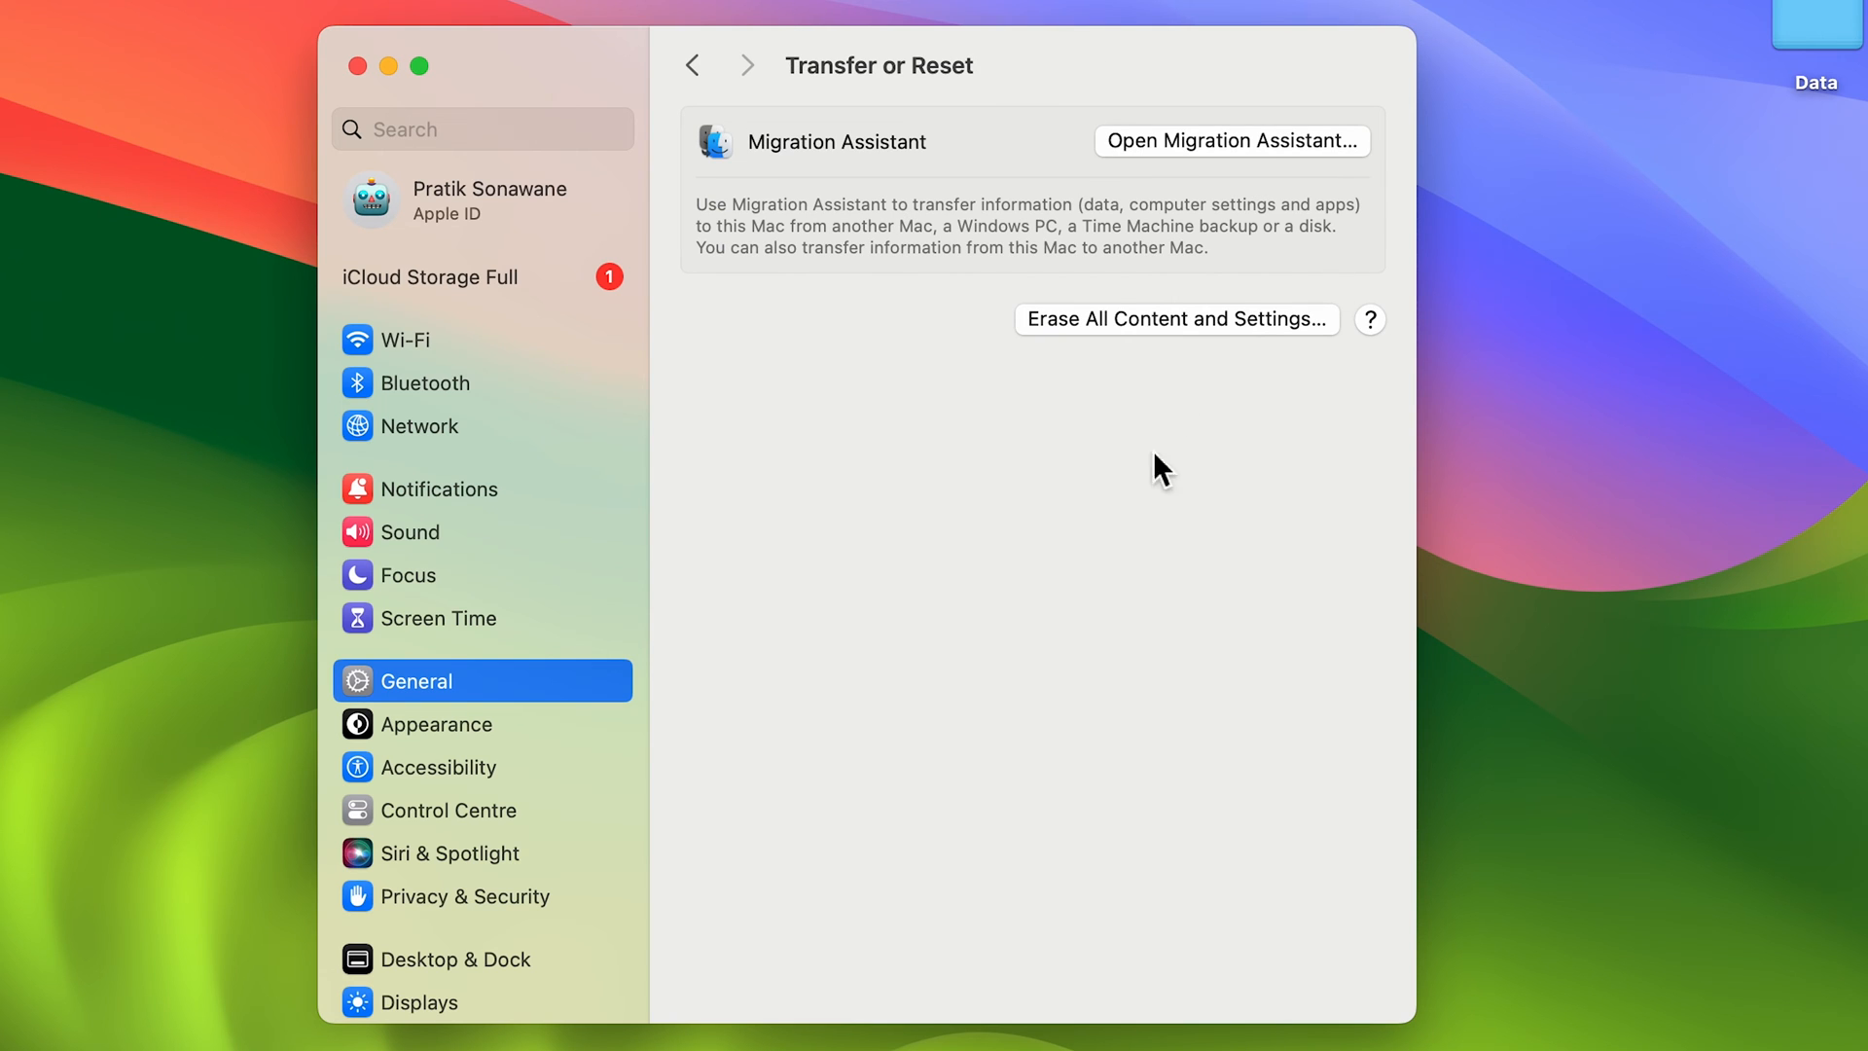
mouse_move(1147, 348)
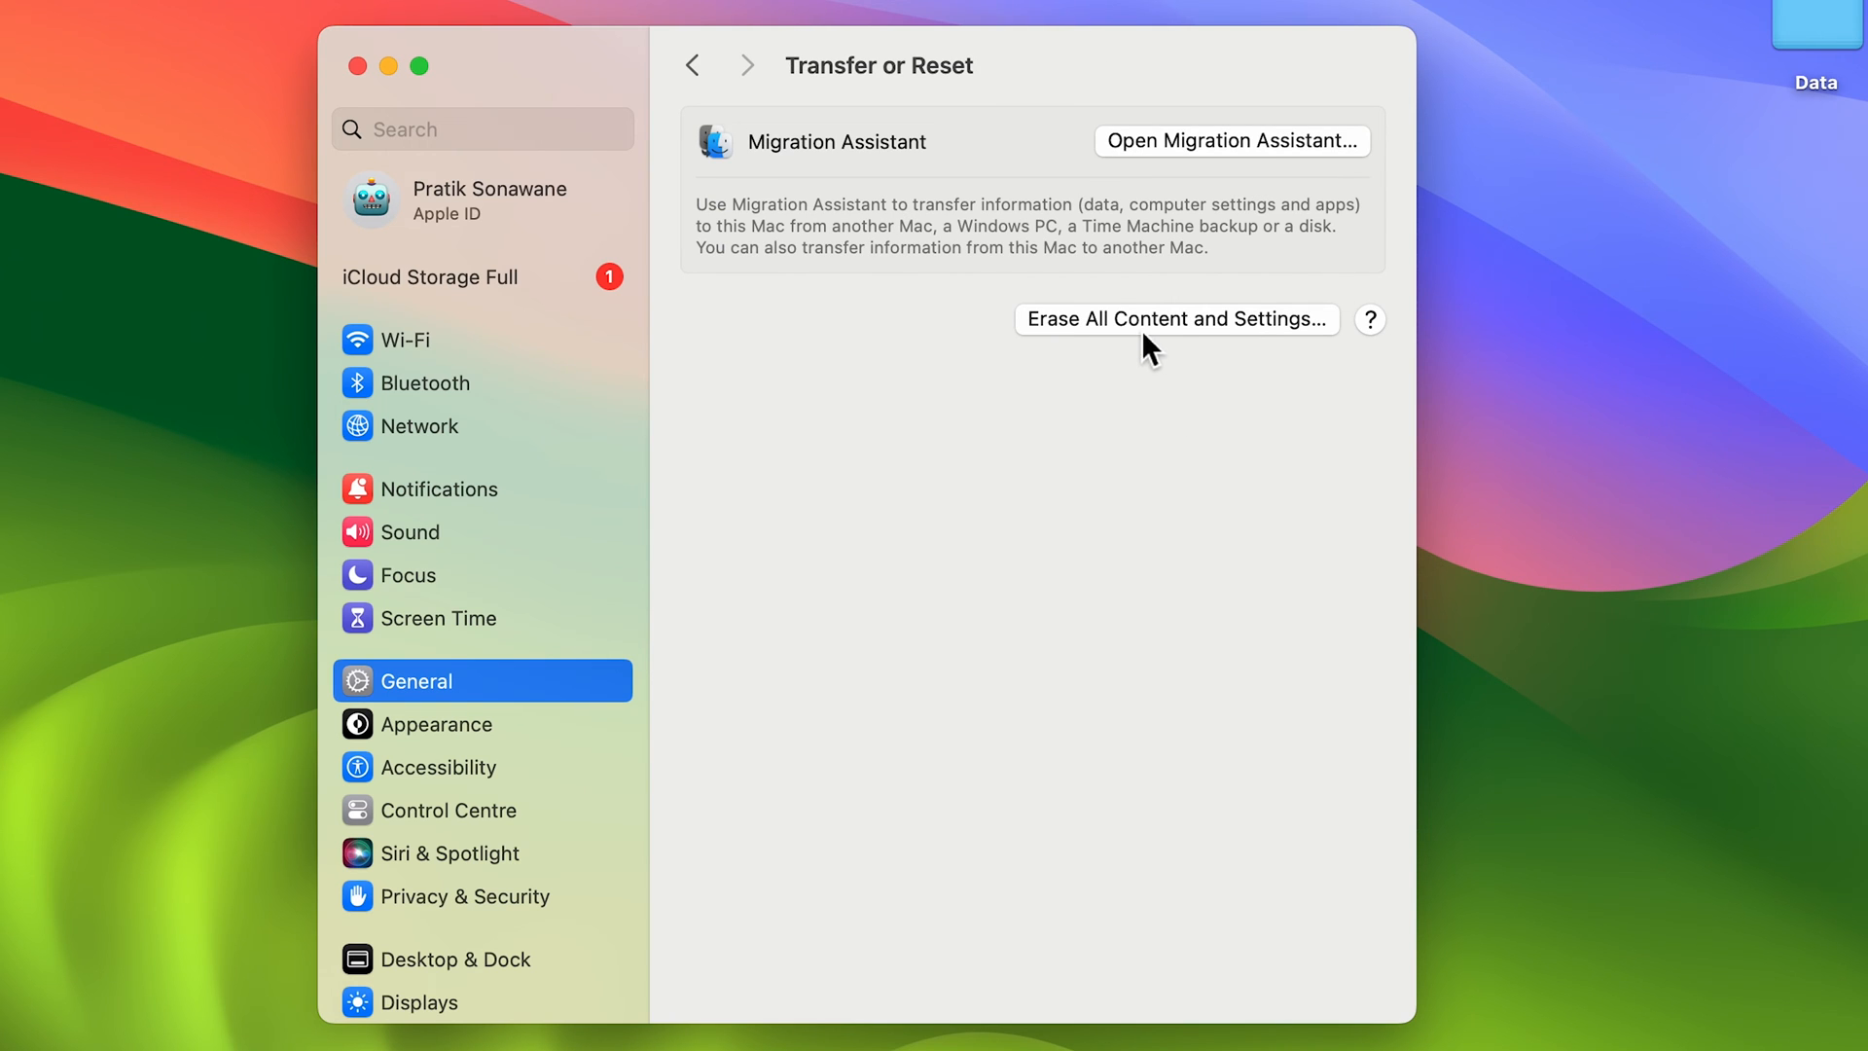
mouse_move(1177, 334)
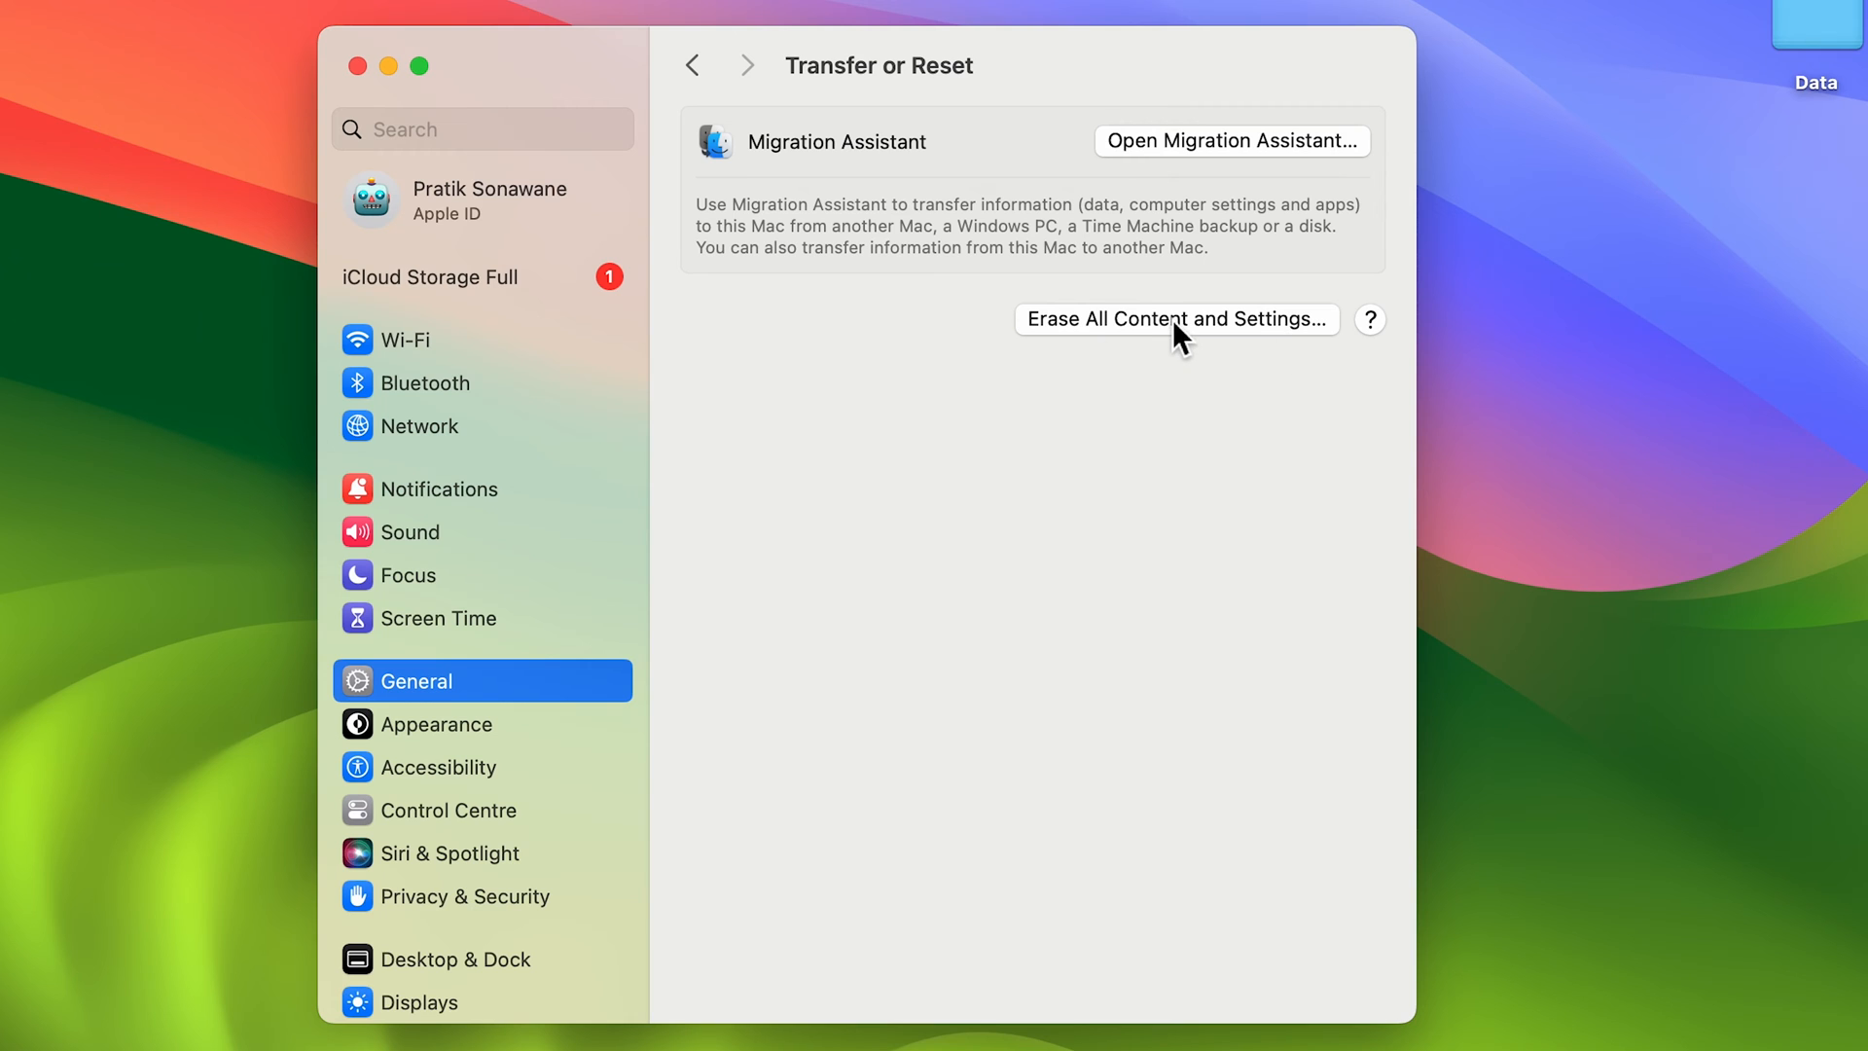
left_click(1176, 318)
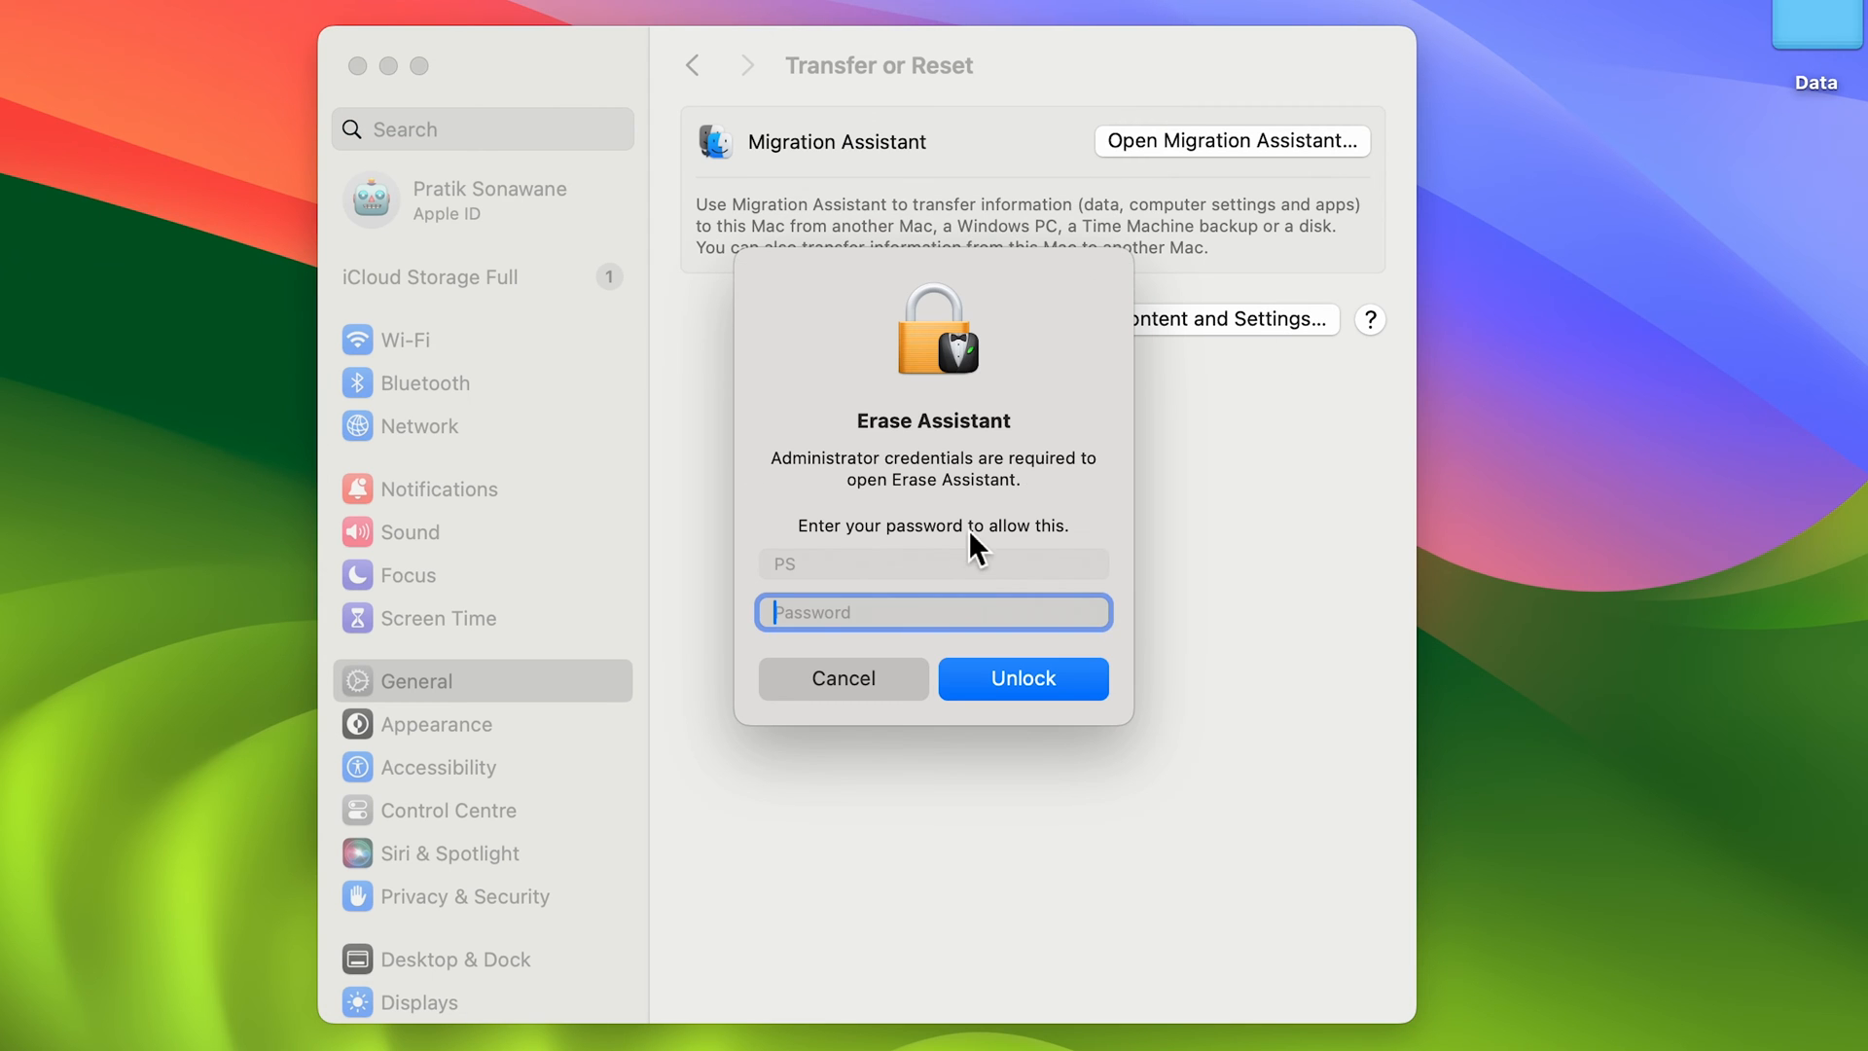
mouse_move(917, 512)
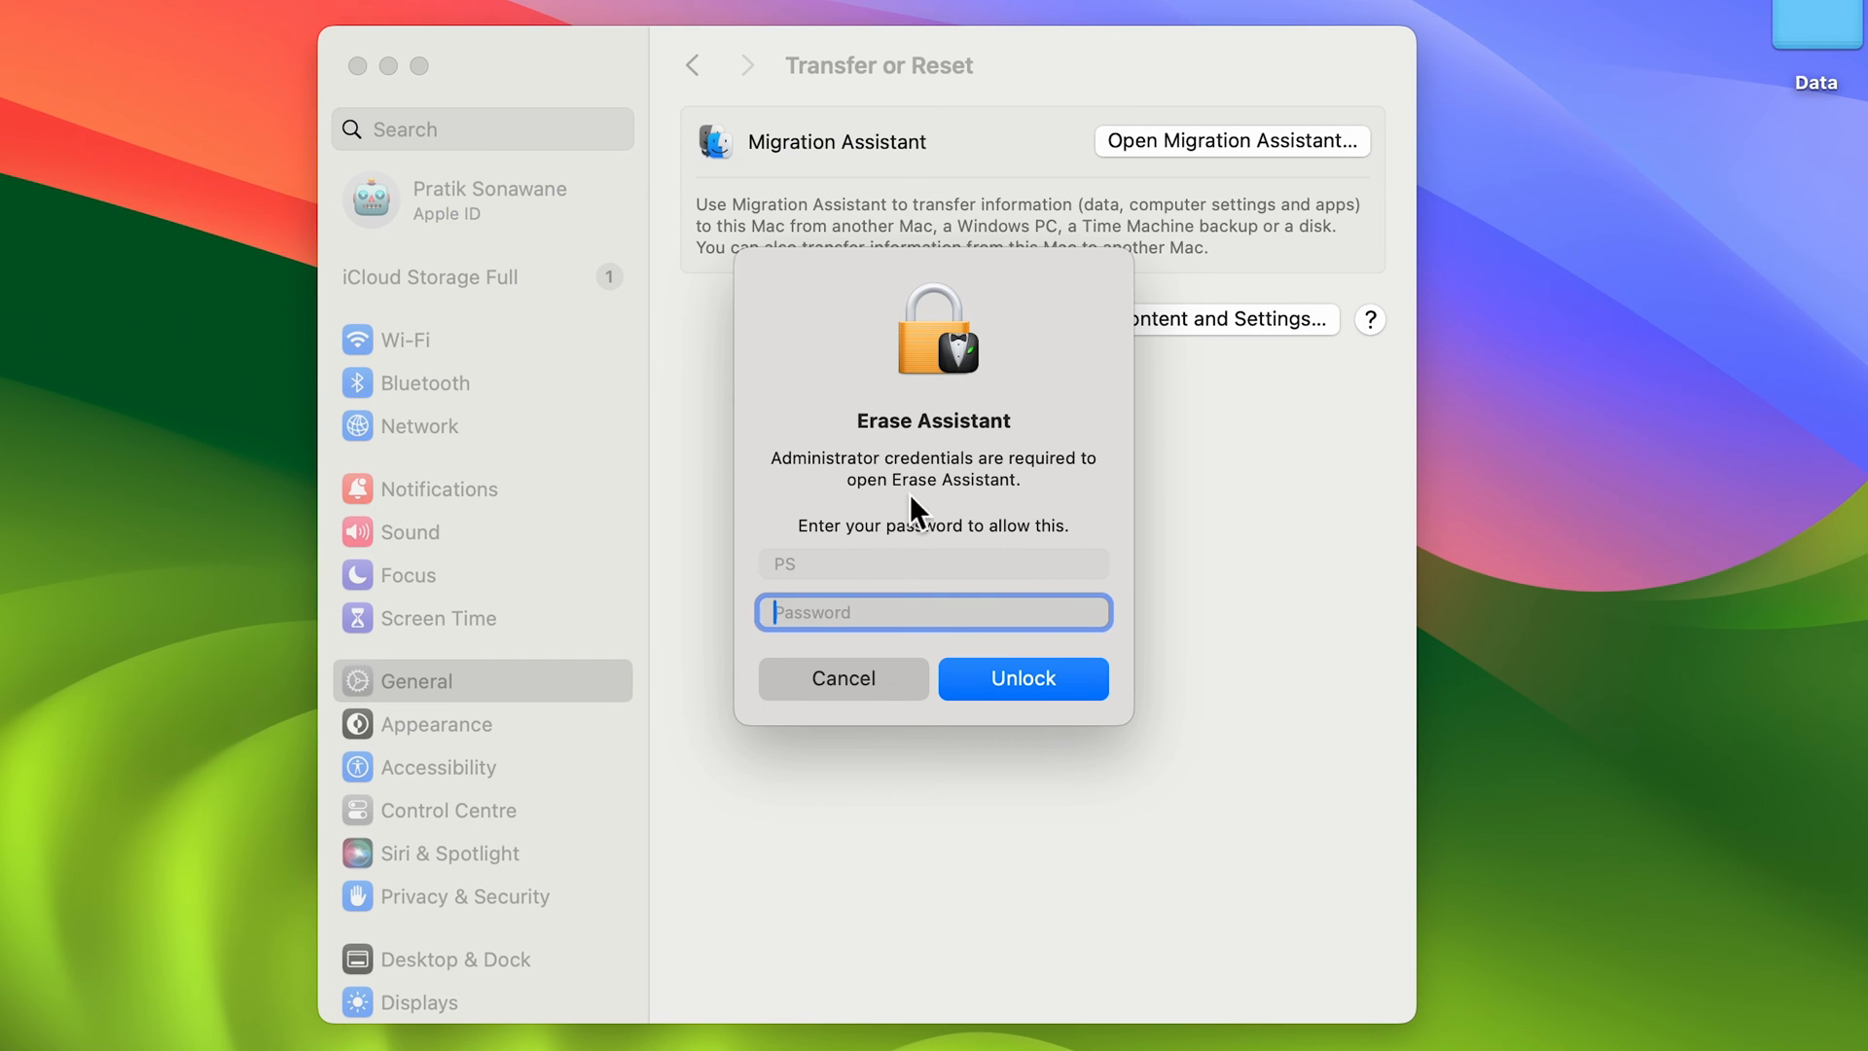
mouse_move(845, 513)
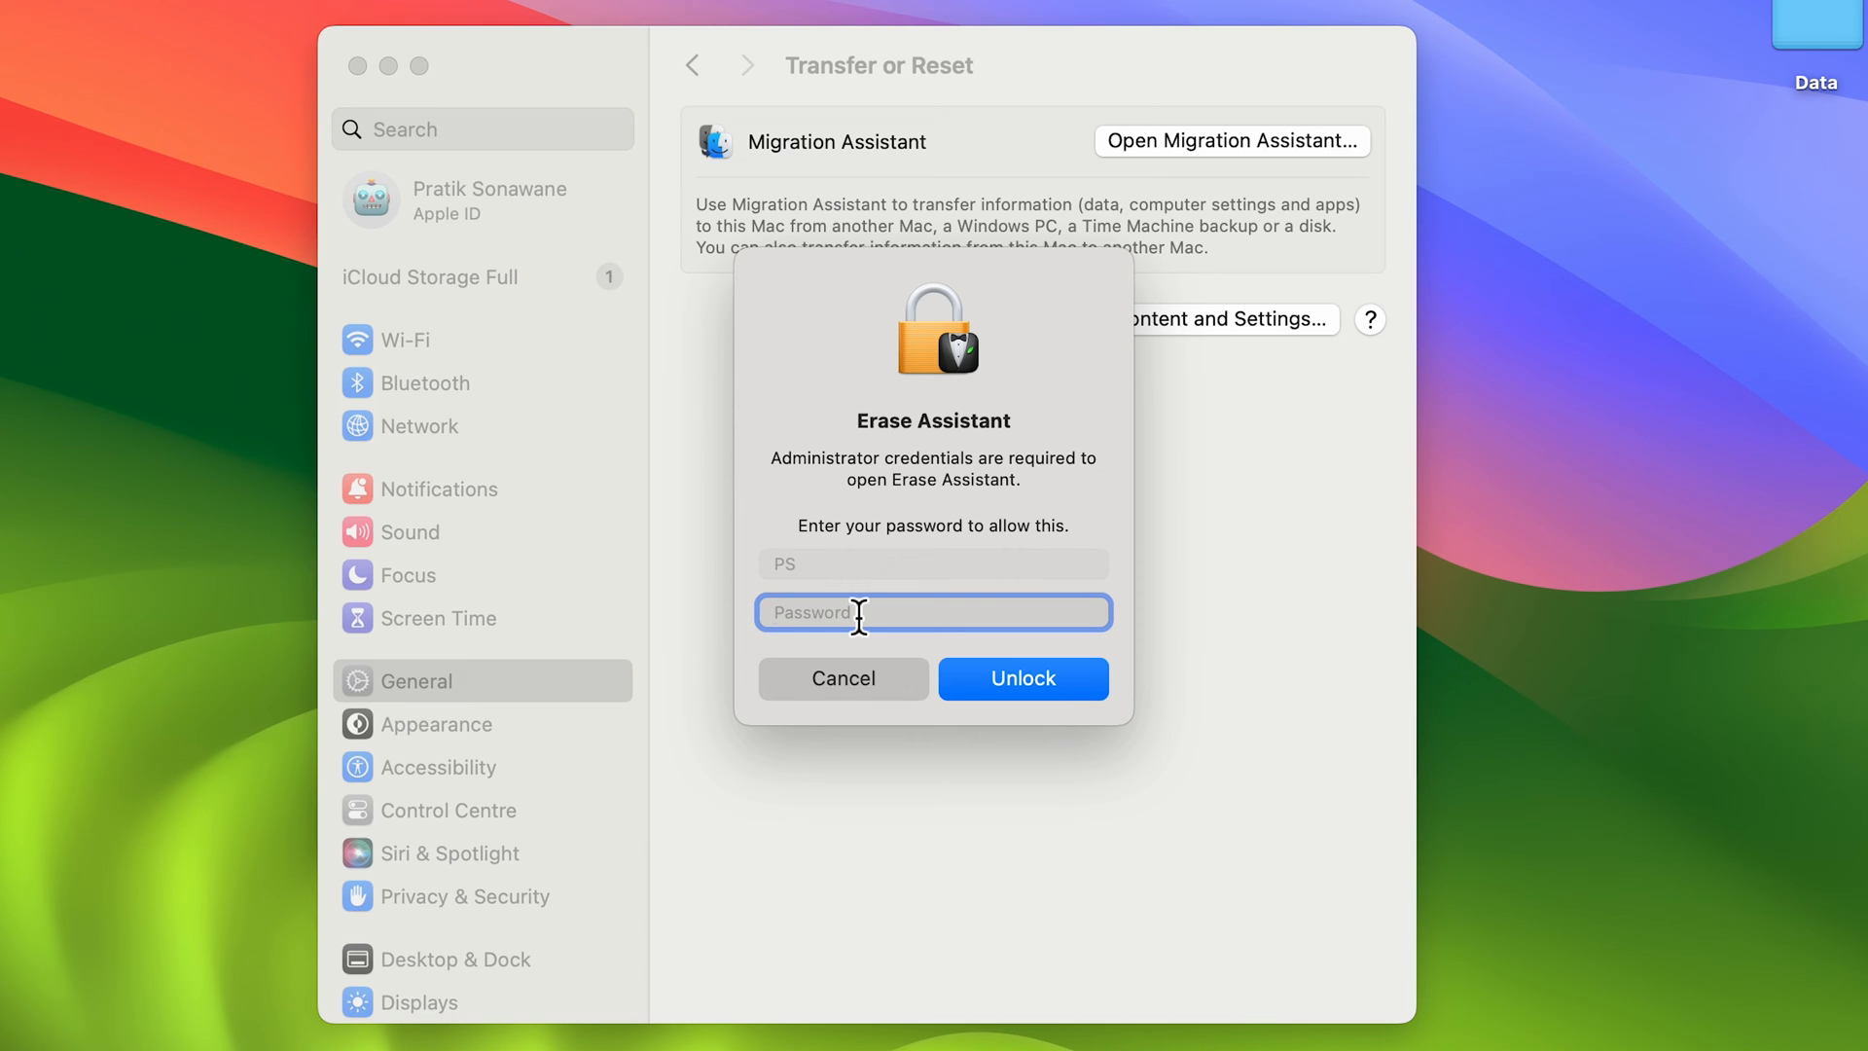
mouse_move(860, 678)
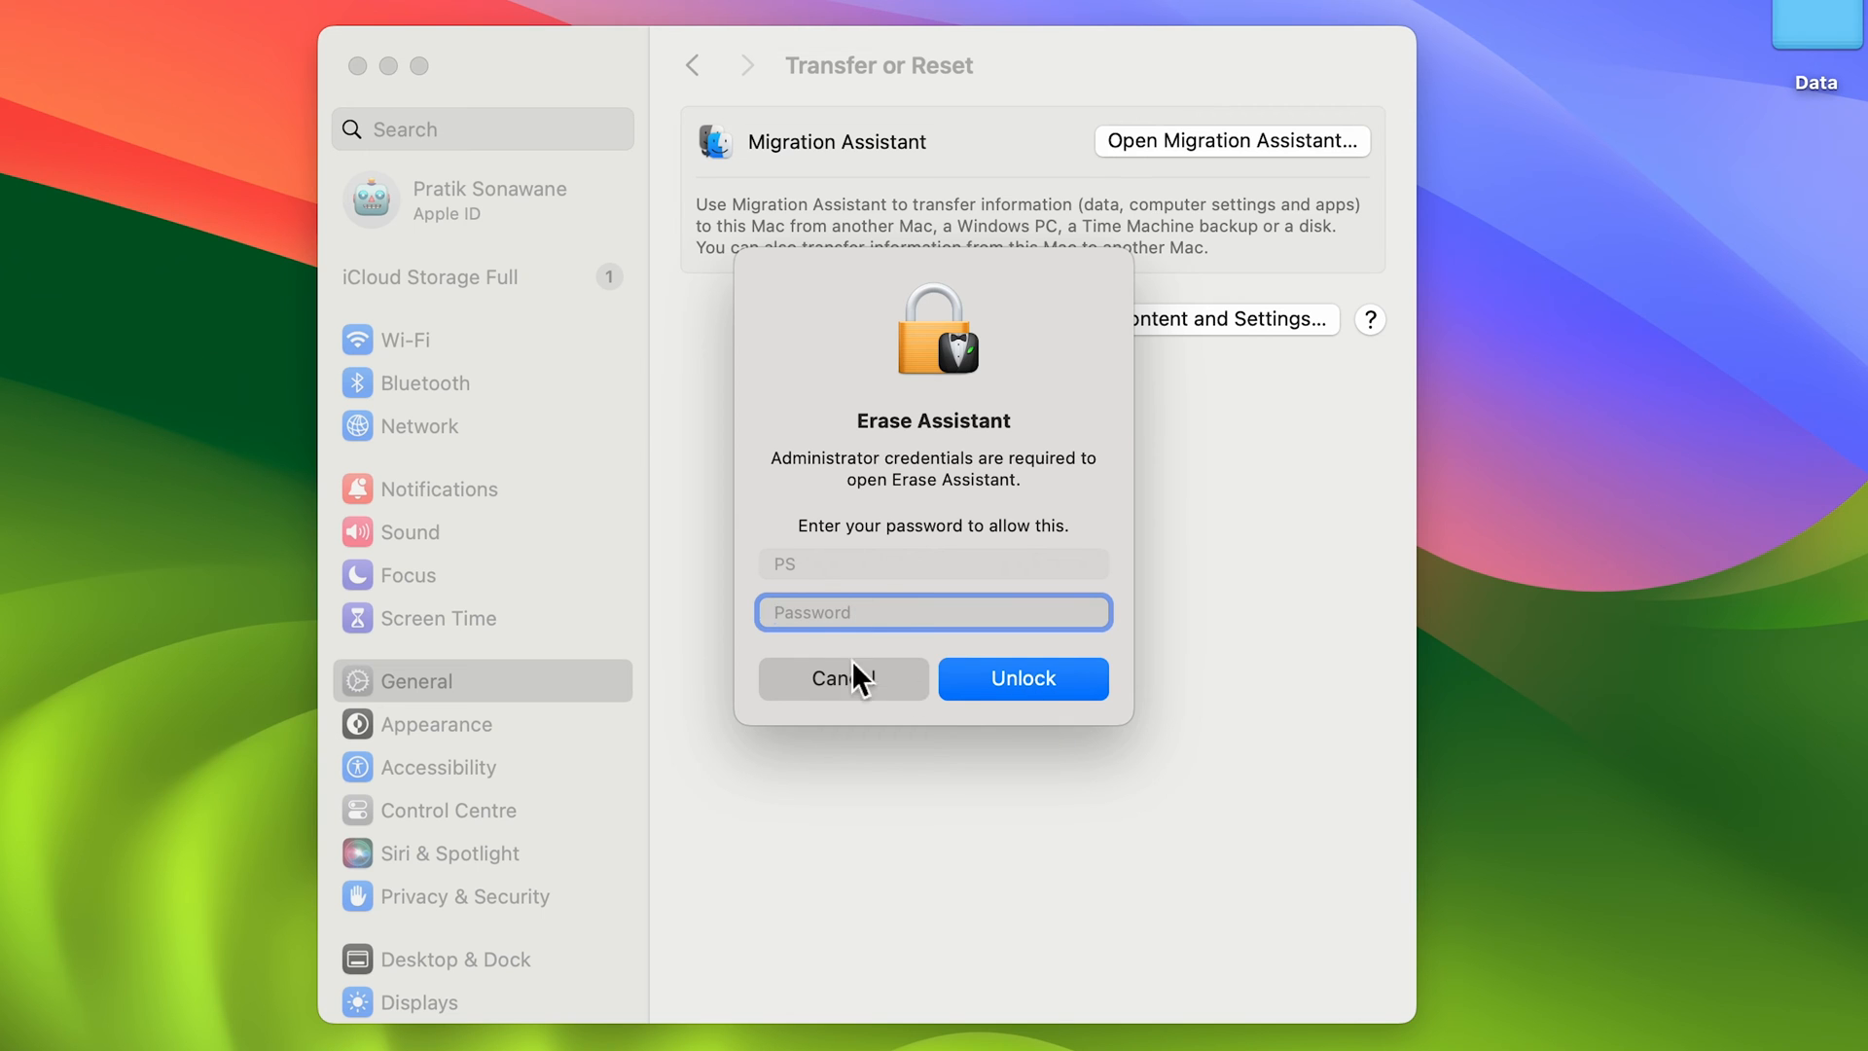
Step: Authorise Erase Assistant, review the main account's removed items, and continue
left_click(1022, 678)
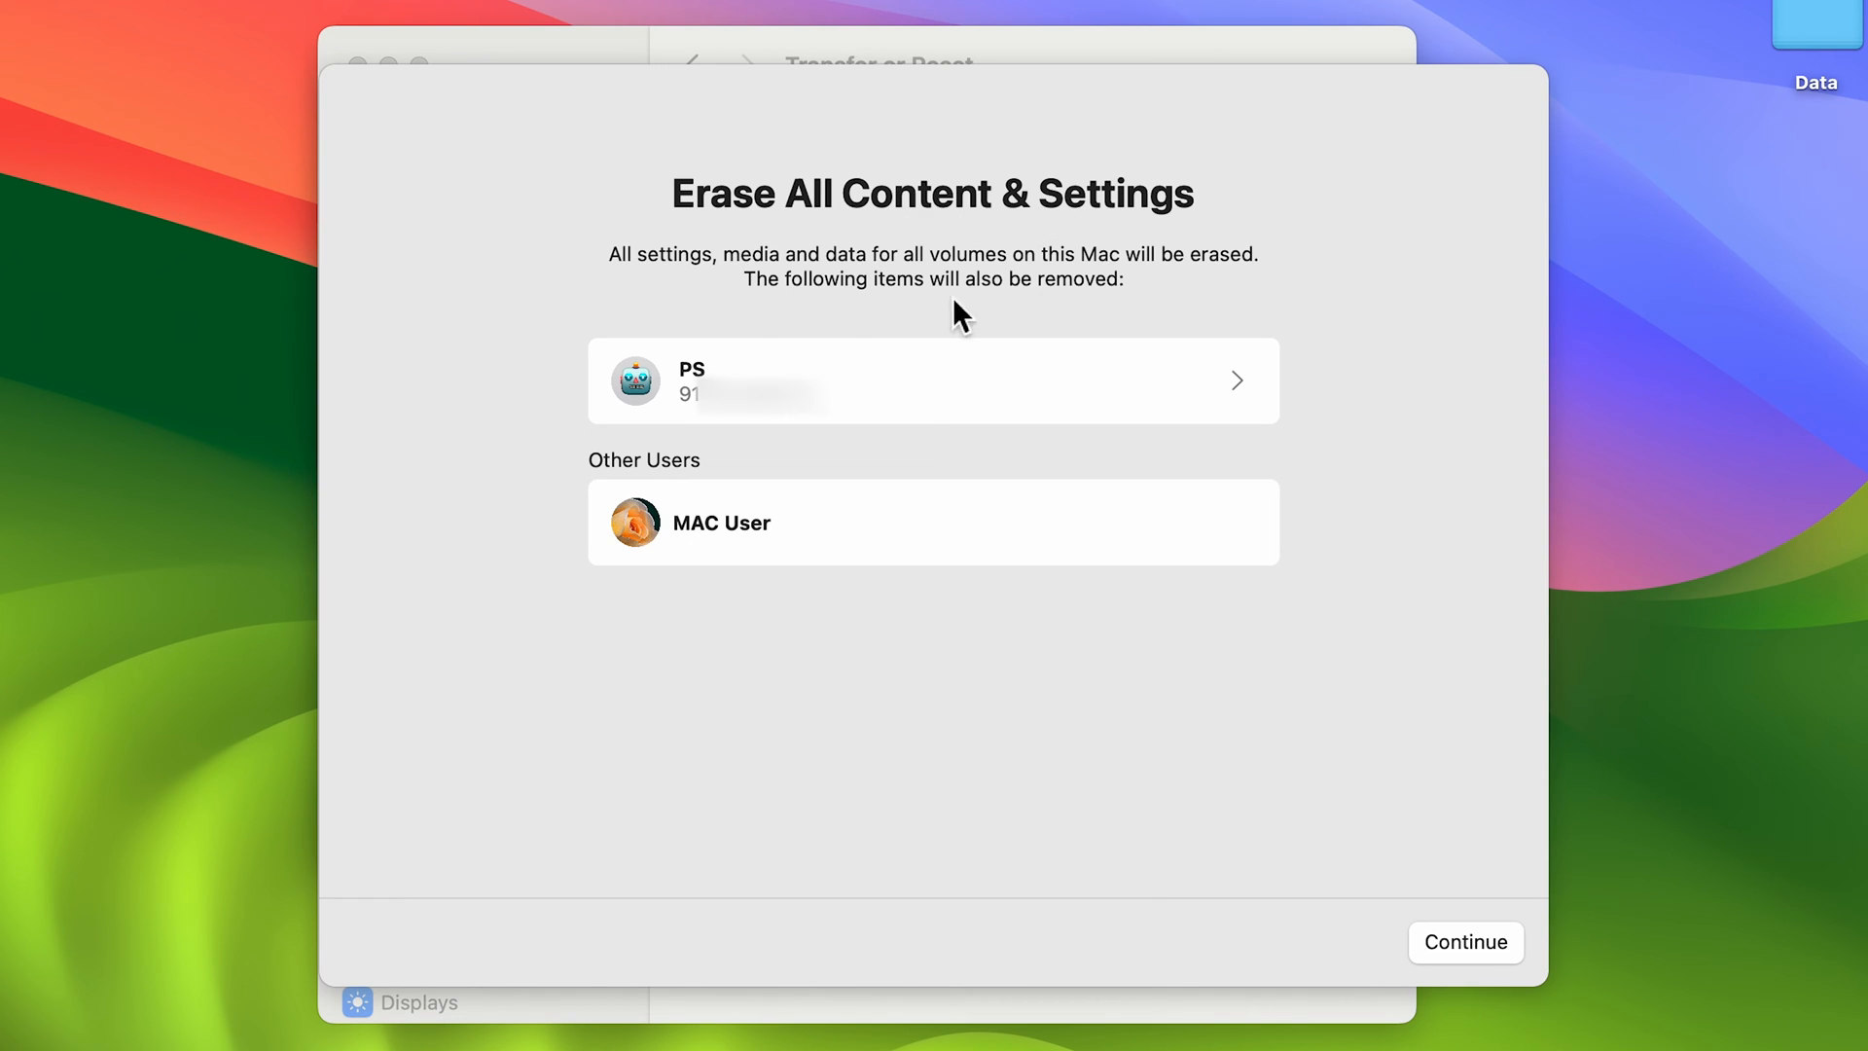
mouse_move(1254, 403)
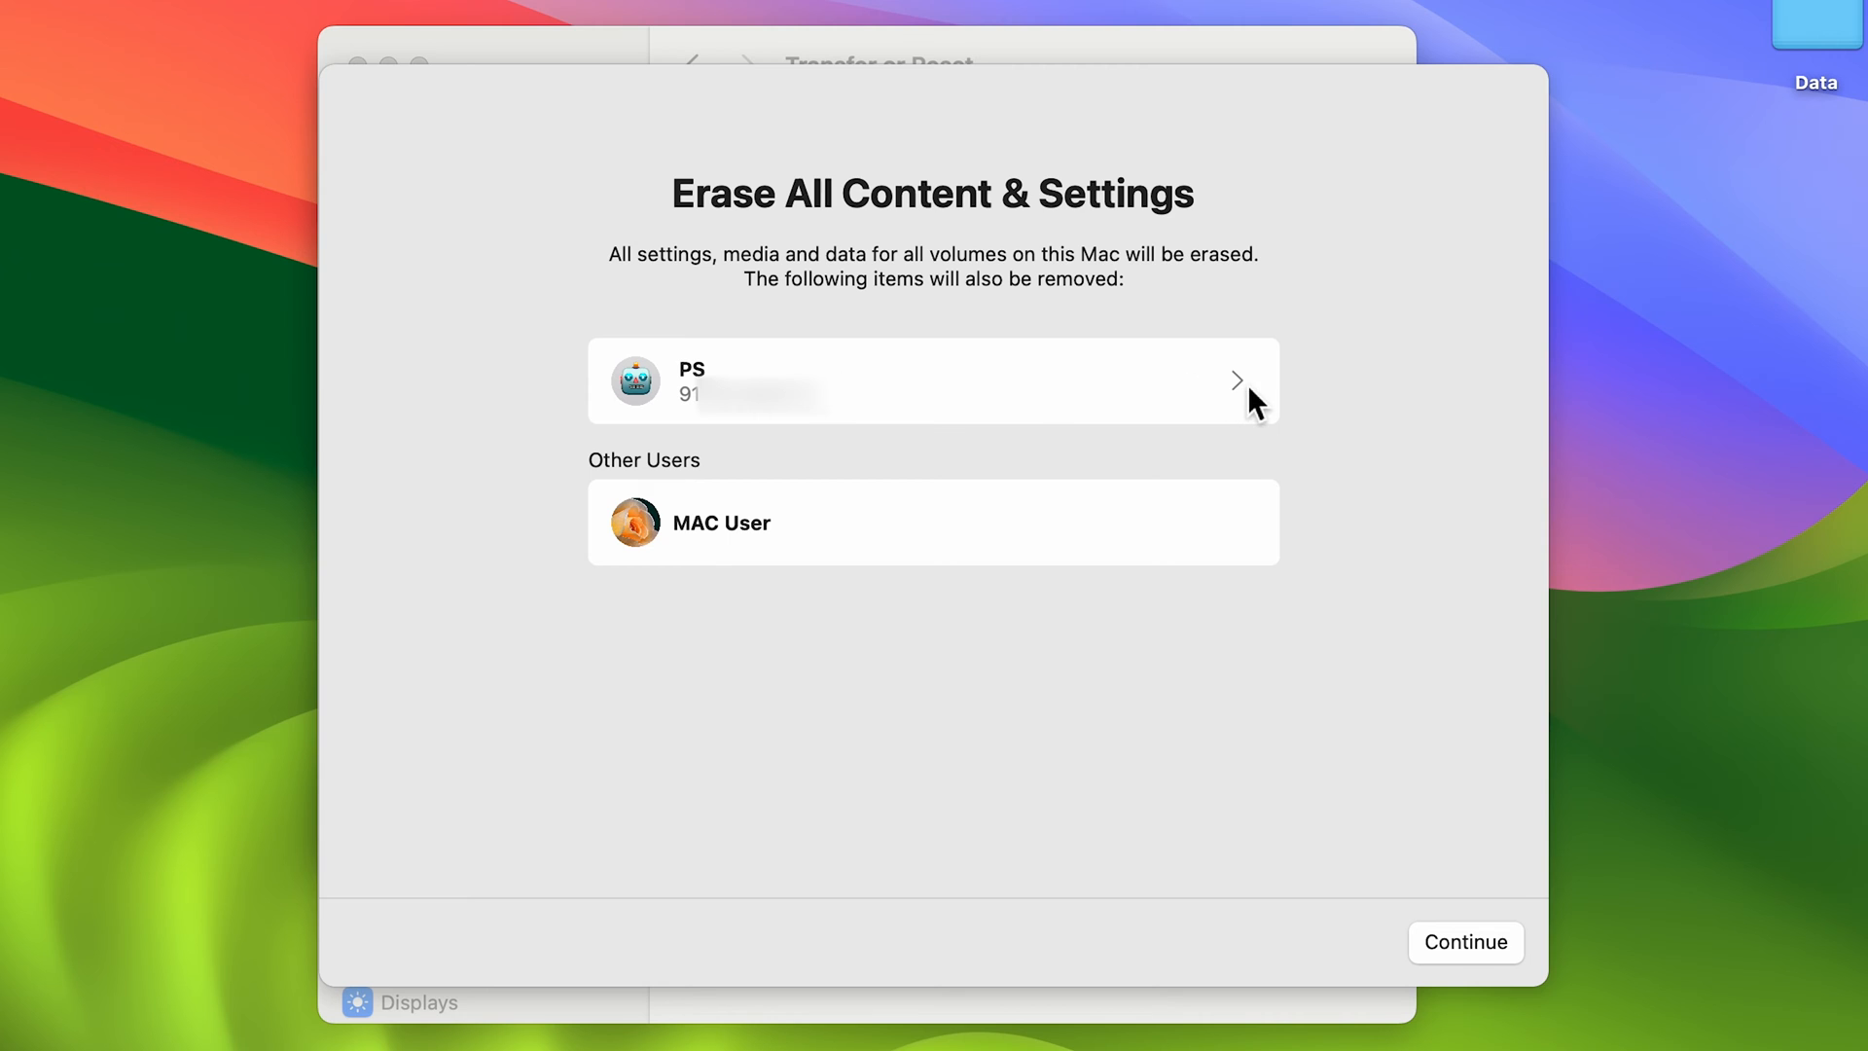
left_click(1235, 381)
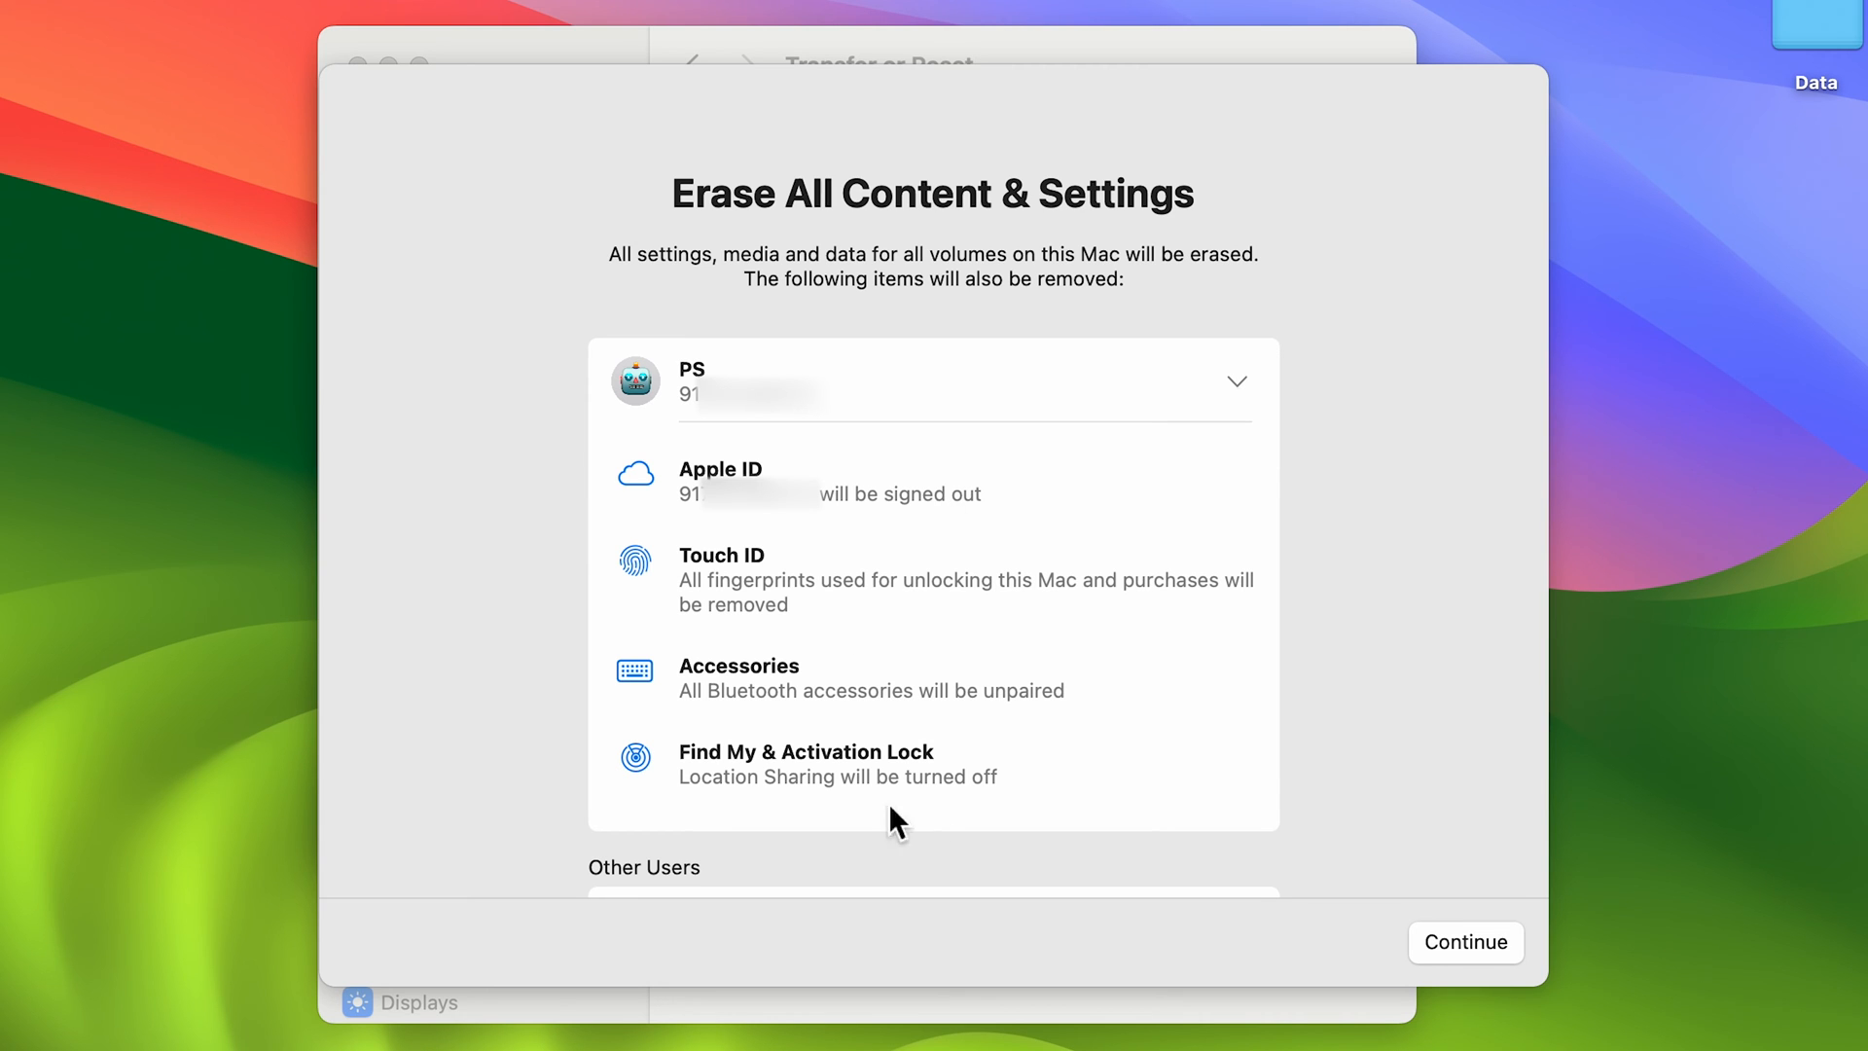
mouse_move(1095, 696)
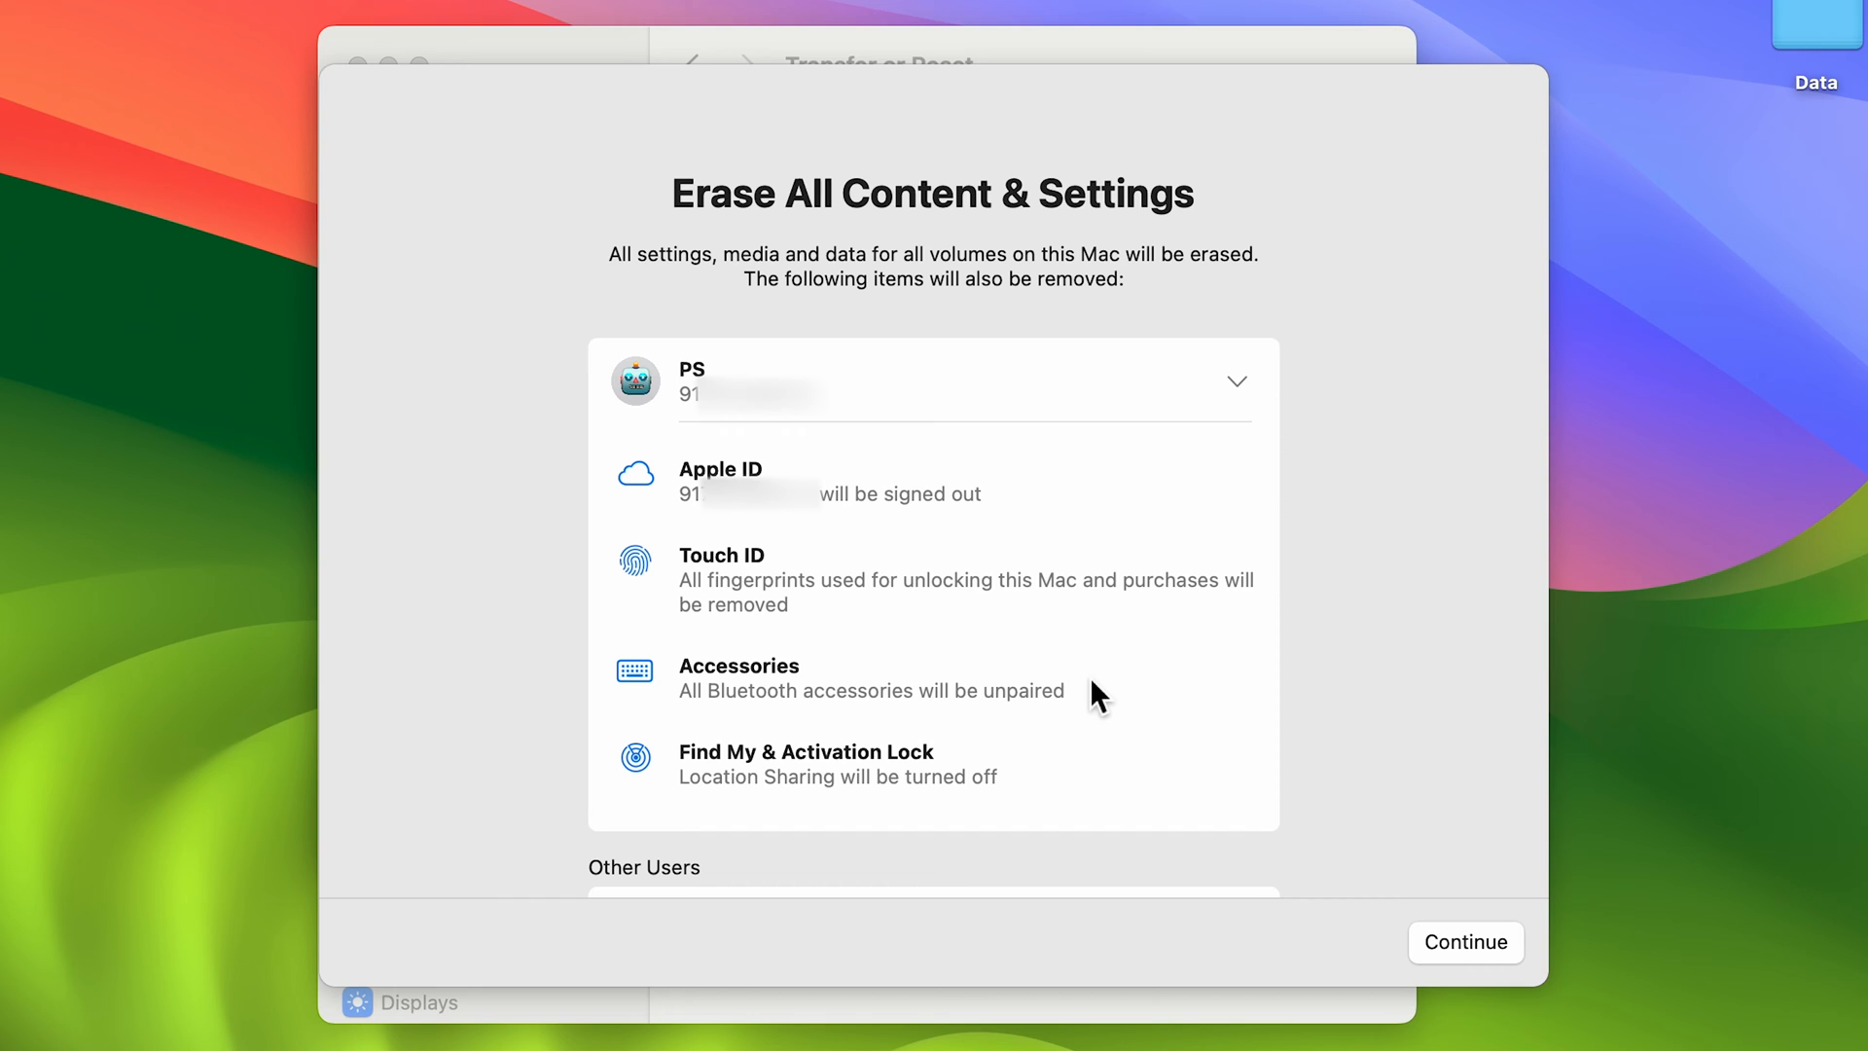
mouse_move(1295, 447)
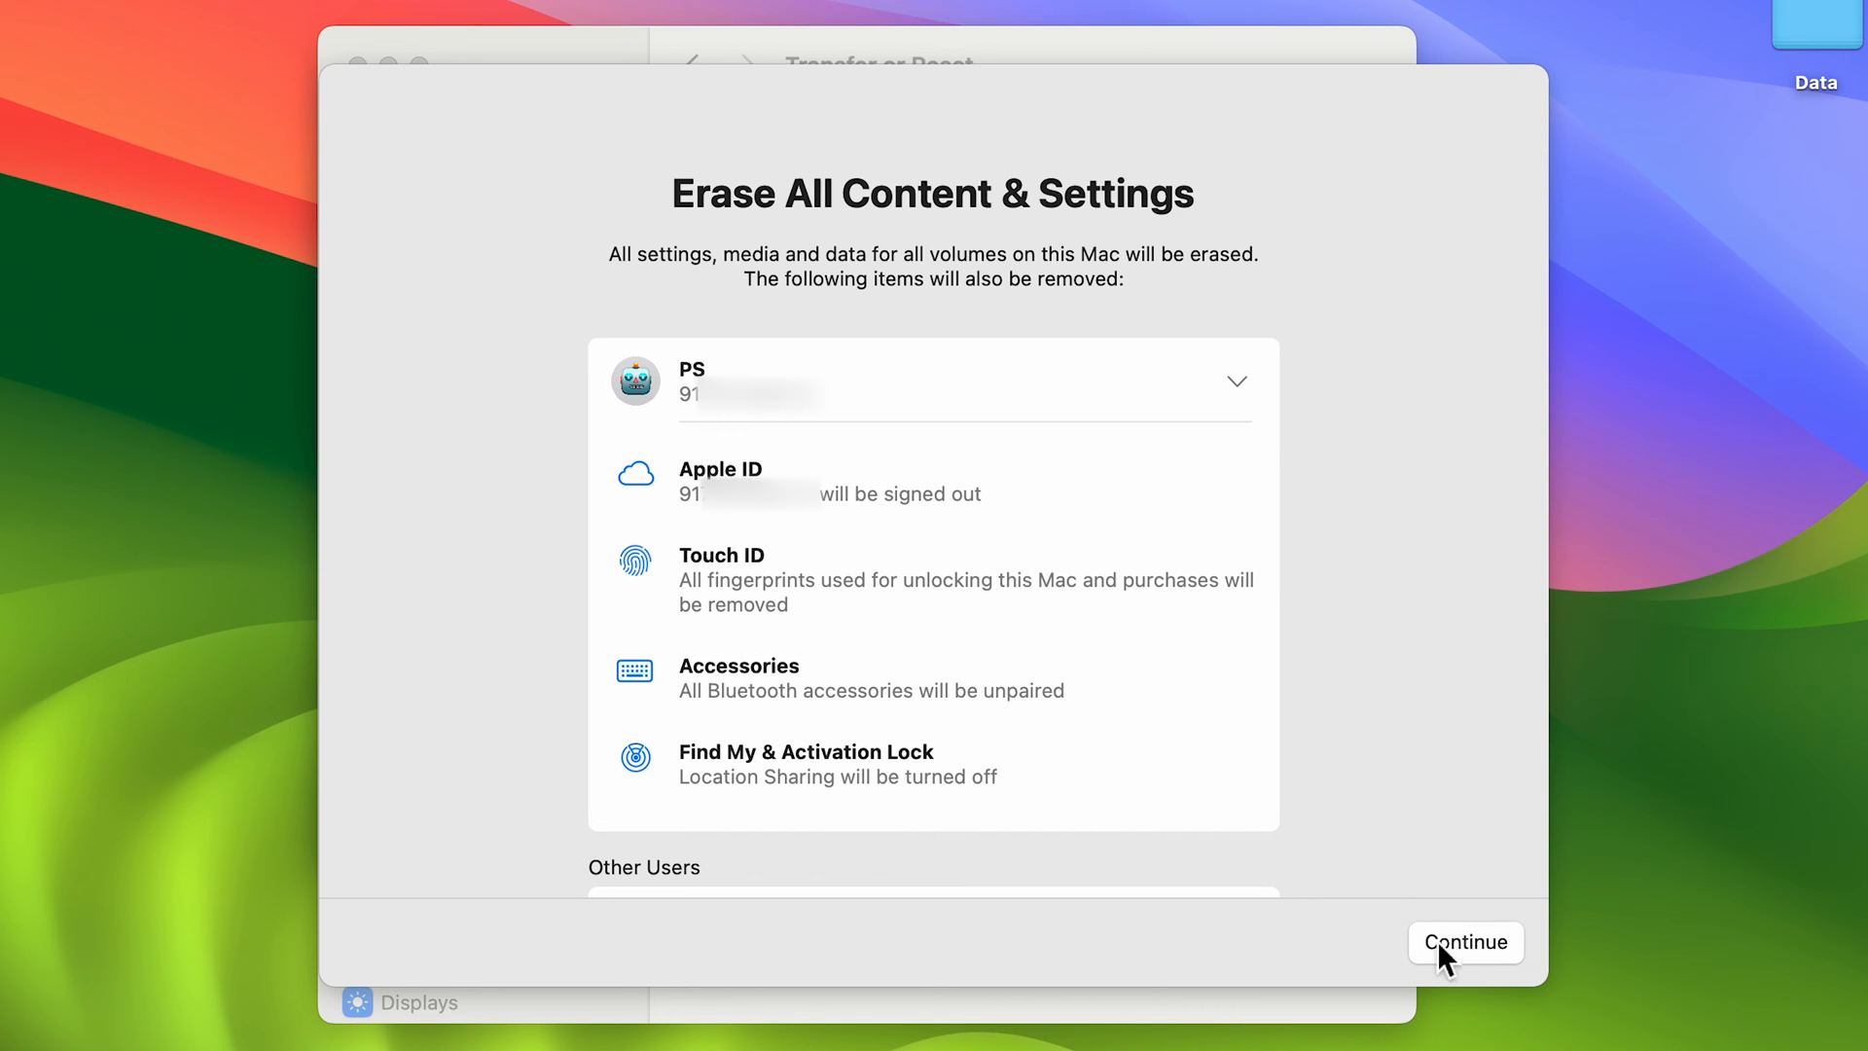
left_click(1464, 942)
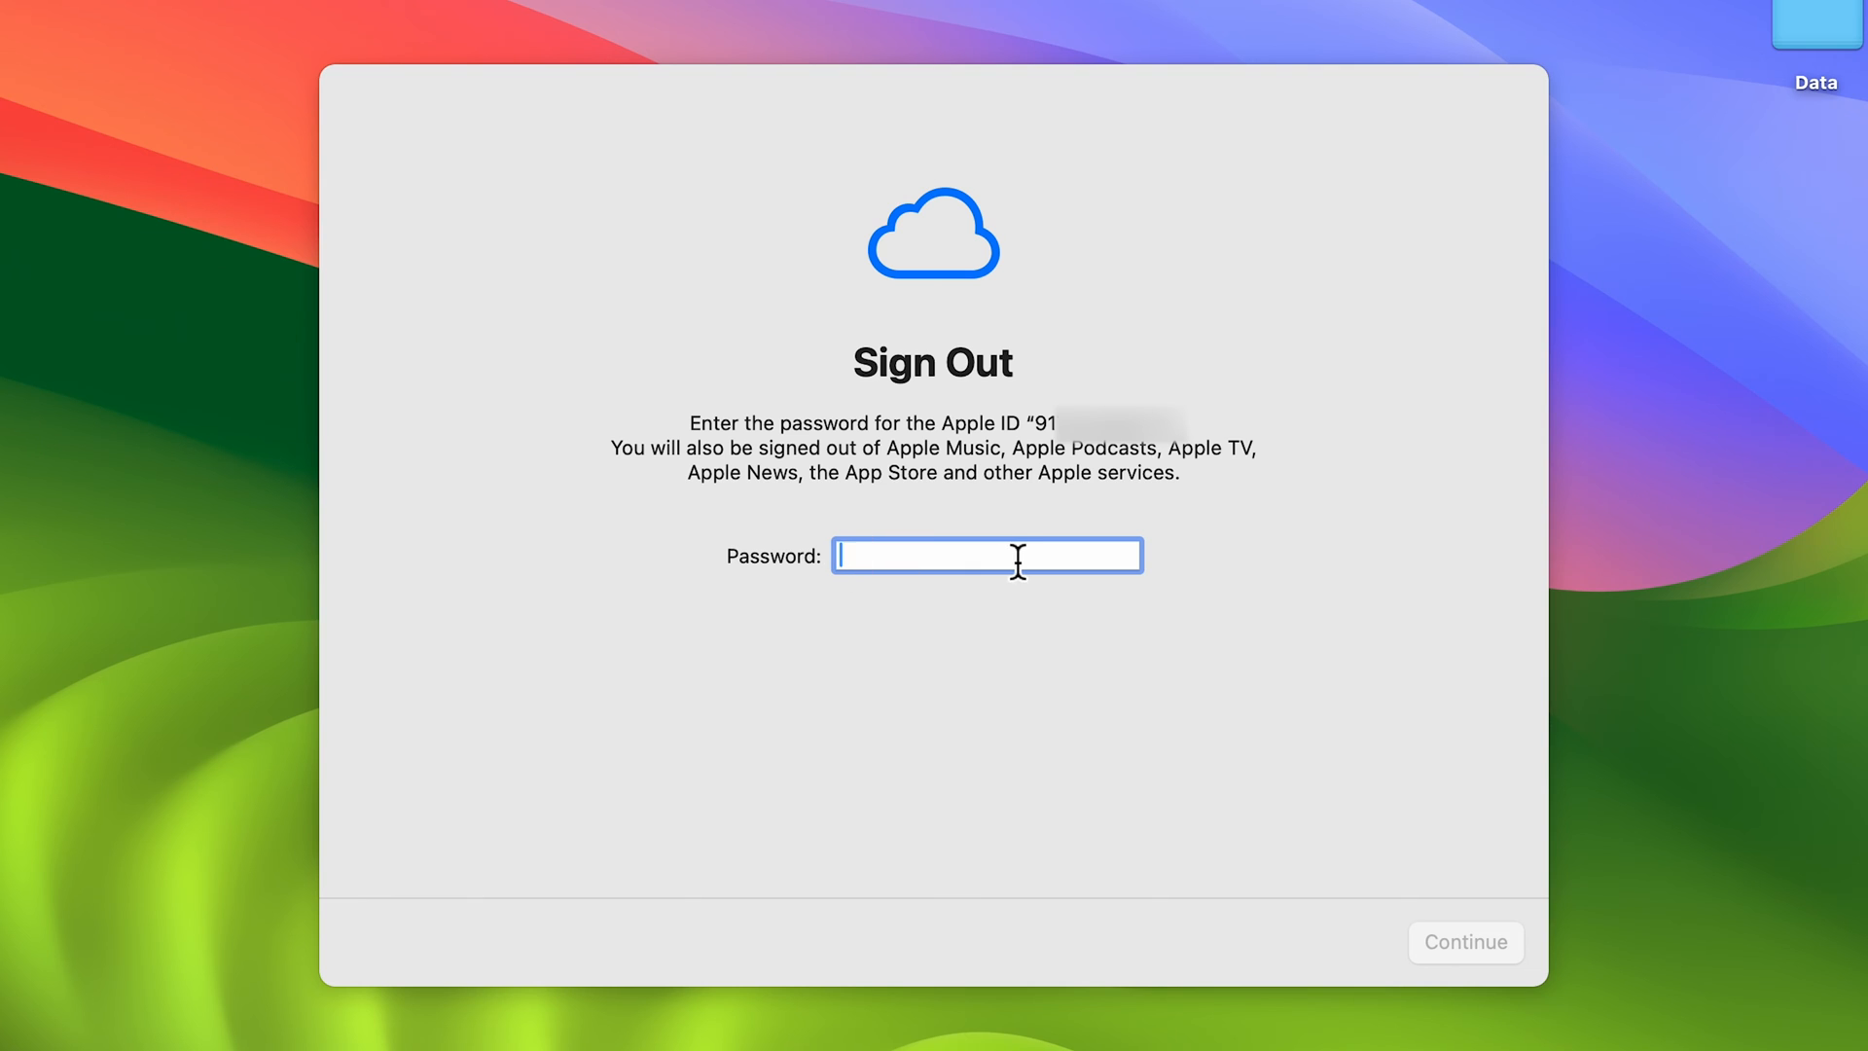
mouse_move(1367, 866)
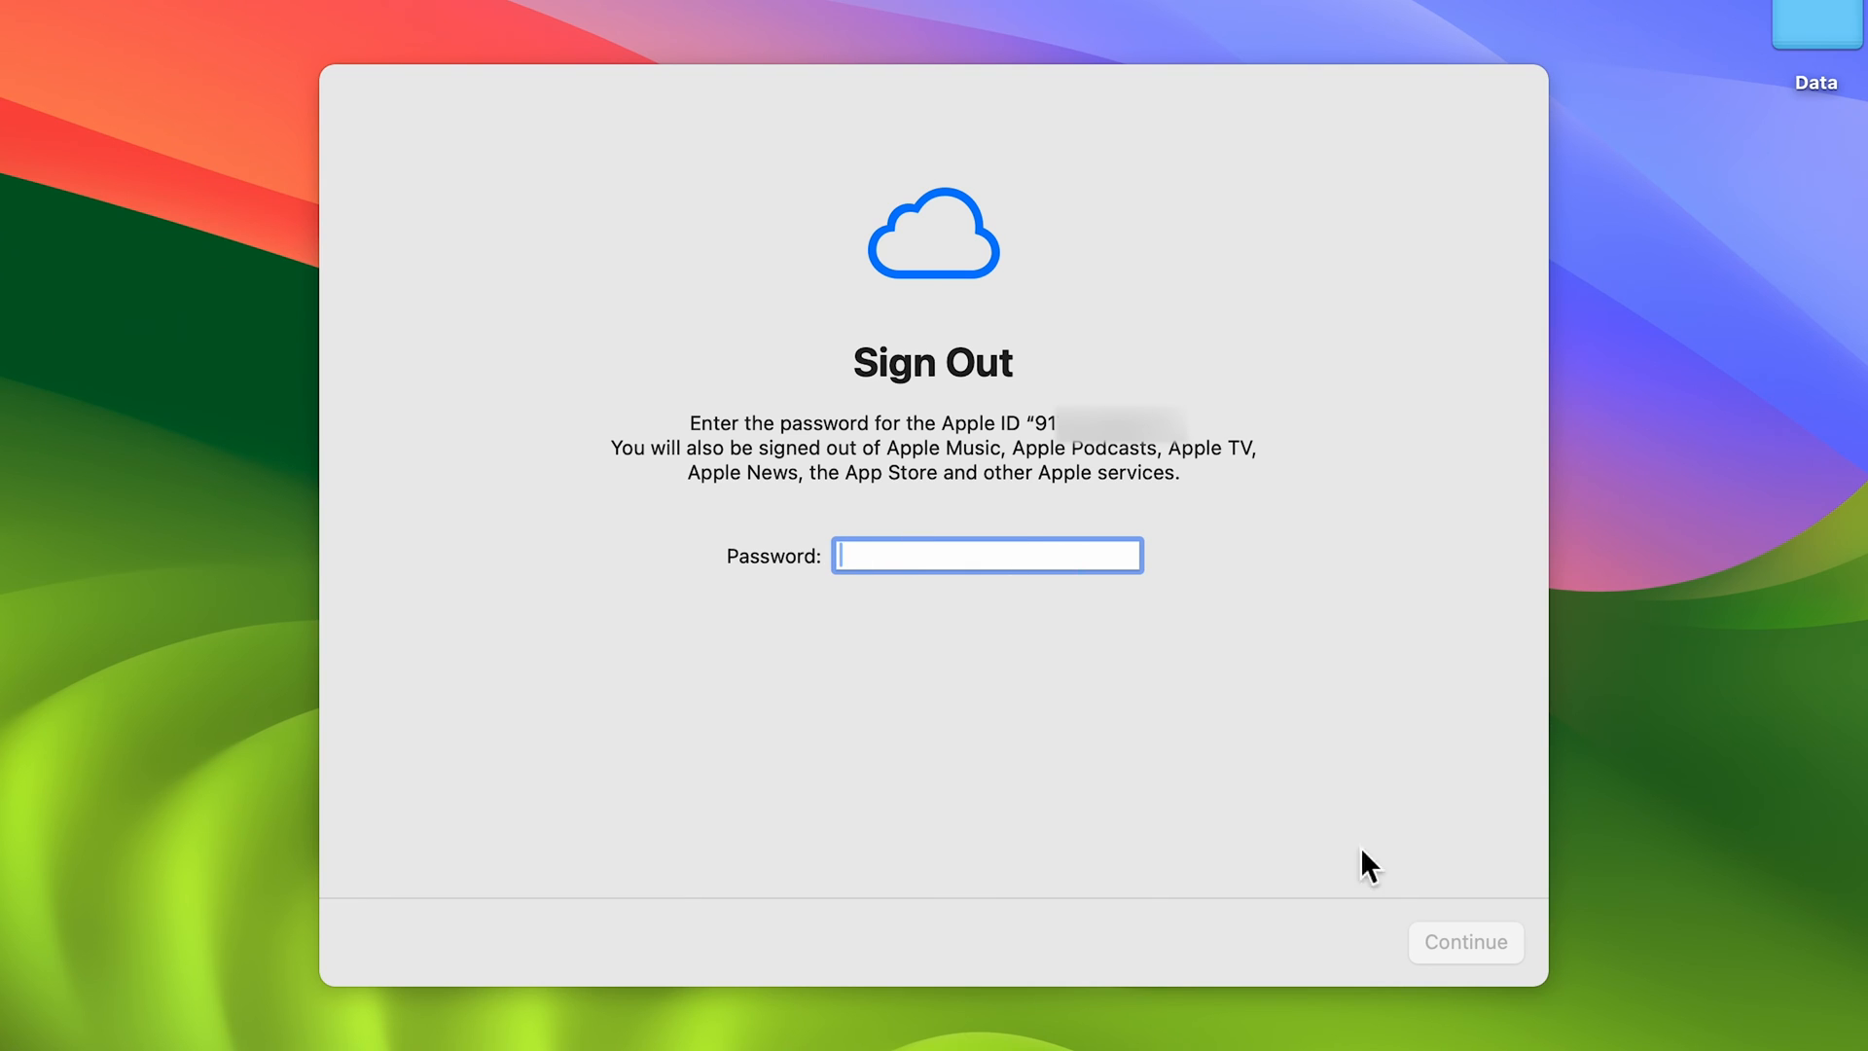
type("password")
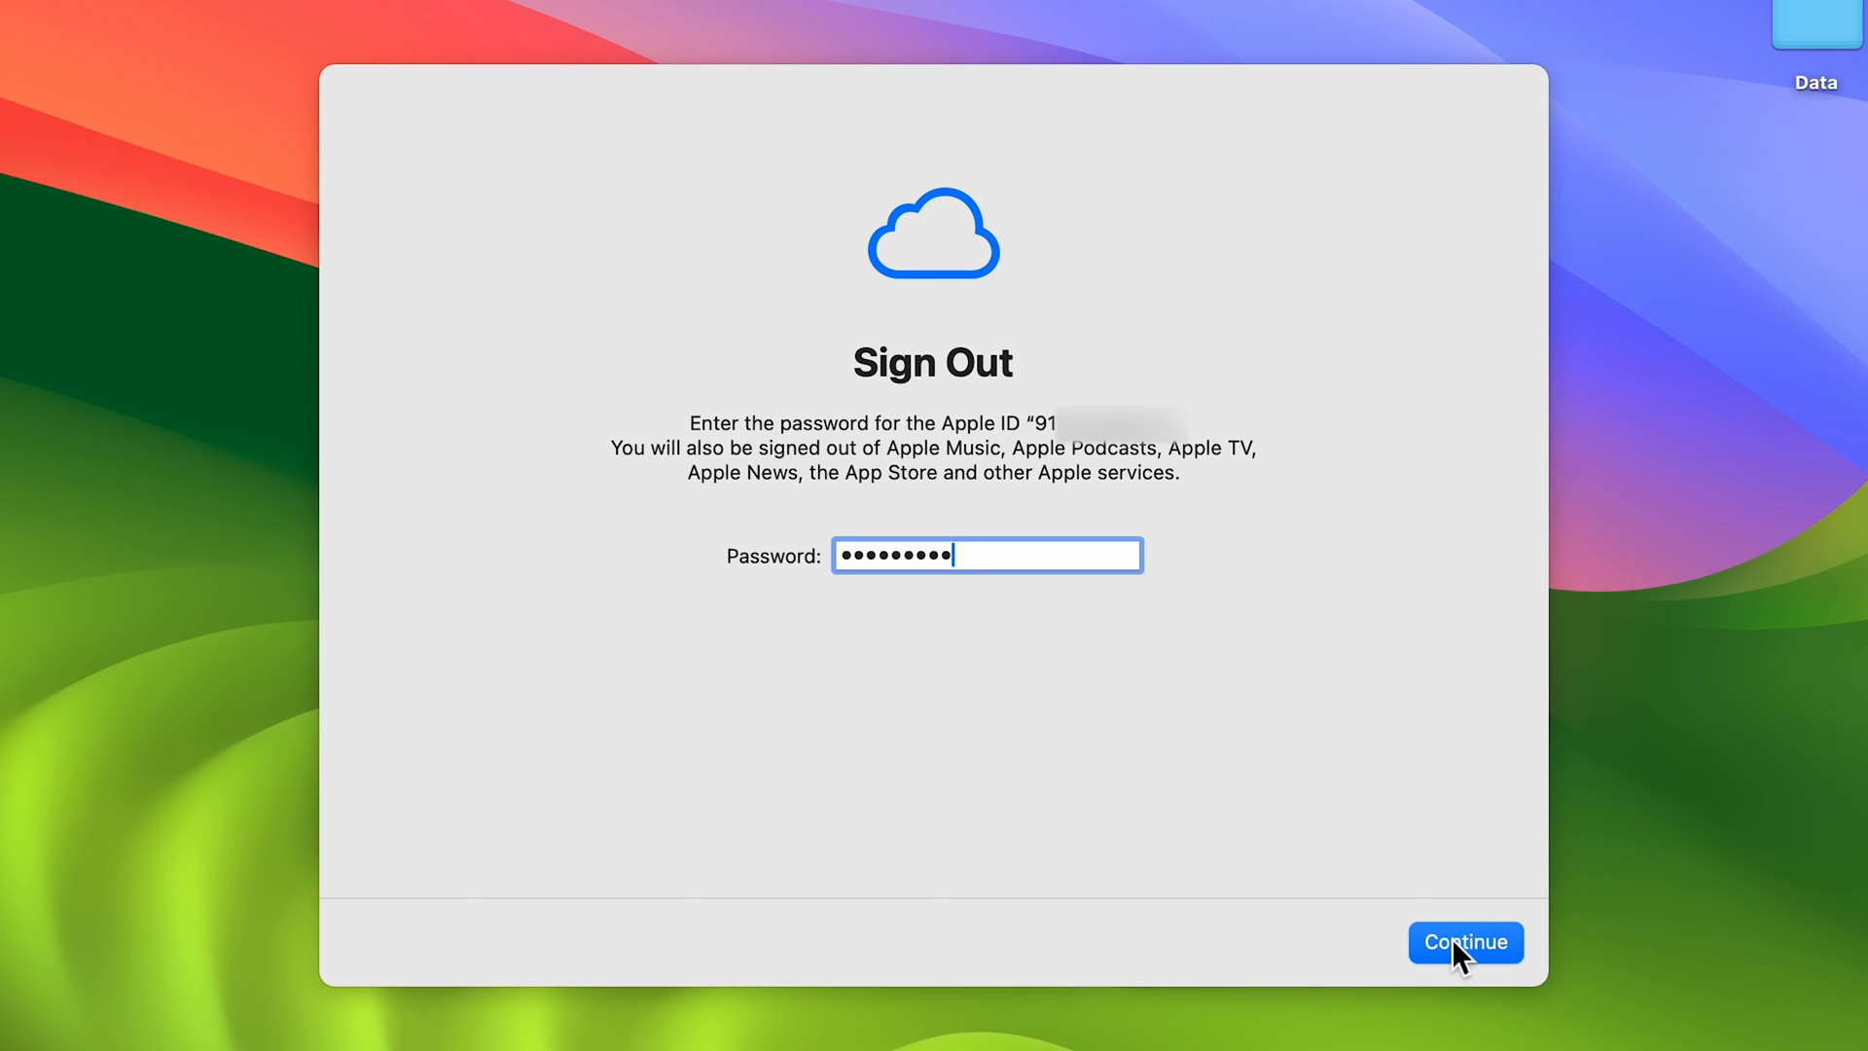
left_click(1464, 941)
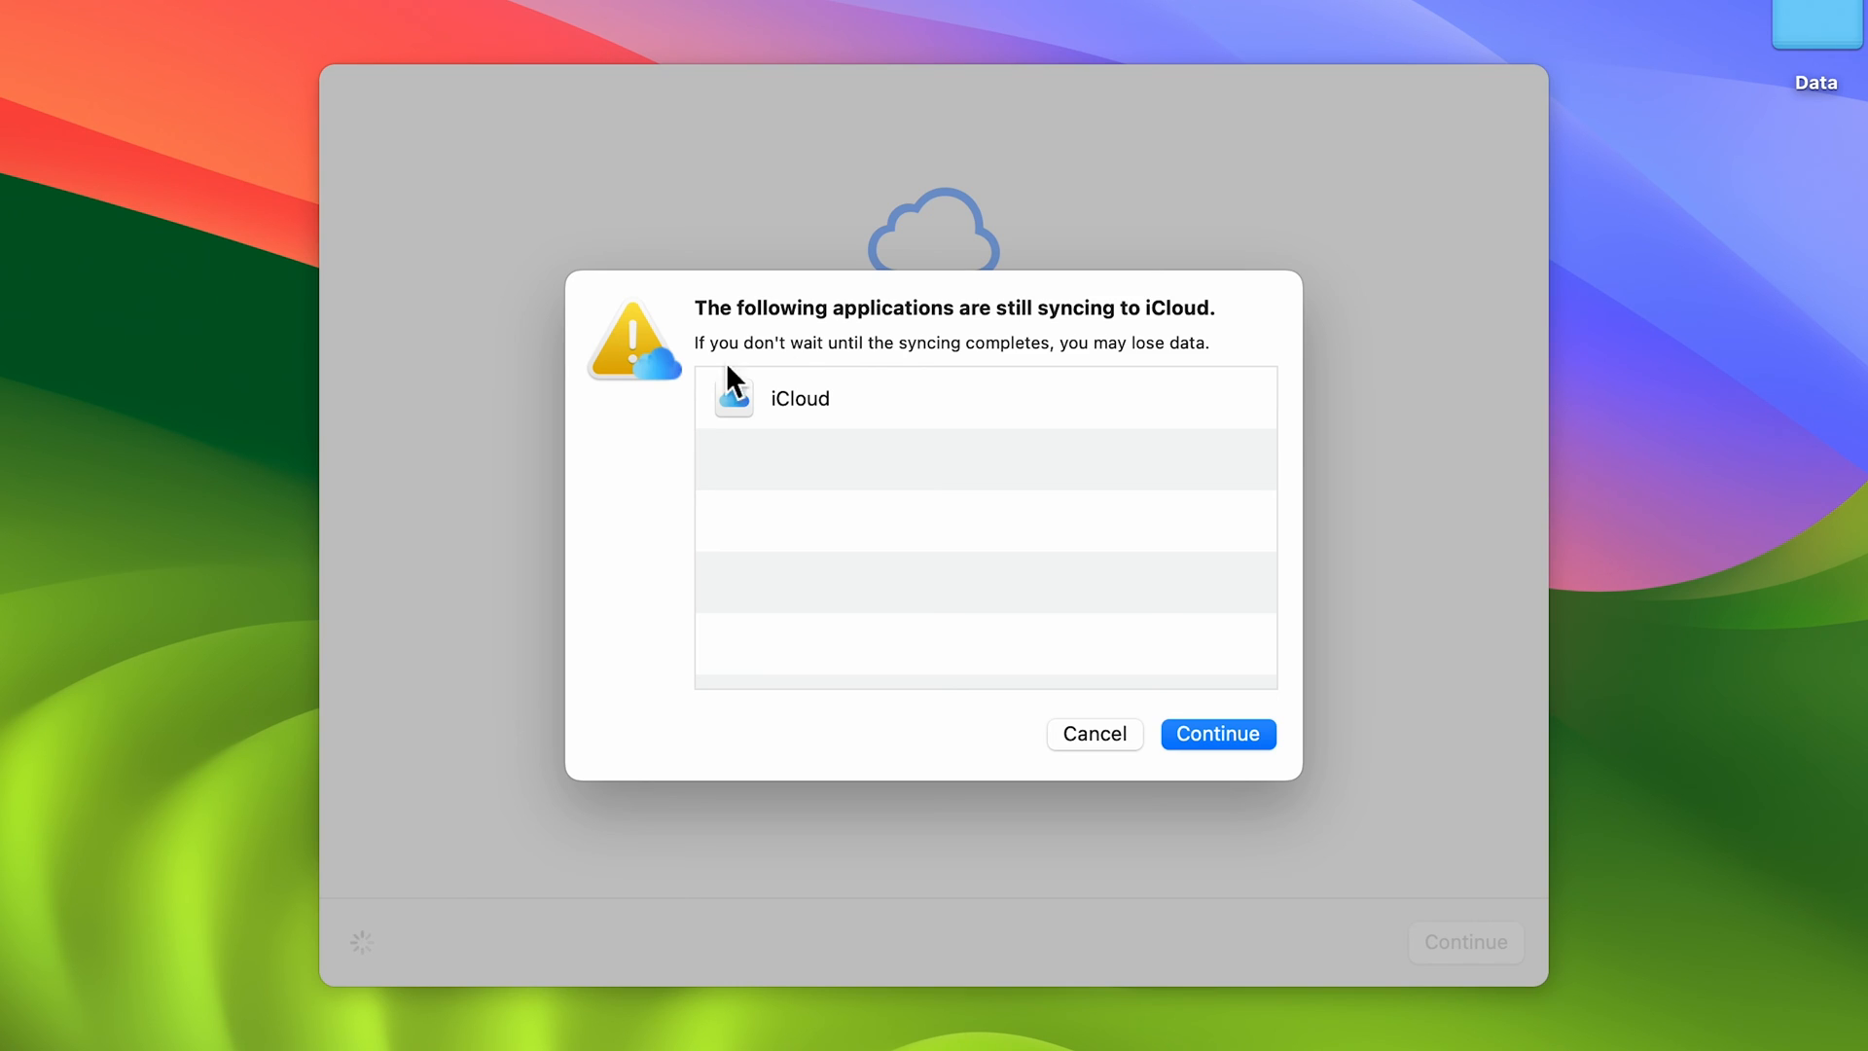
mouse_move(965, 550)
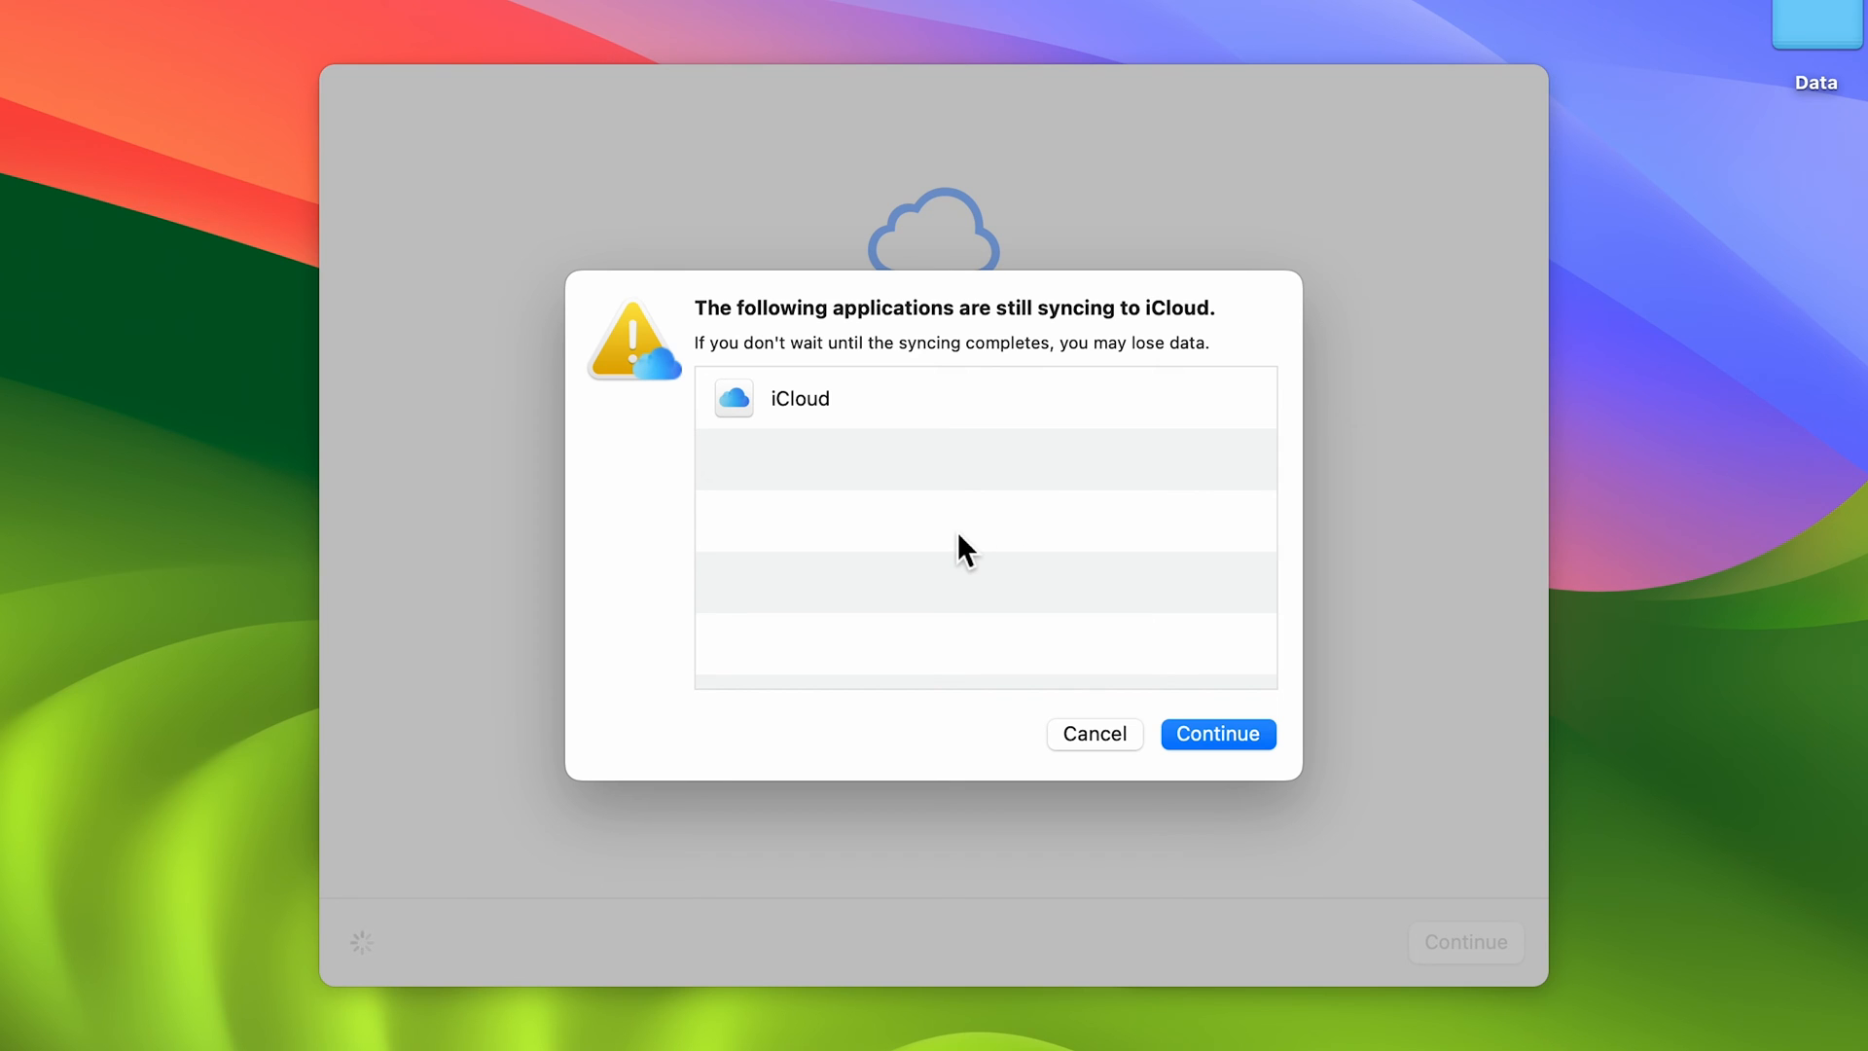
mouse_move(1049, 485)
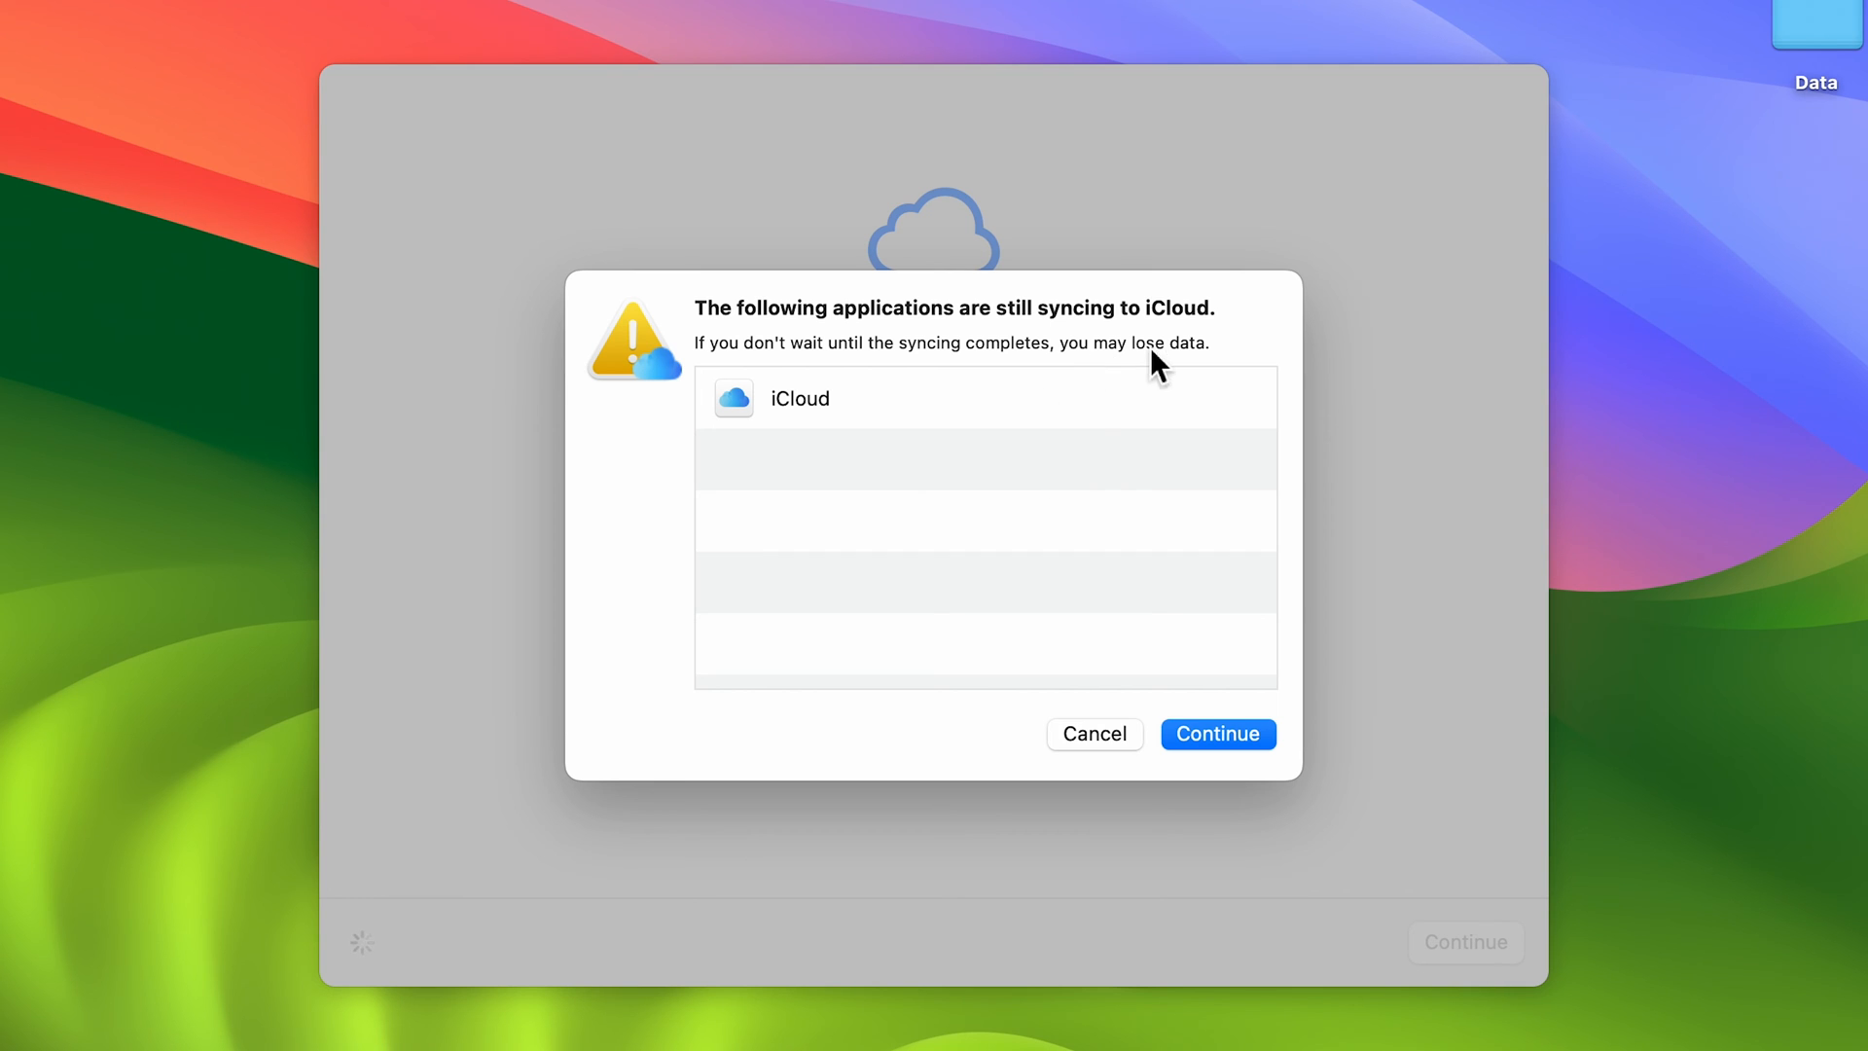
mouse_move(1110, 627)
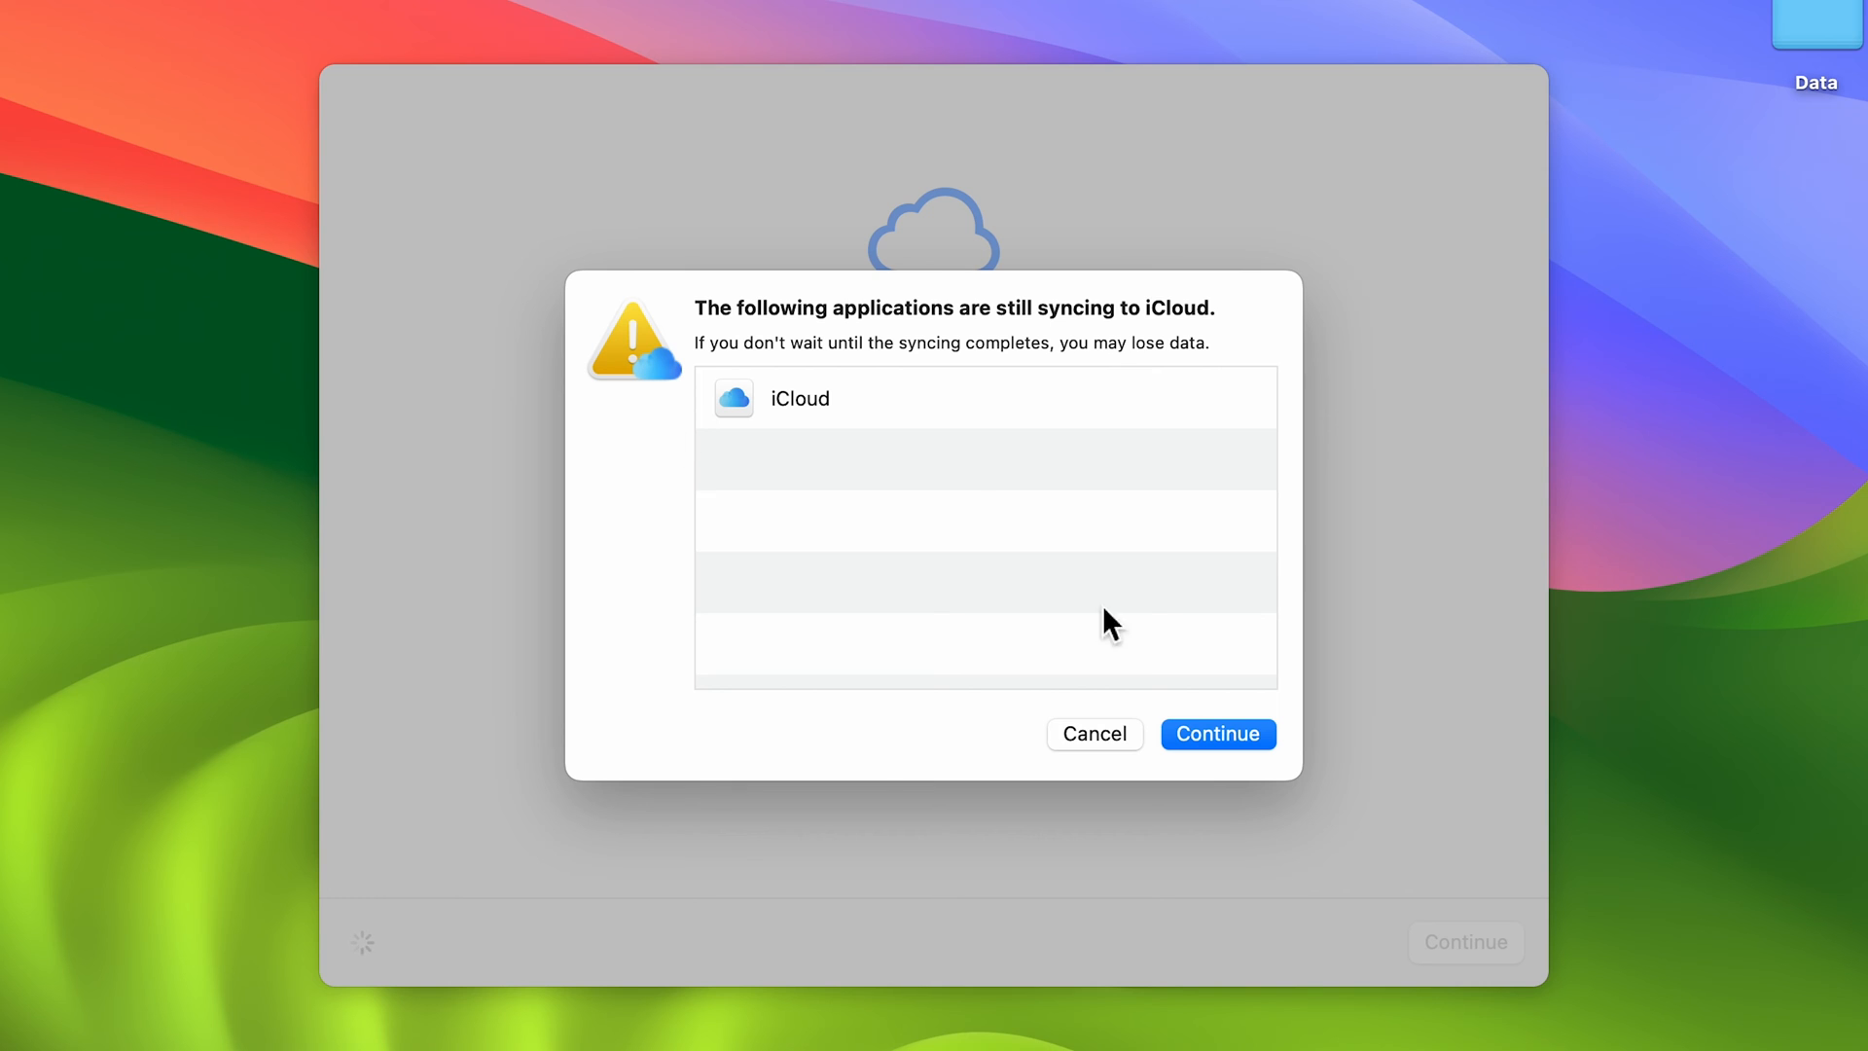
mouse_move(969, 482)
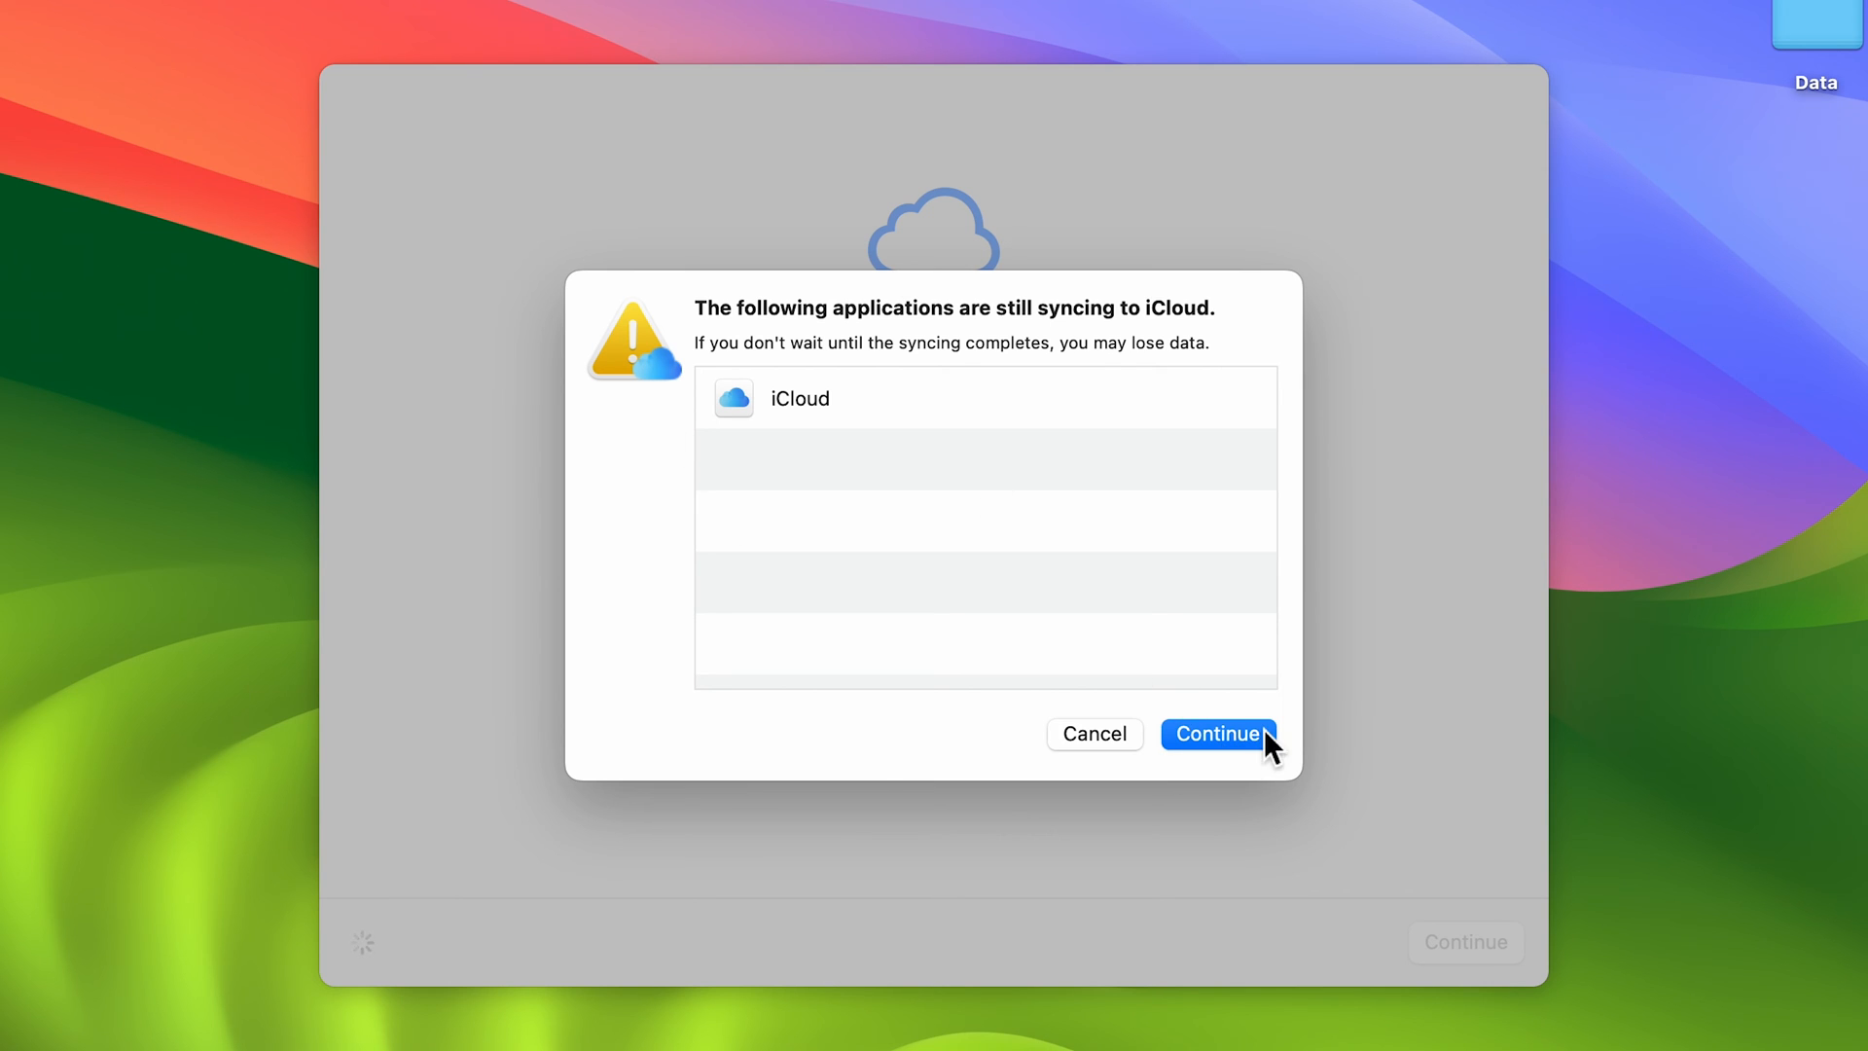
Step: Continue past the iCloud syncing warning and the Find My sign-out
left_click(1217, 734)
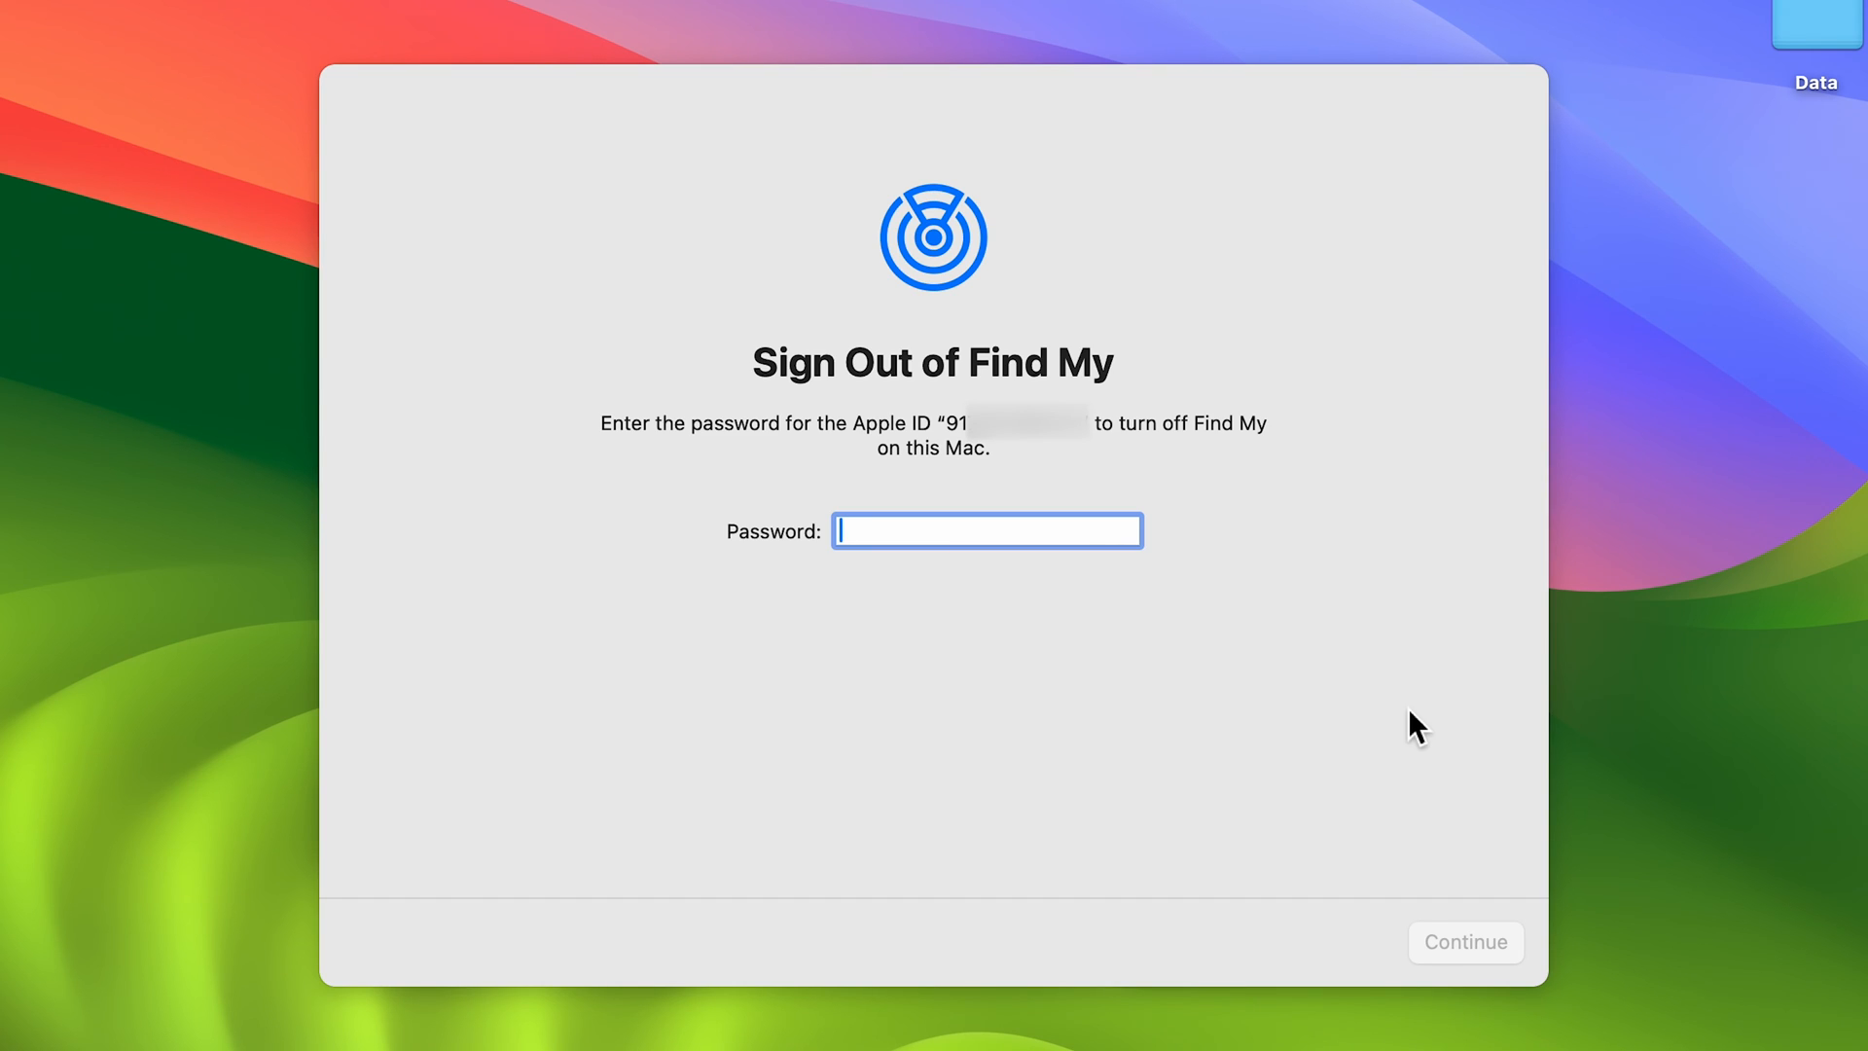
mouse_move(1173, 379)
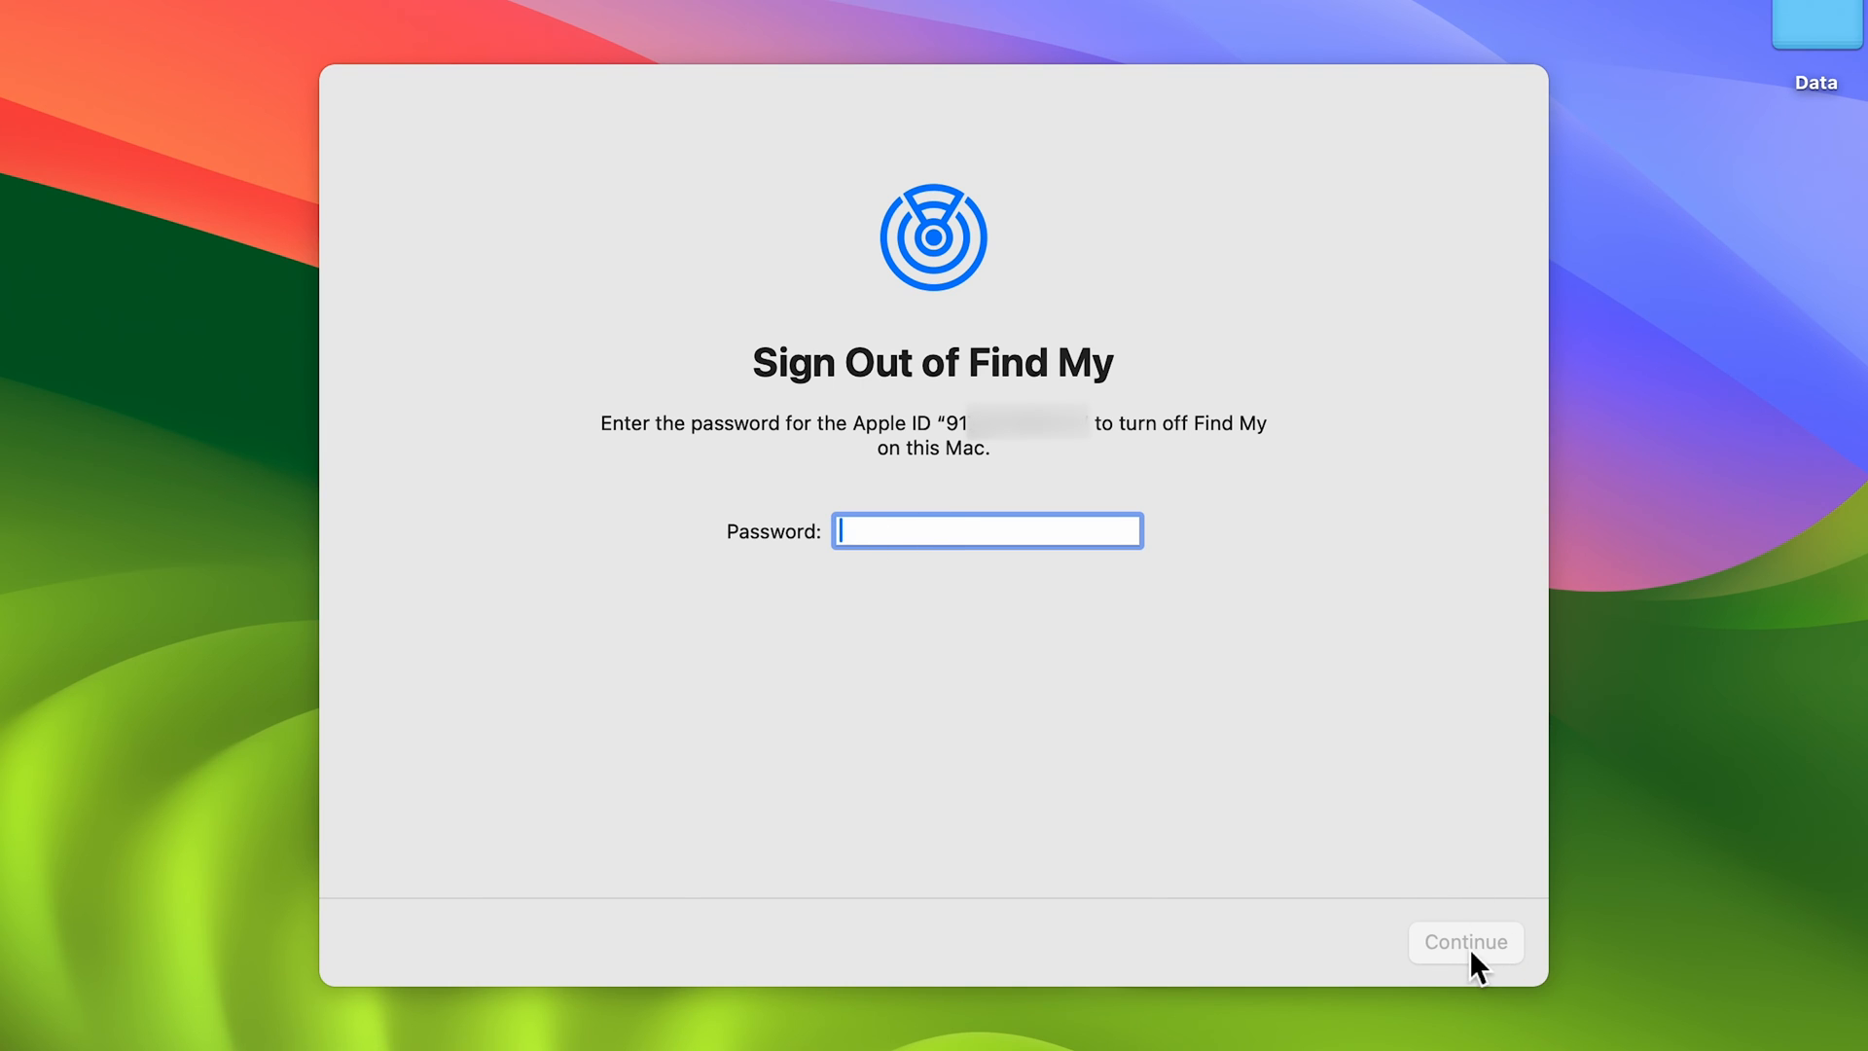
left_click(1464, 940)
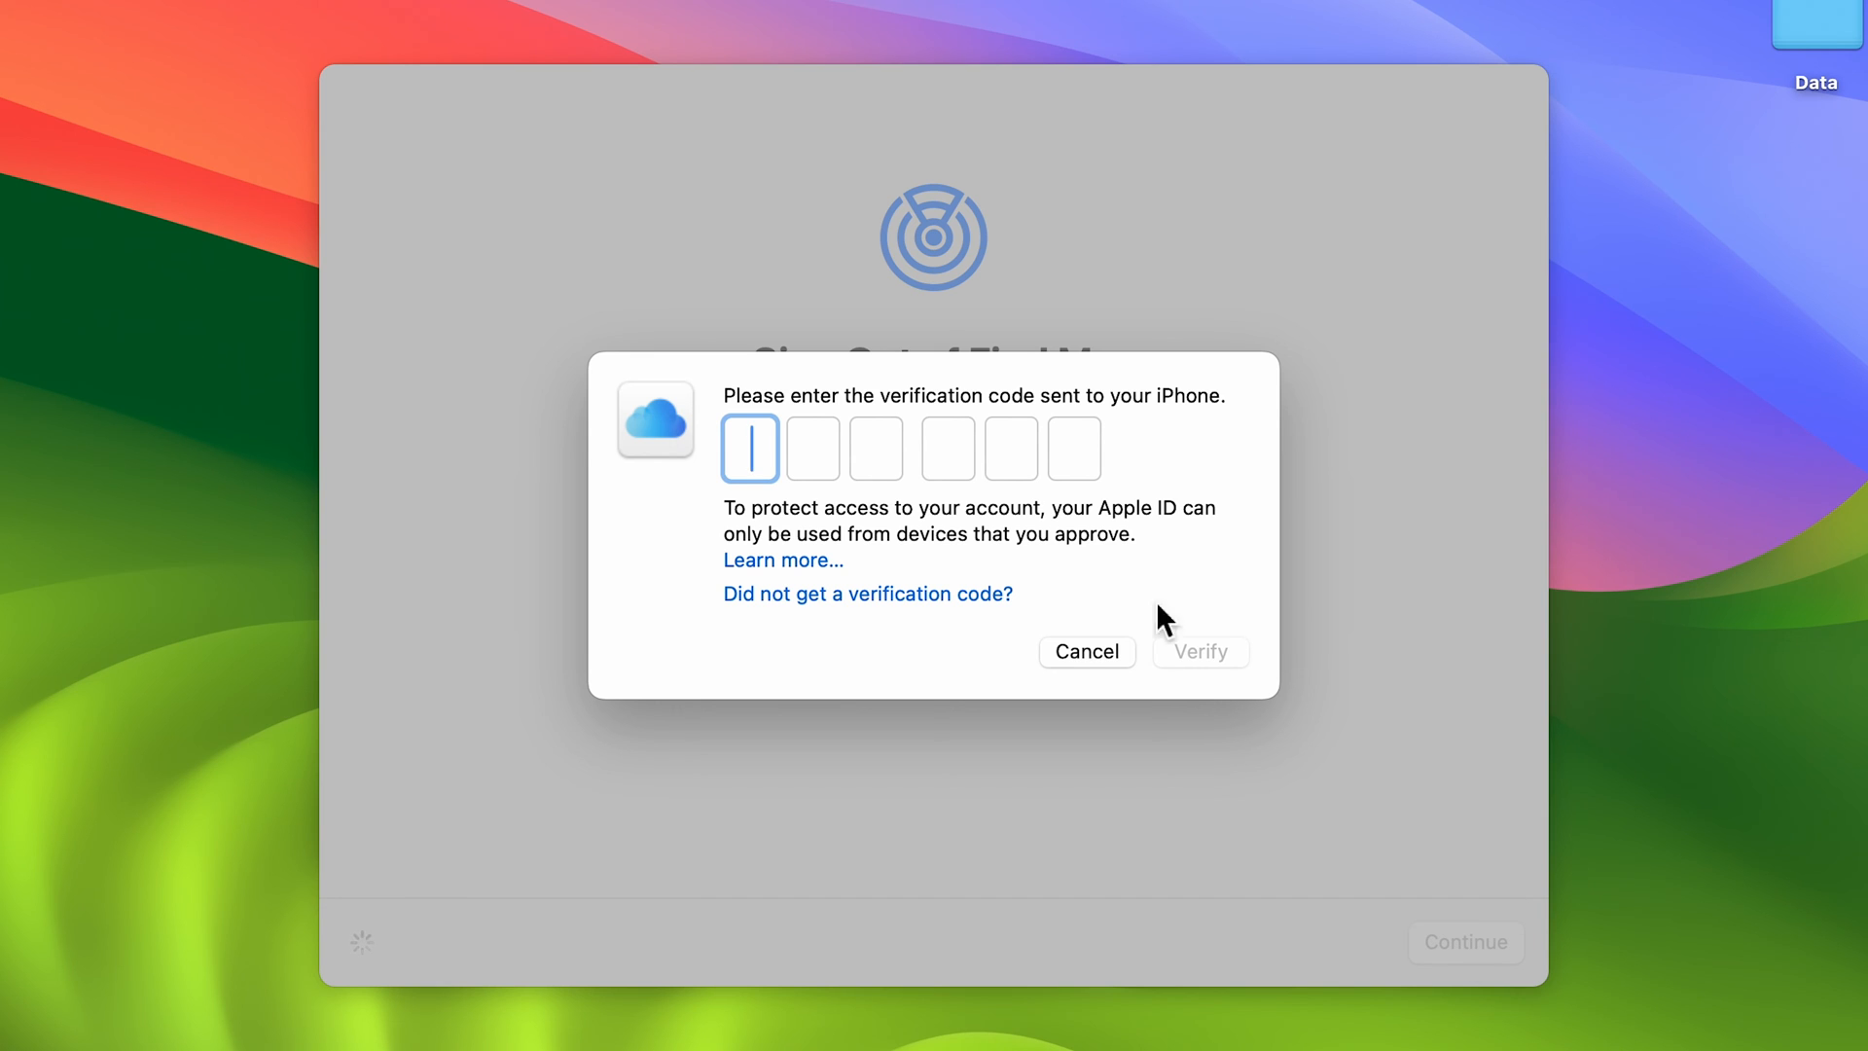
mouse_move(1179, 500)
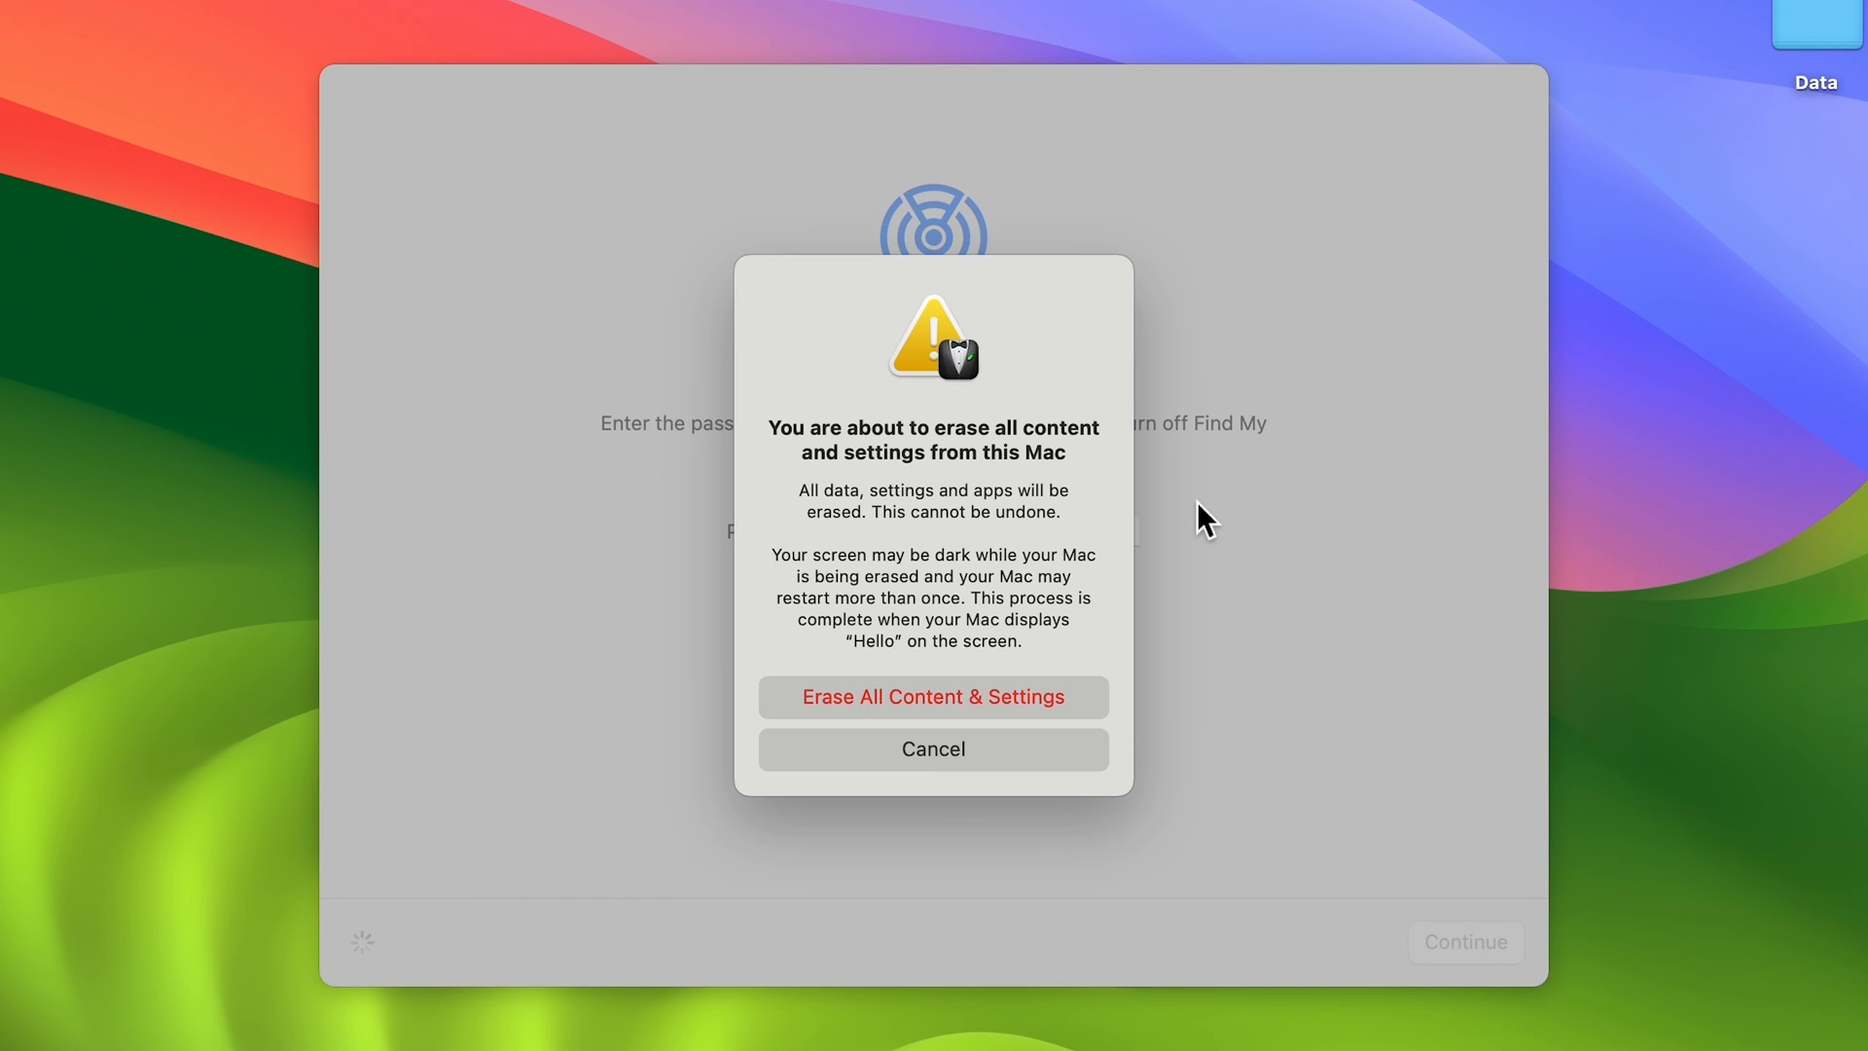
mouse_move(1190, 477)
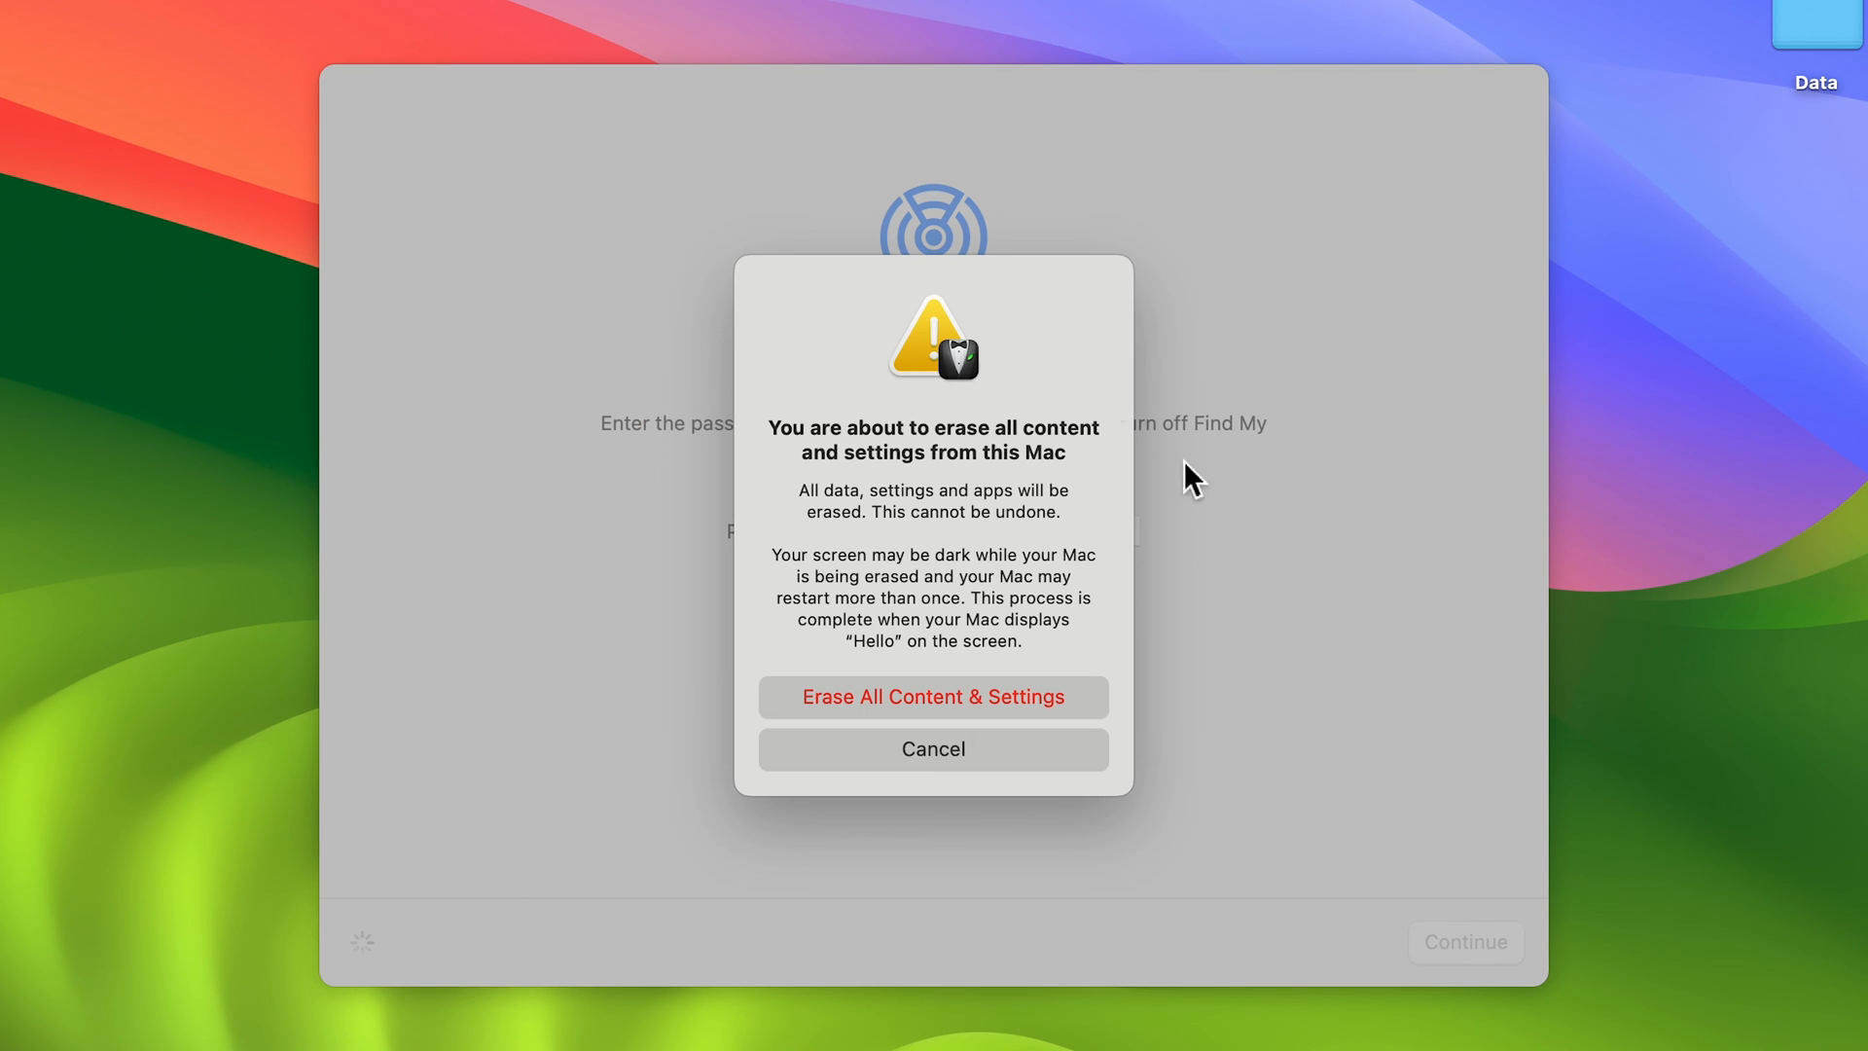
mouse_move(975, 617)
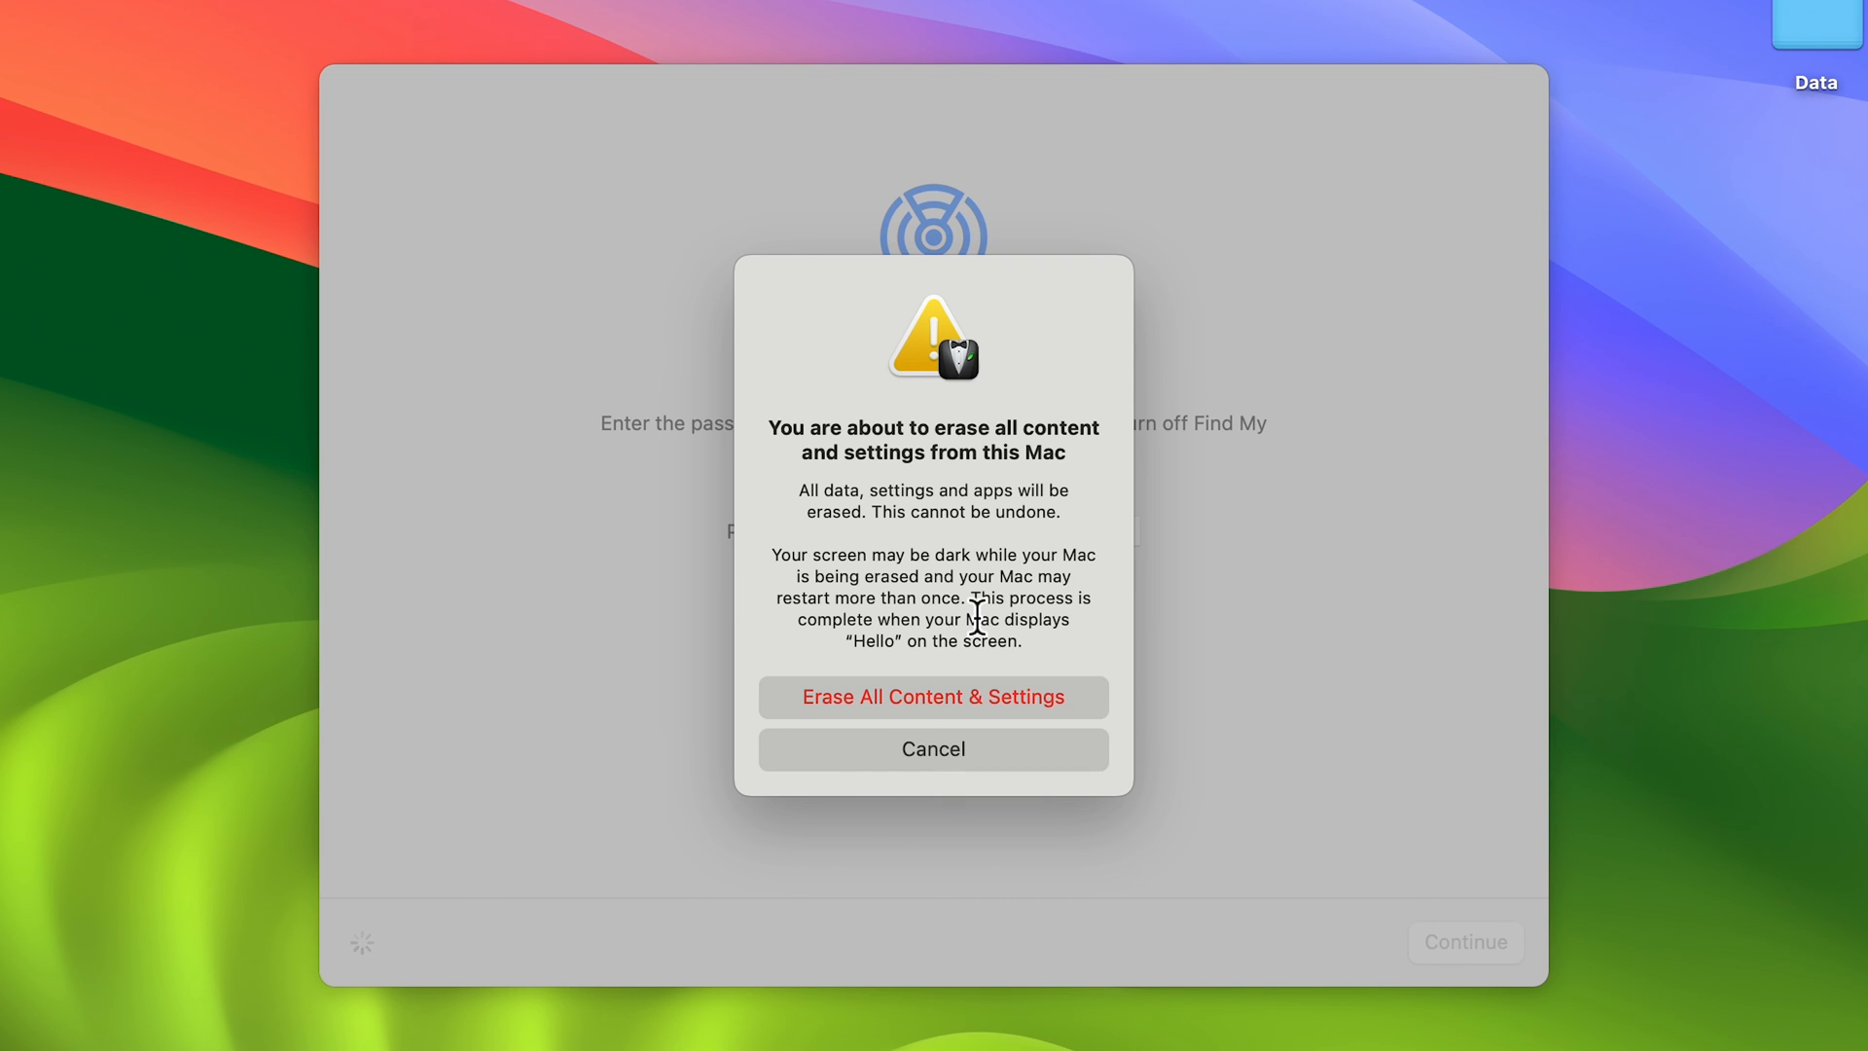
mouse_move(980, 563)
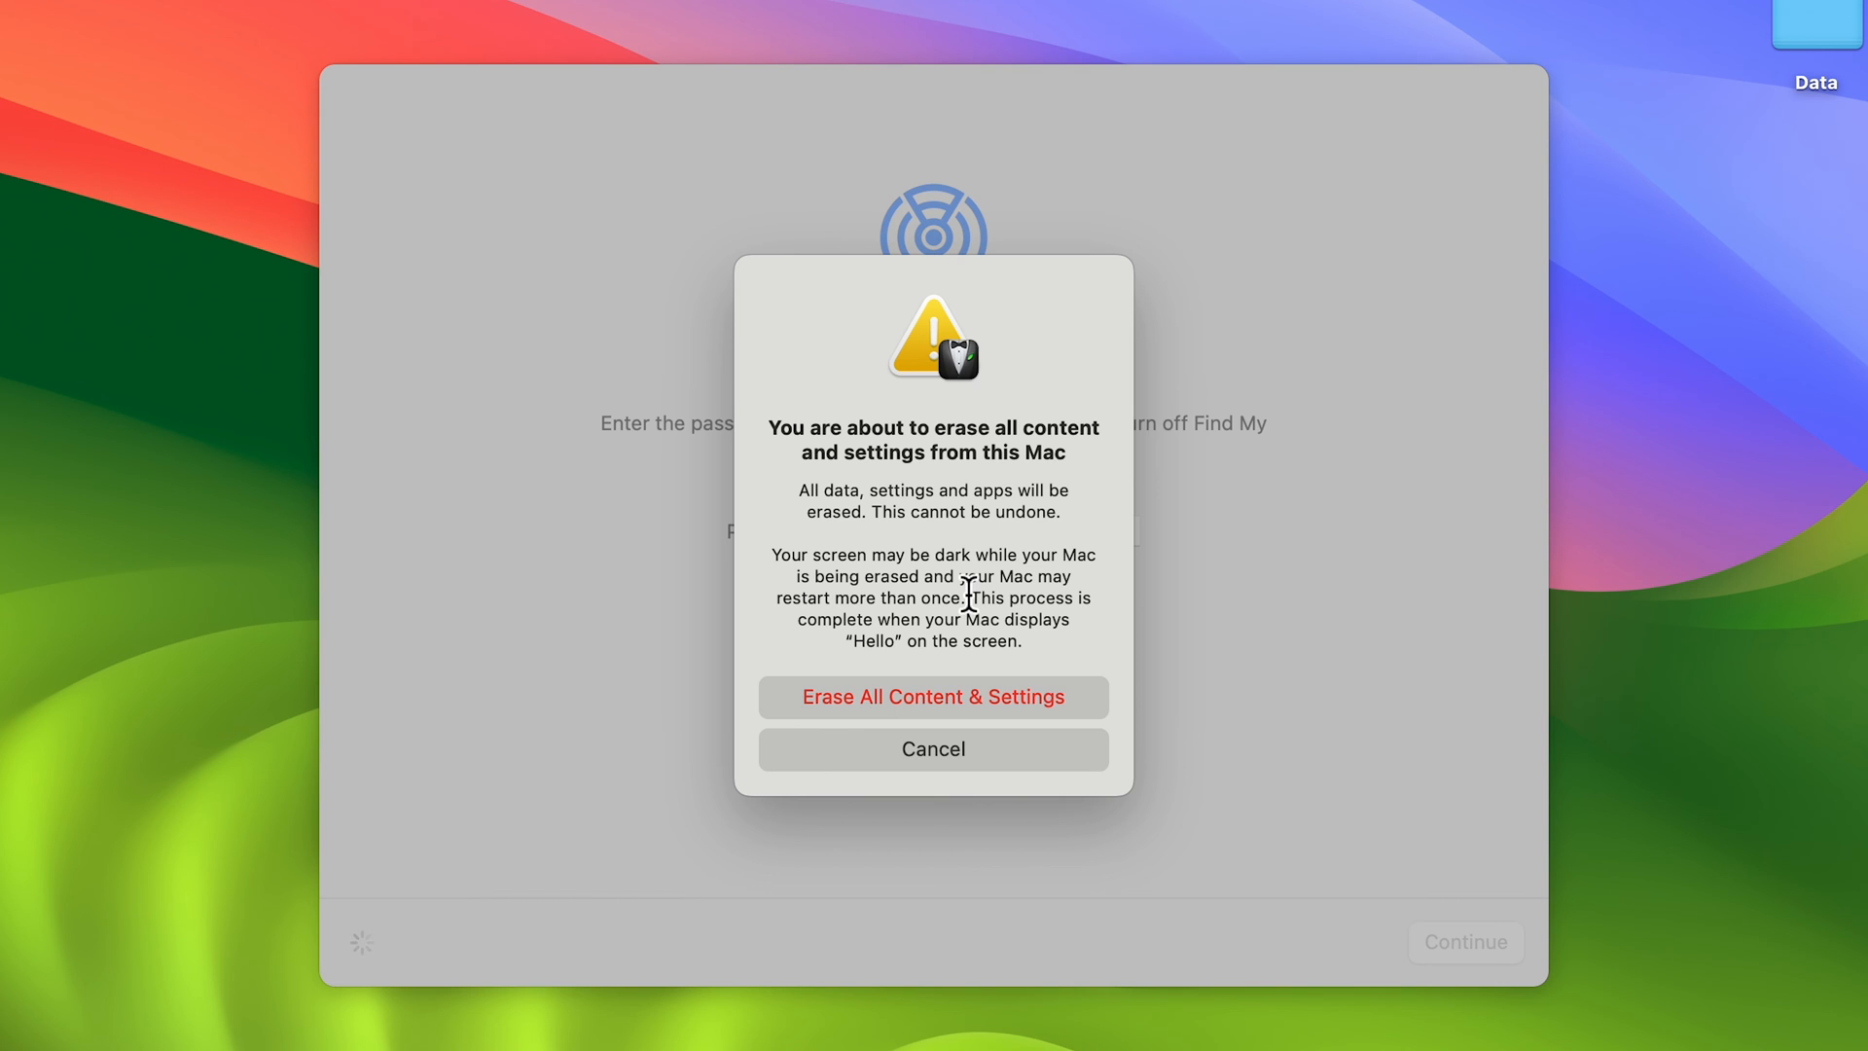
mouse_move(870, 723)
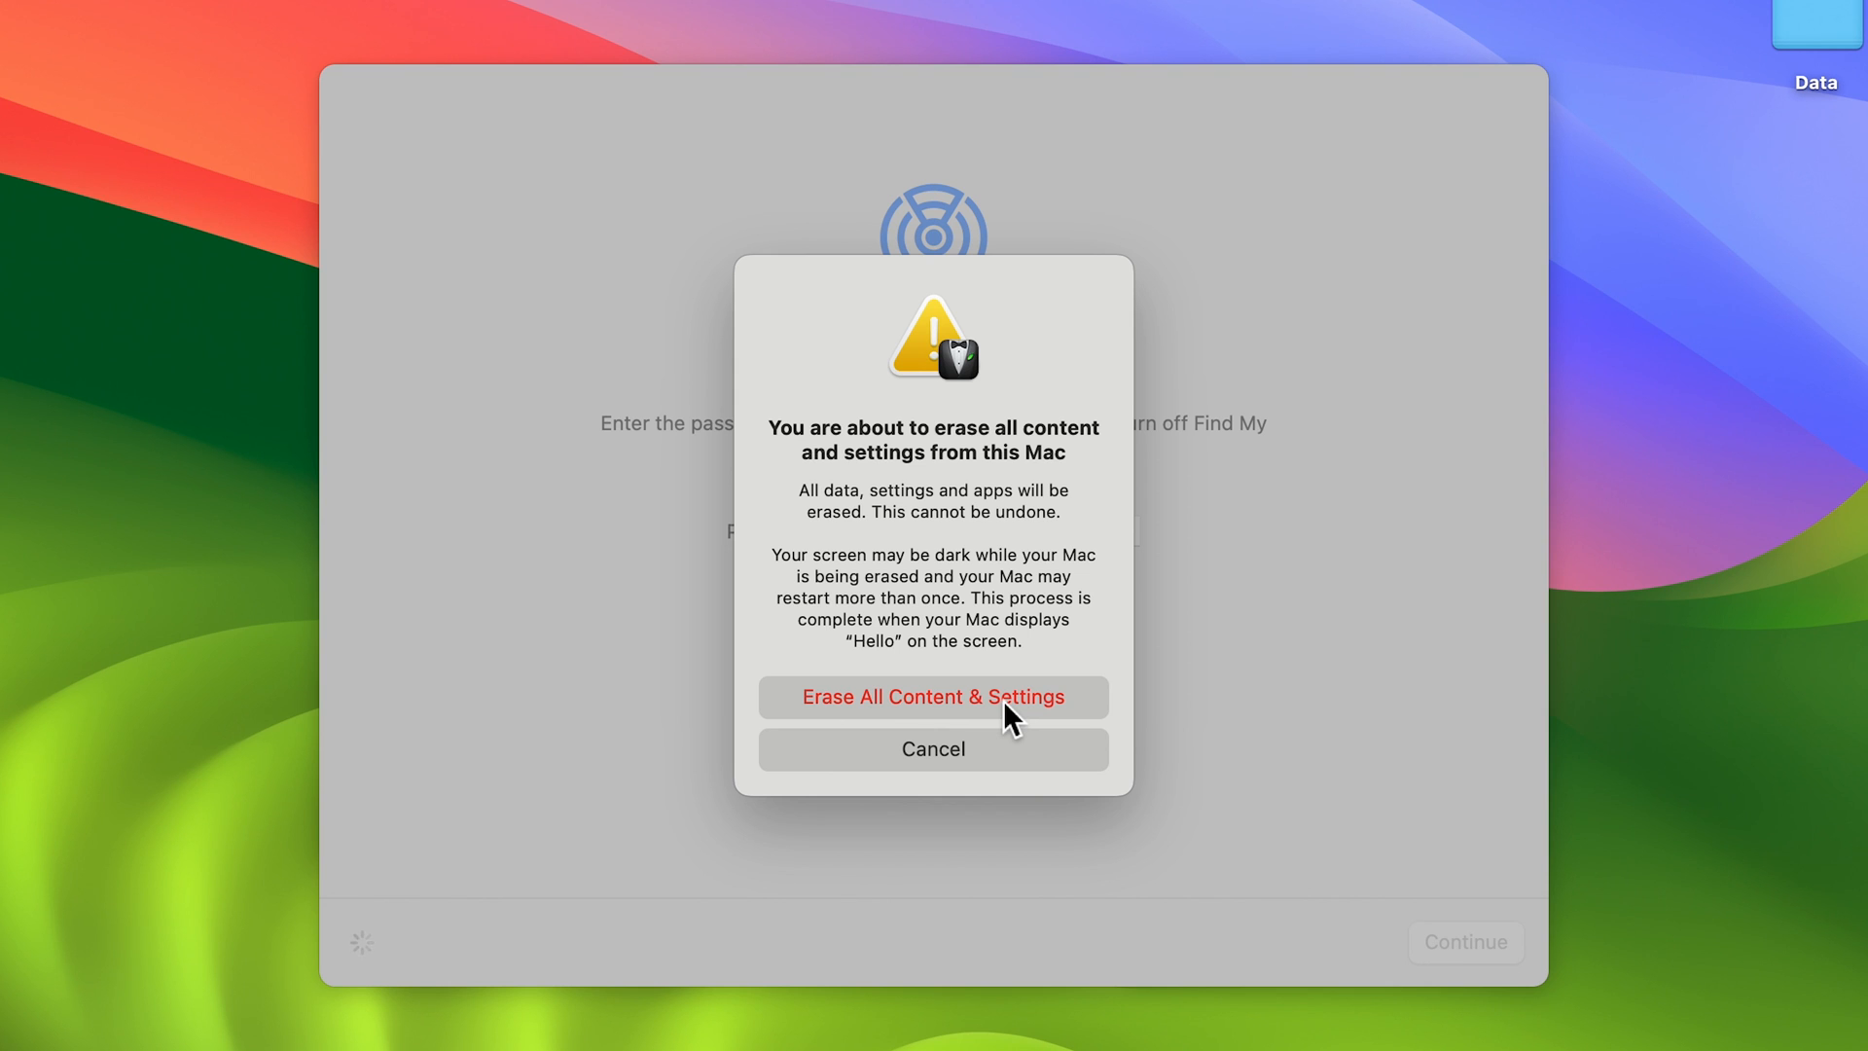
mouse_move(927, 724)
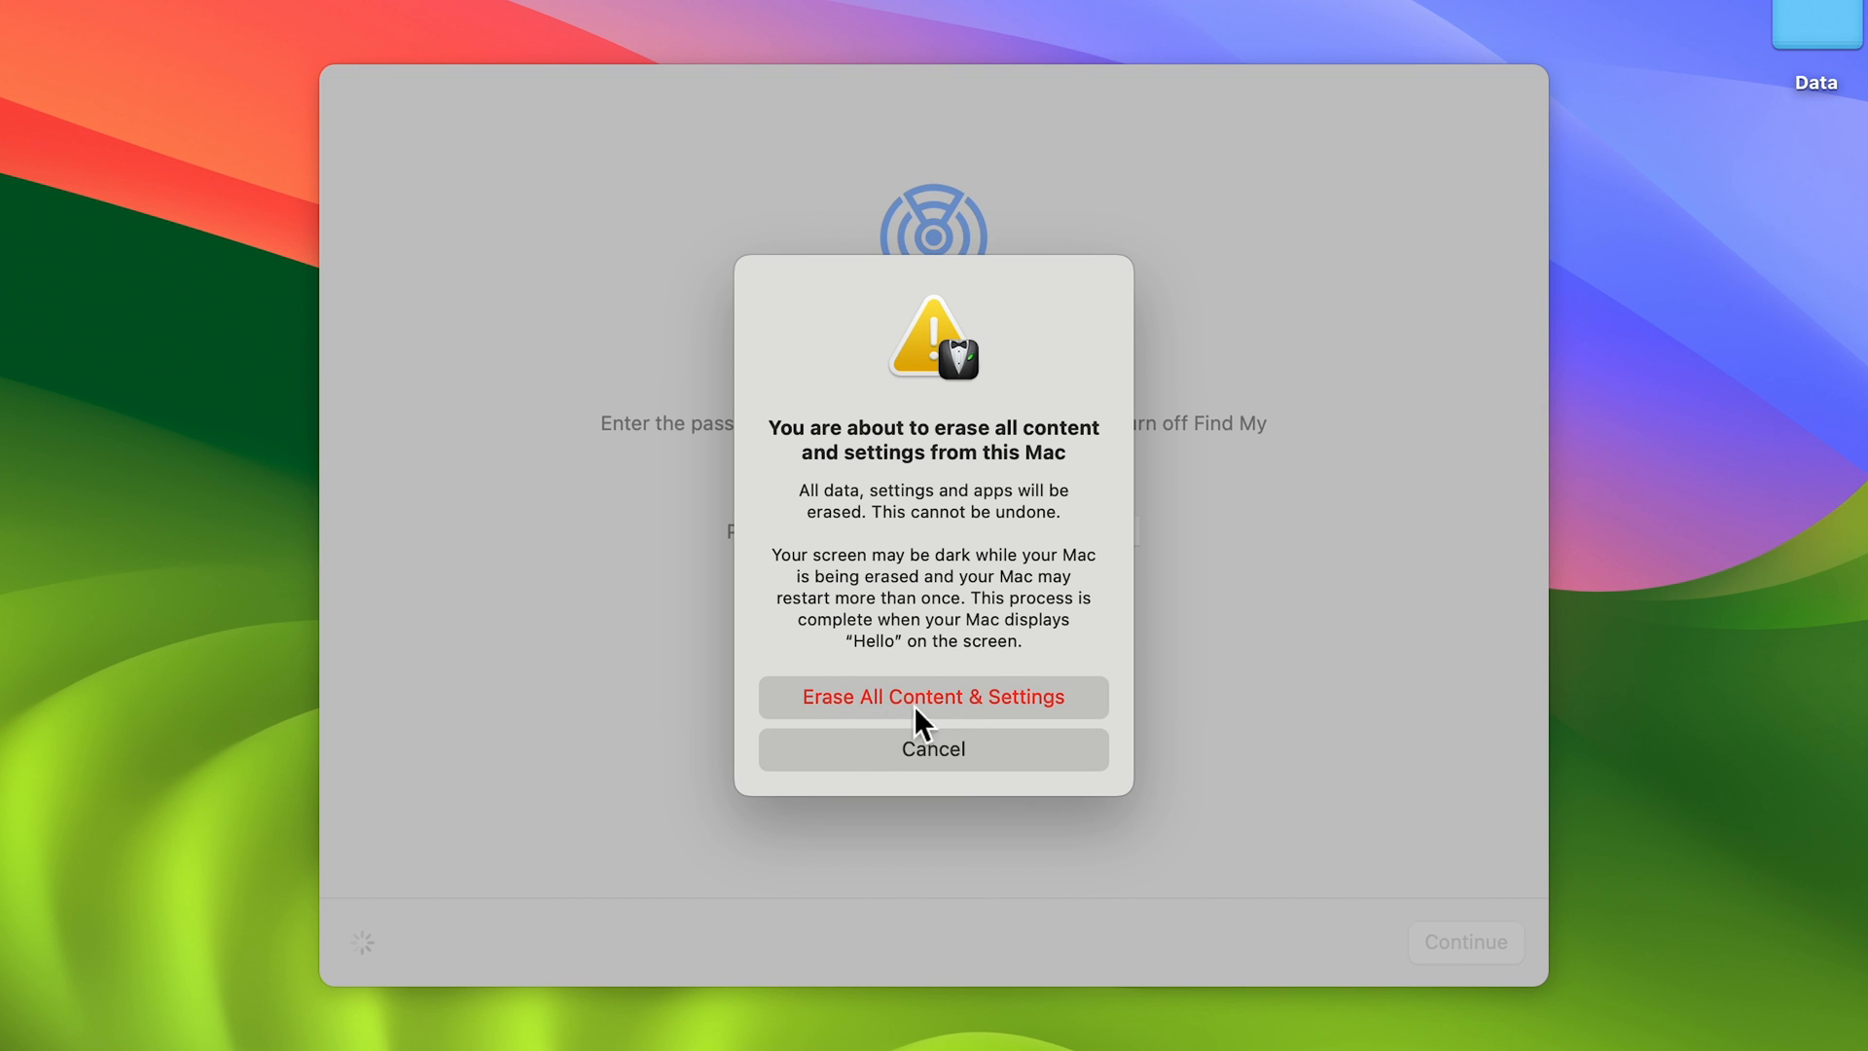
mouse_move(1088, 722)
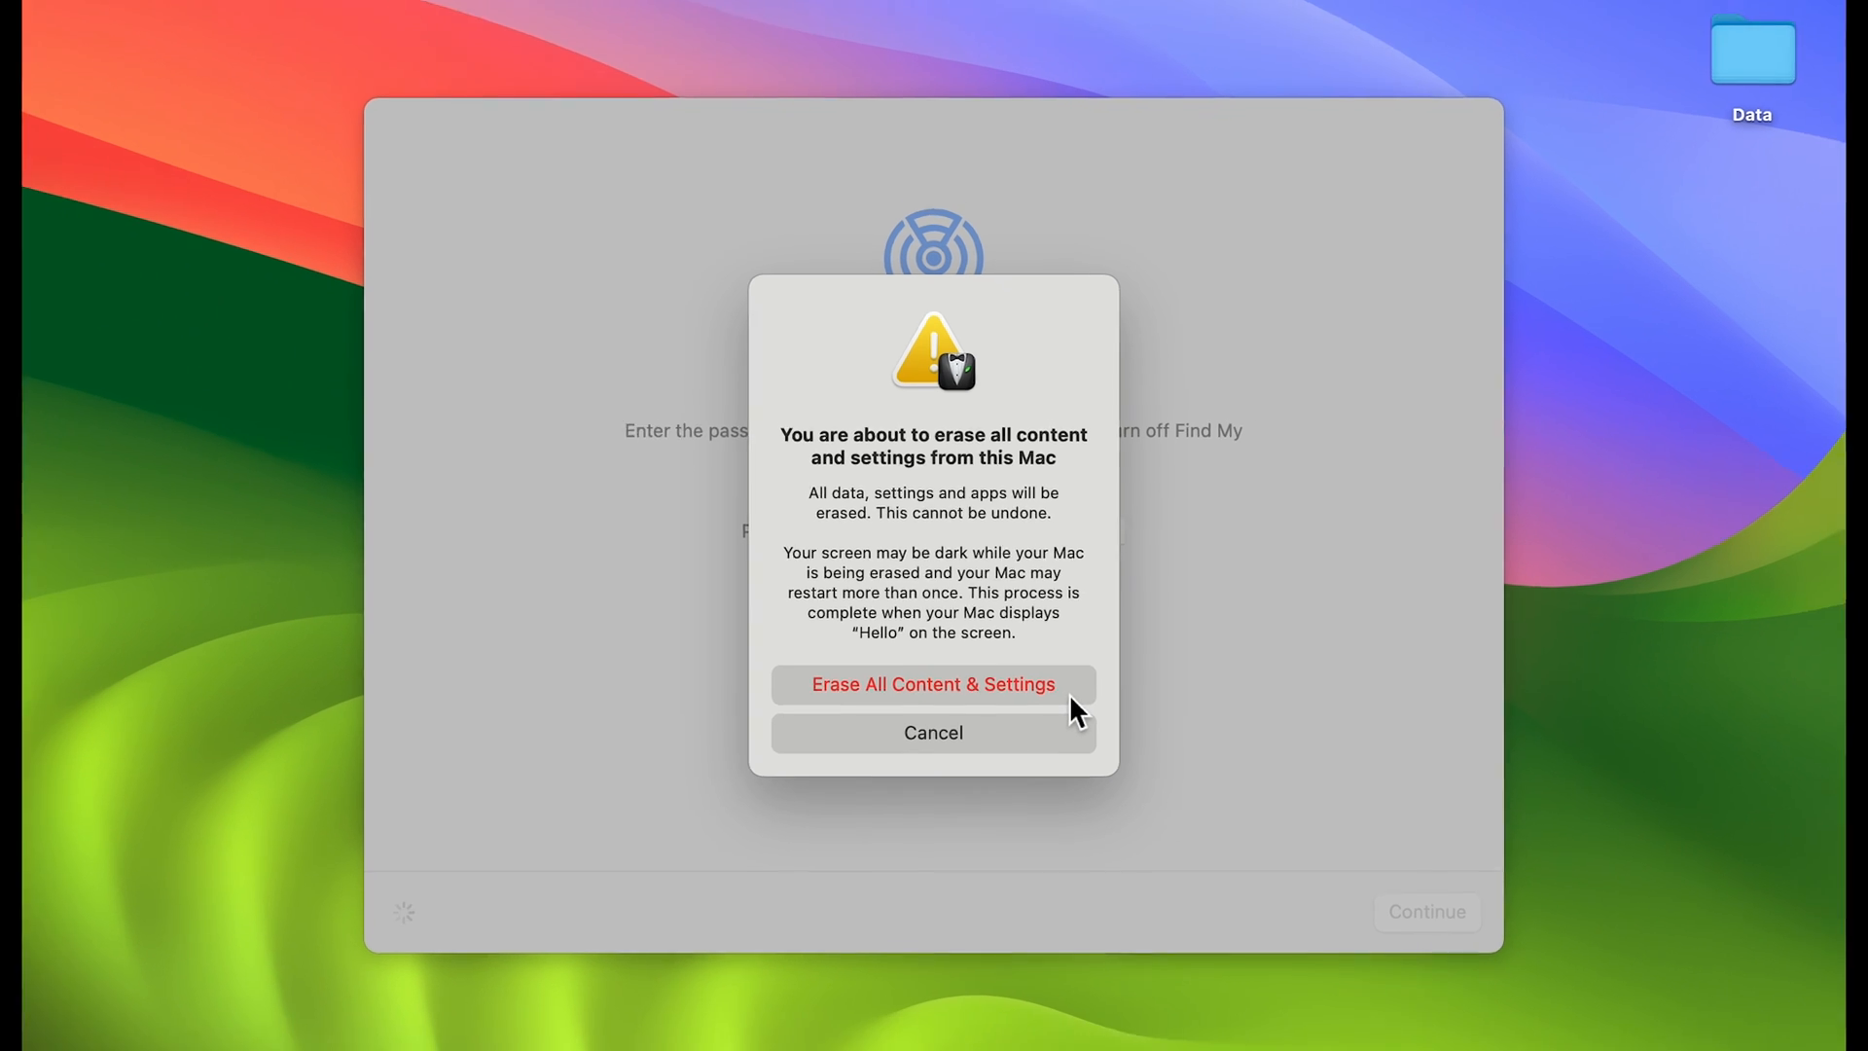
Step: Confirm the final Erase All Content & Settings warning
left_click(933, 732)
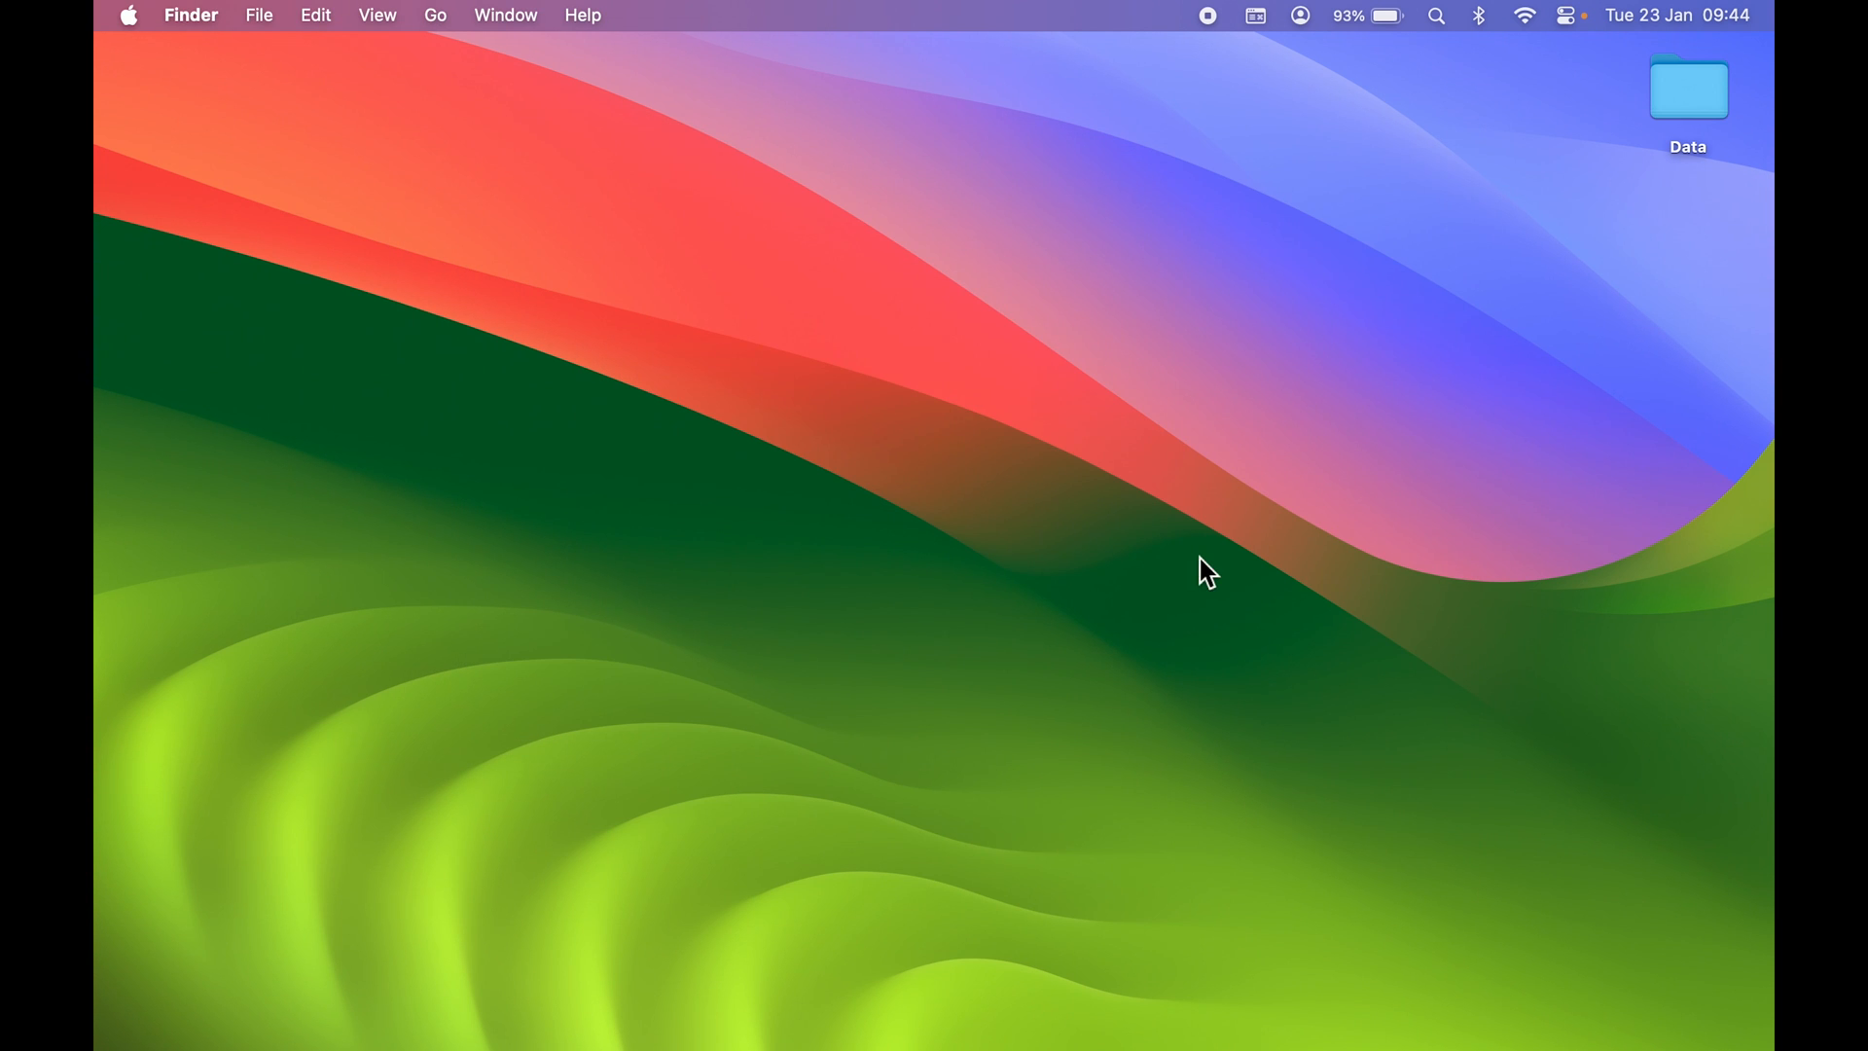